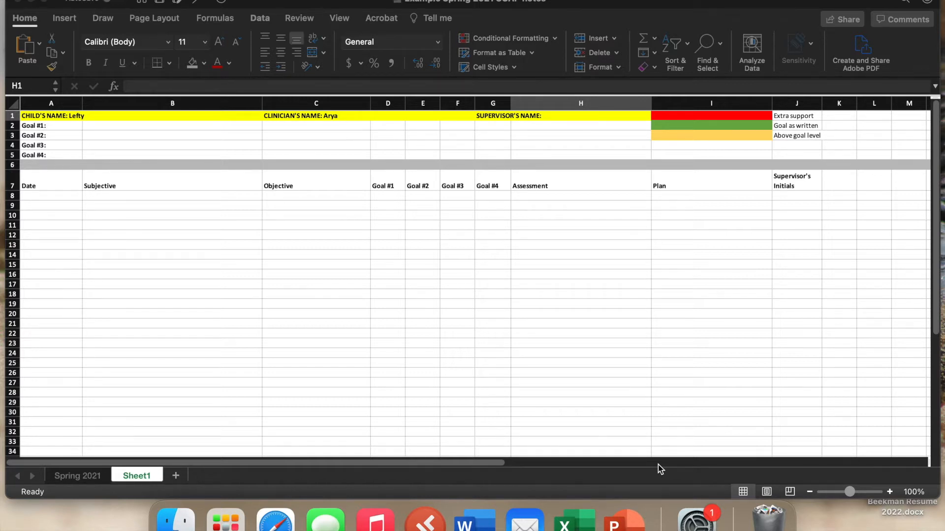
mouse_move(505, 390)
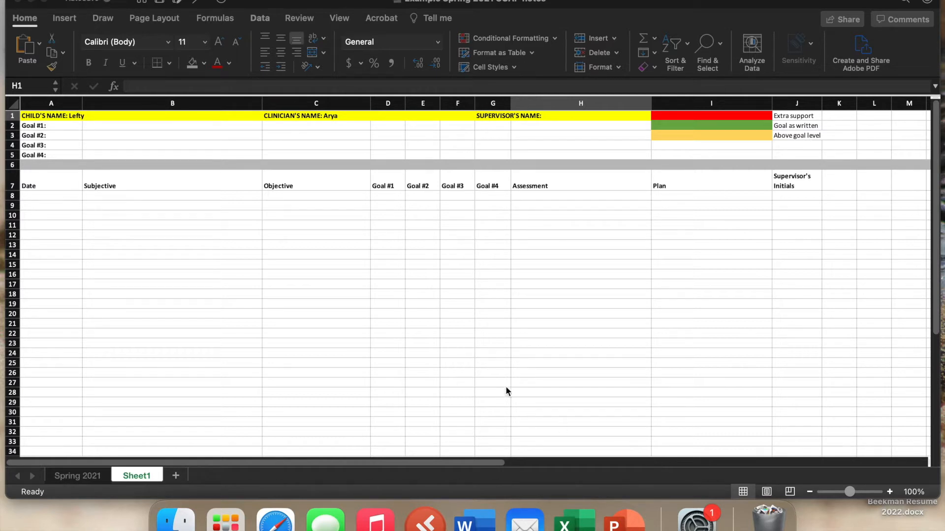
mouse_move(474, 433)
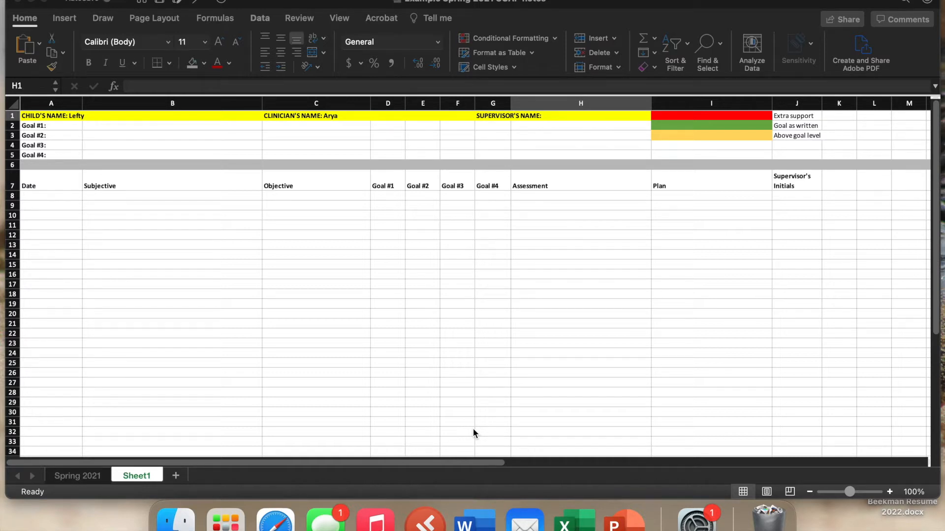
mouse_move(529, 357)
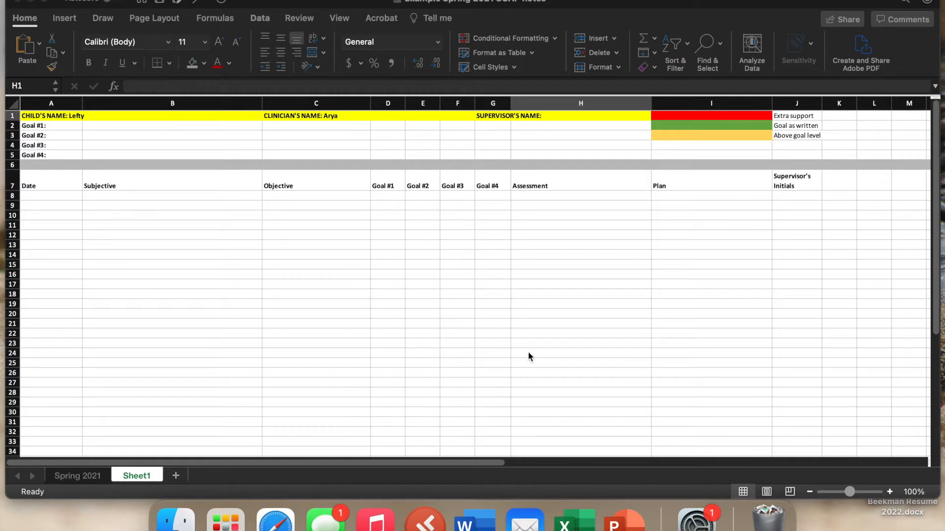
mouse_move(474, 317)
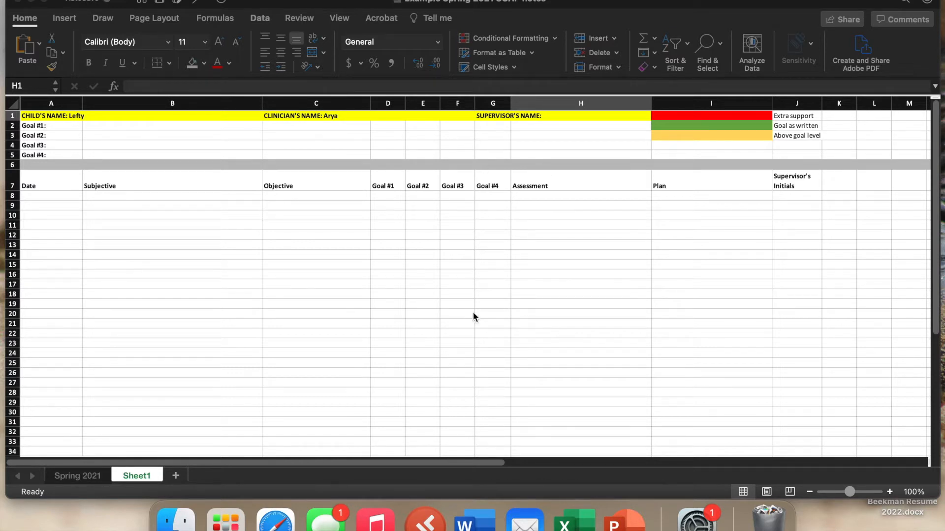
mouse_move(465, 327)
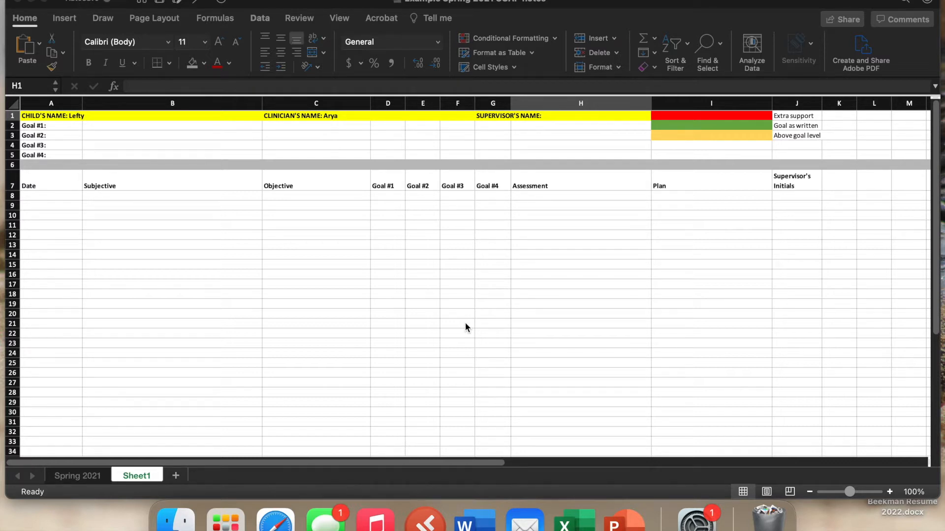
mouse_move(259, 269)
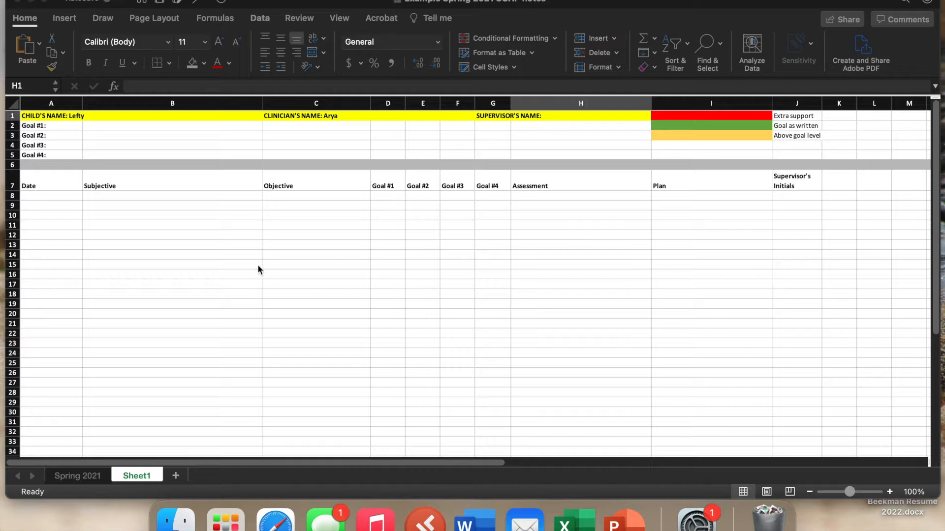
mouse_move(297, 240)
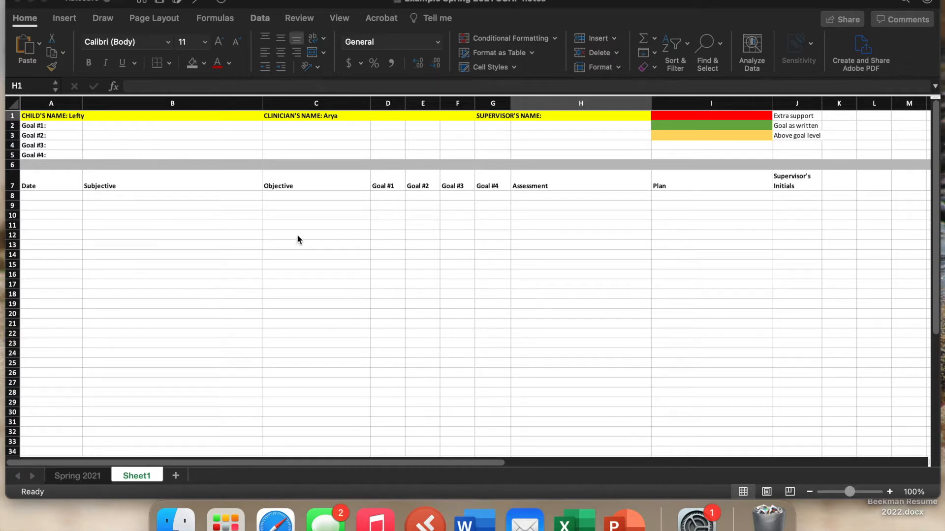
mouse_move(173, 516)
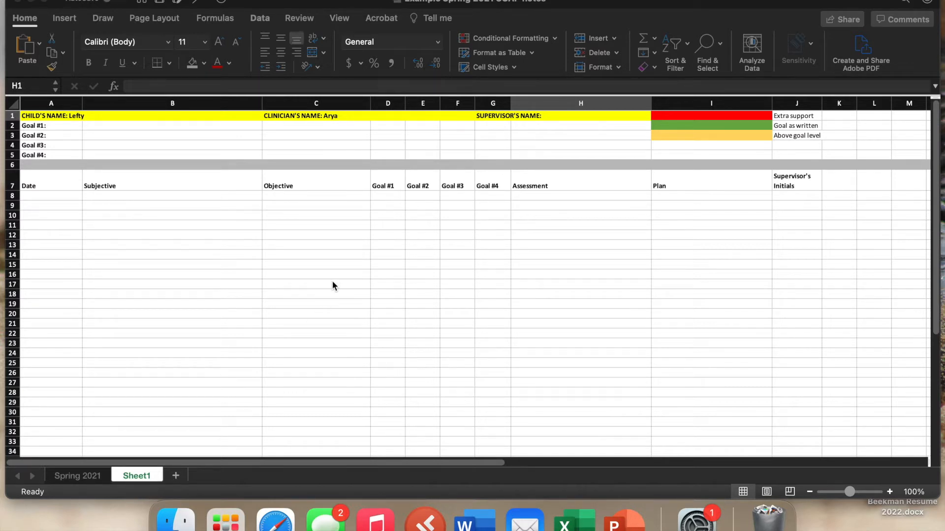
mouse_move(182, 288)
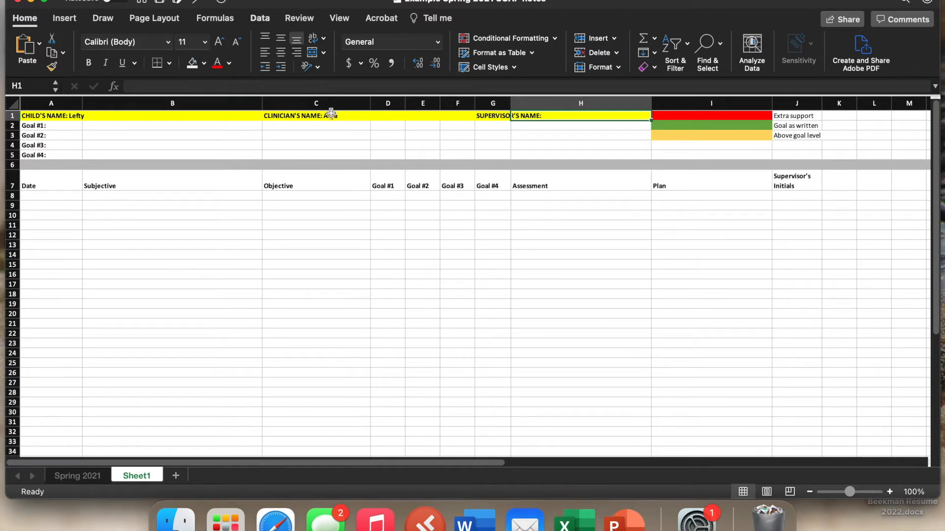
text(Ary)
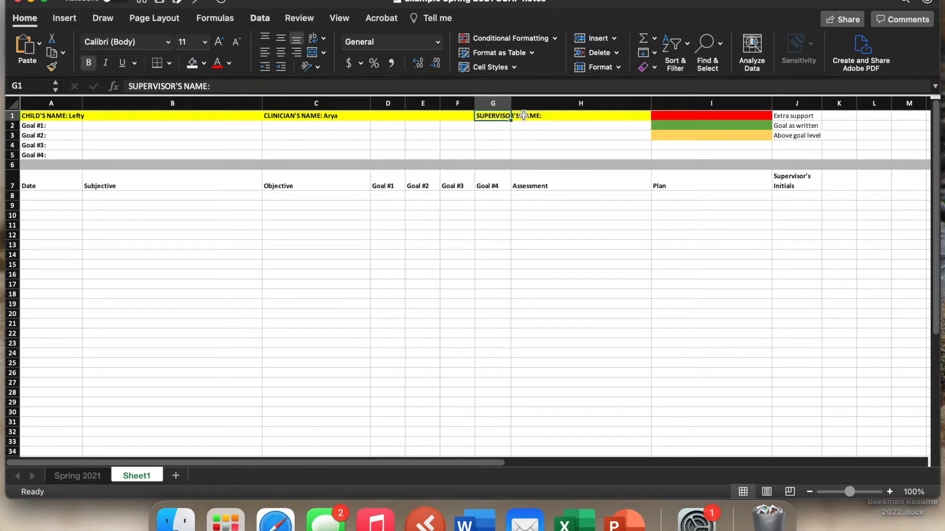
text(Leah)
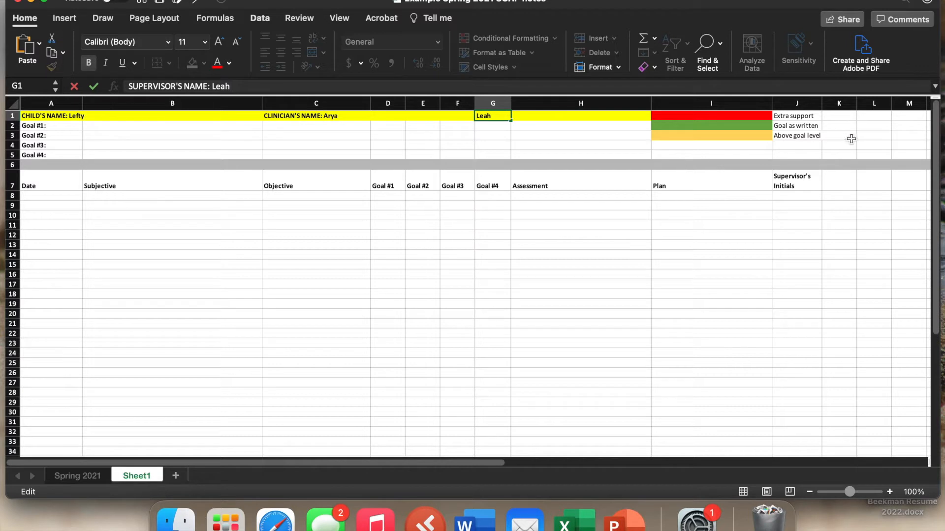
mouse_move(796, 114)
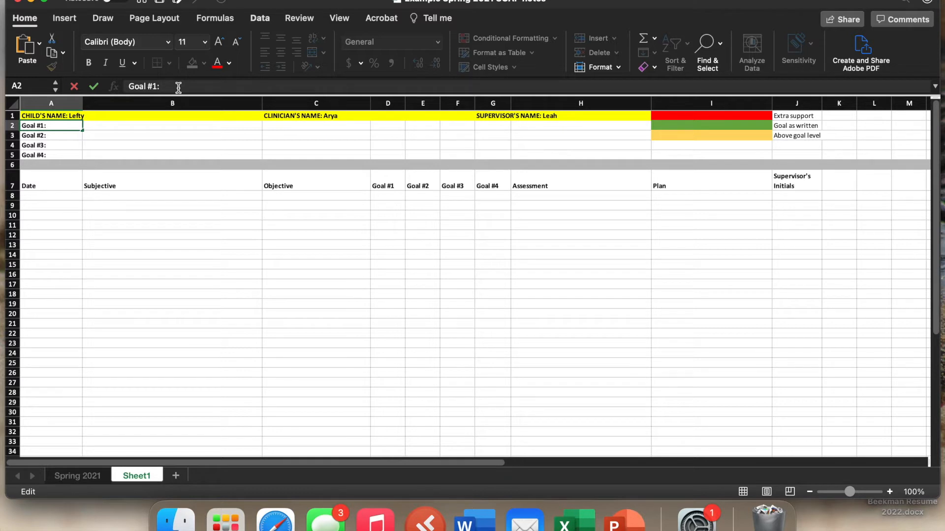
mouse_move(232, 188)
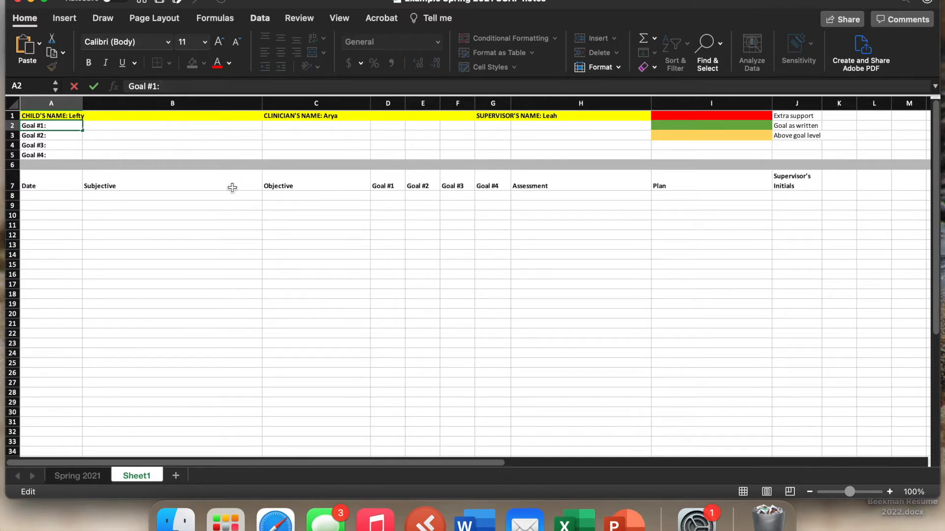
mouse_move(69, 485)
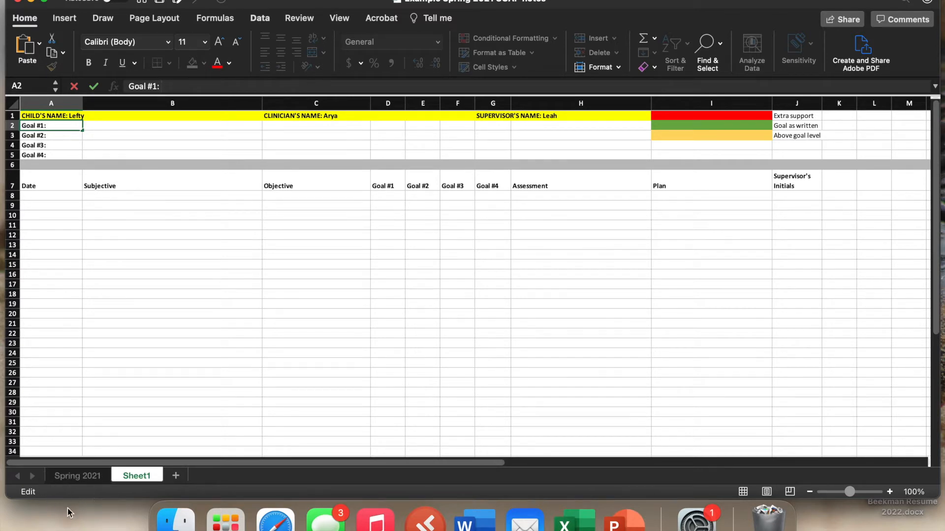
Switch to the Spring 2021 sheet and review the full text of Goals #1, #2 and #4.
click(77, 475)
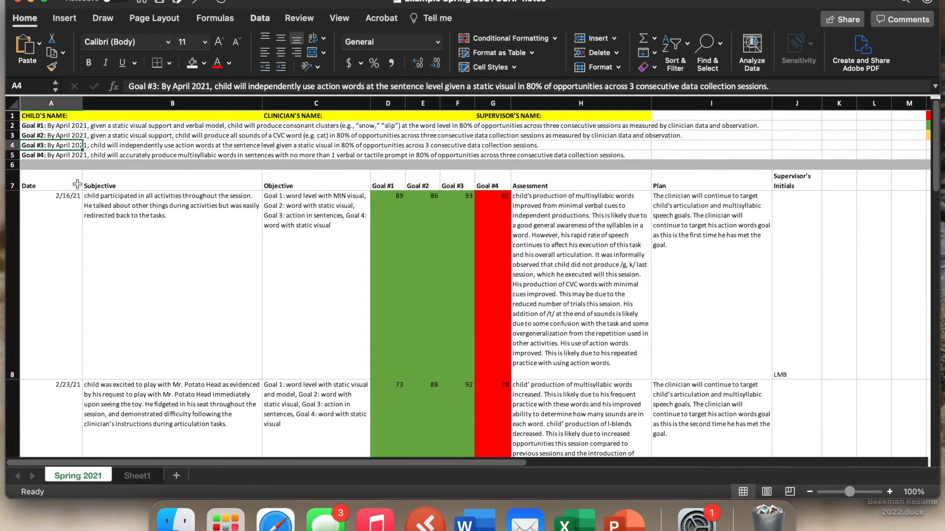
mouse_move(175, 176)
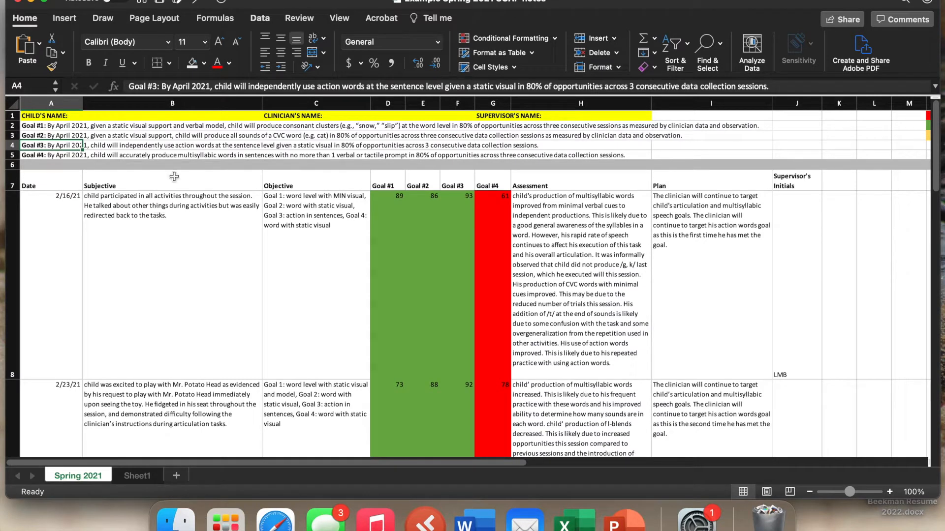
click(50, 125)
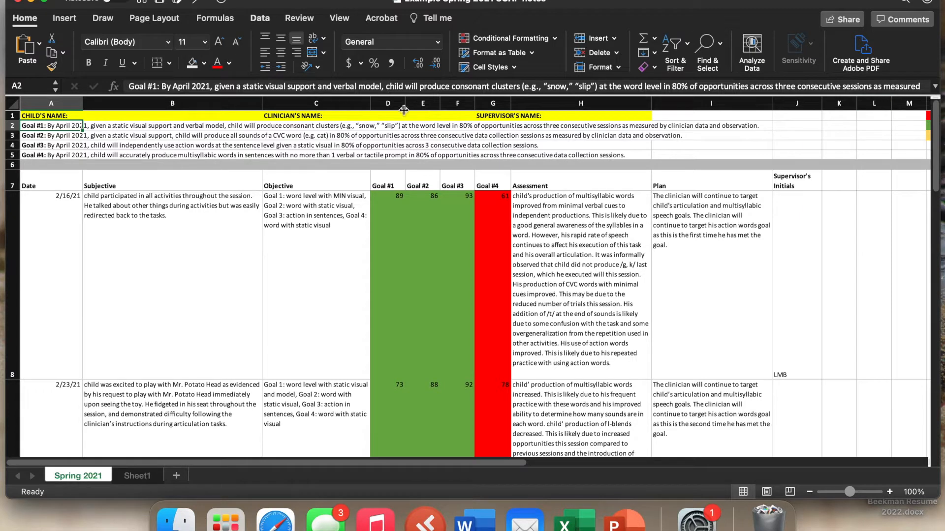
click(50, 135)
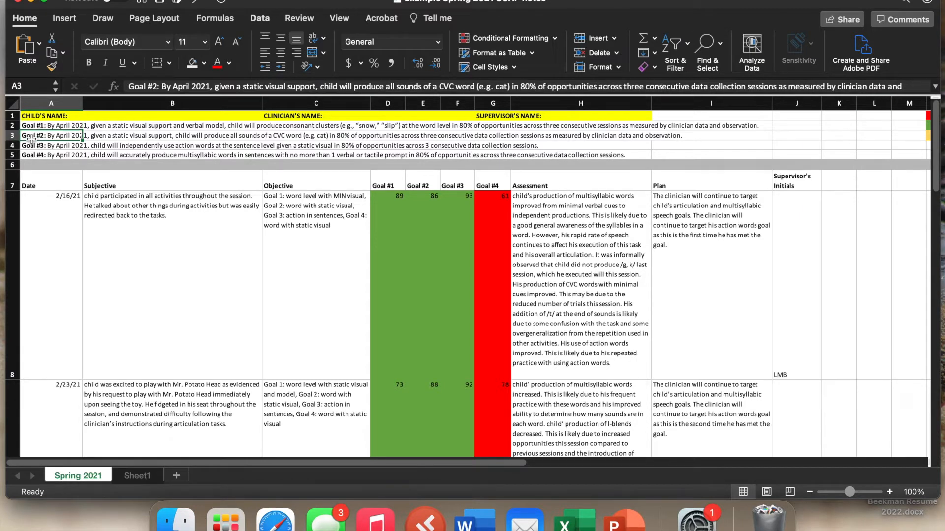
click(50, 154)
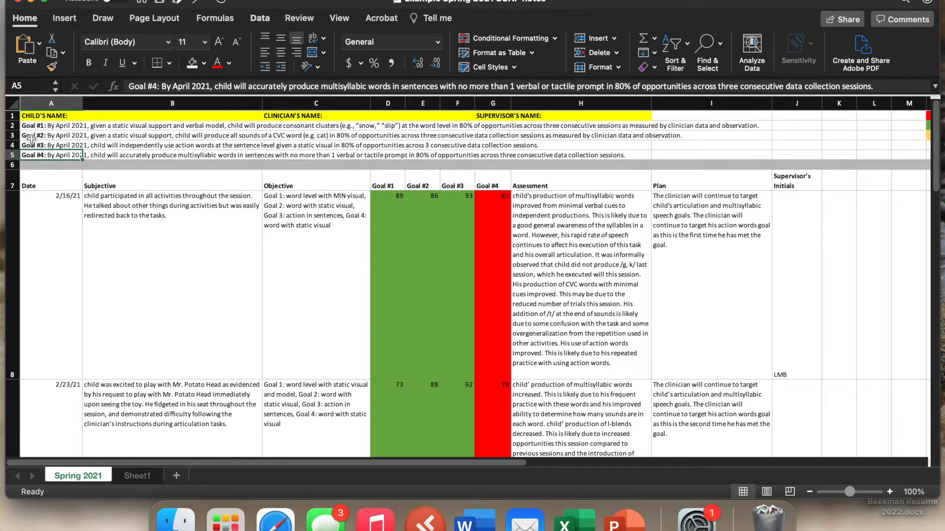
mouse_move(111, 116)
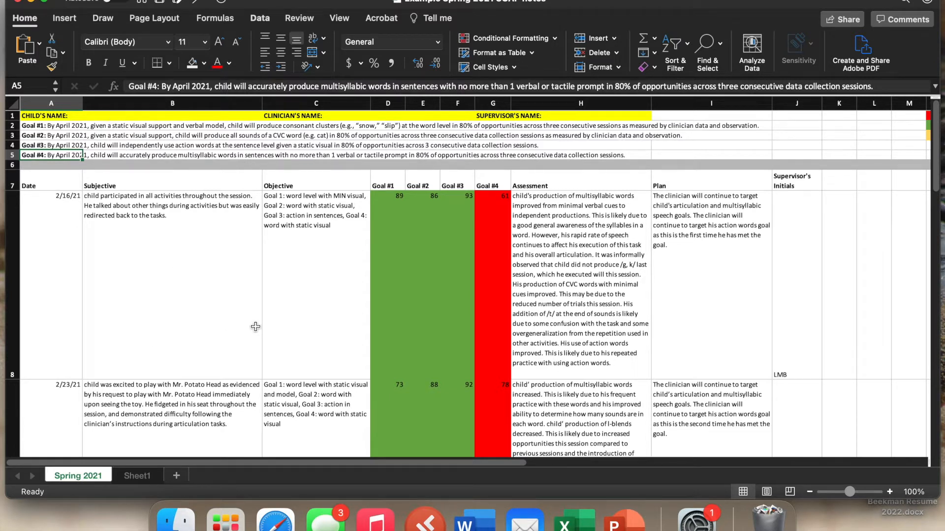
mouse_move(252, 360)
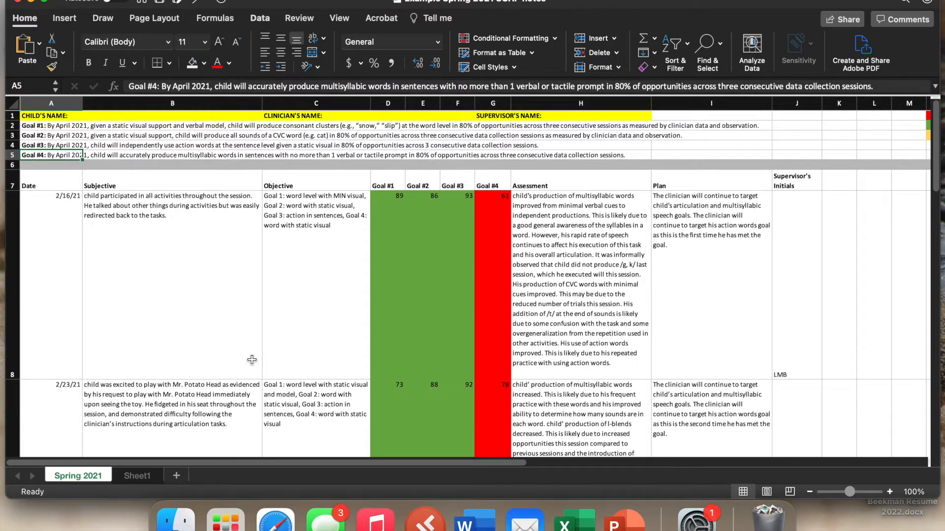
mouse_move(249, 356)
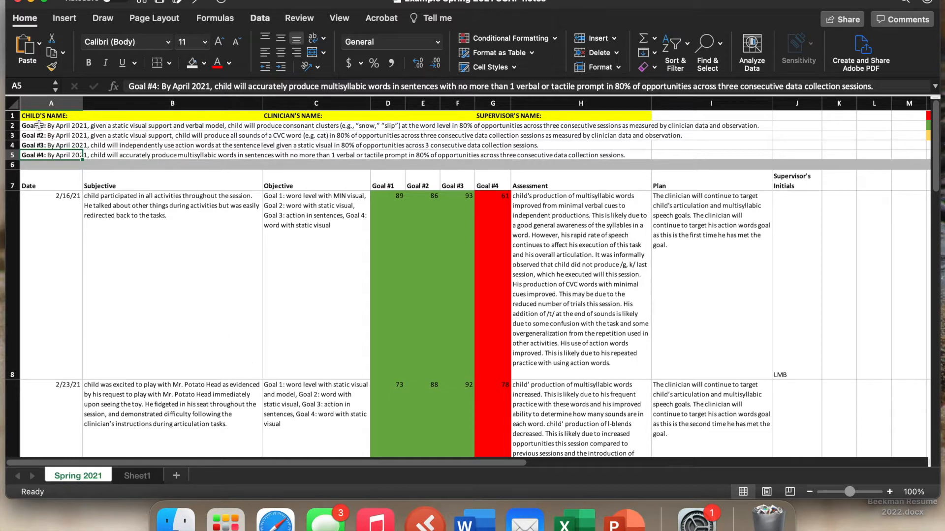
click(50, 125)
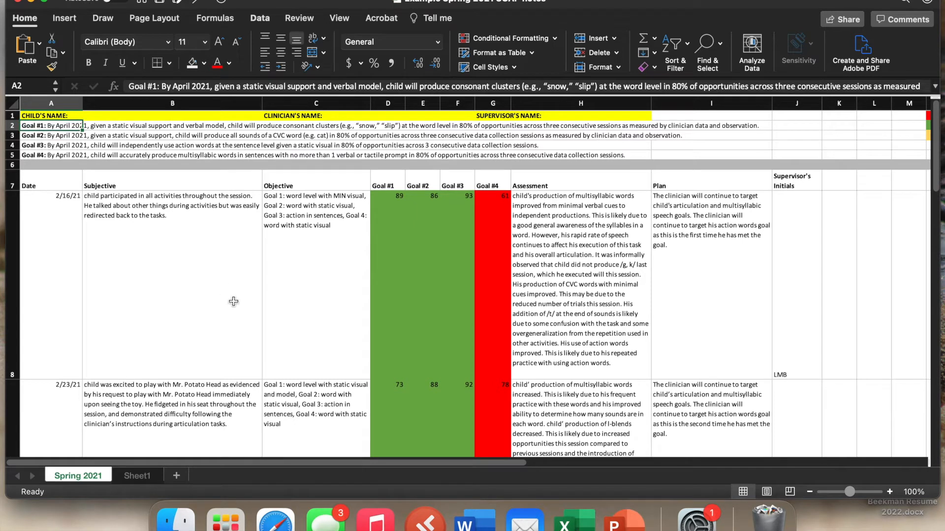
mouse_move(215, 301)
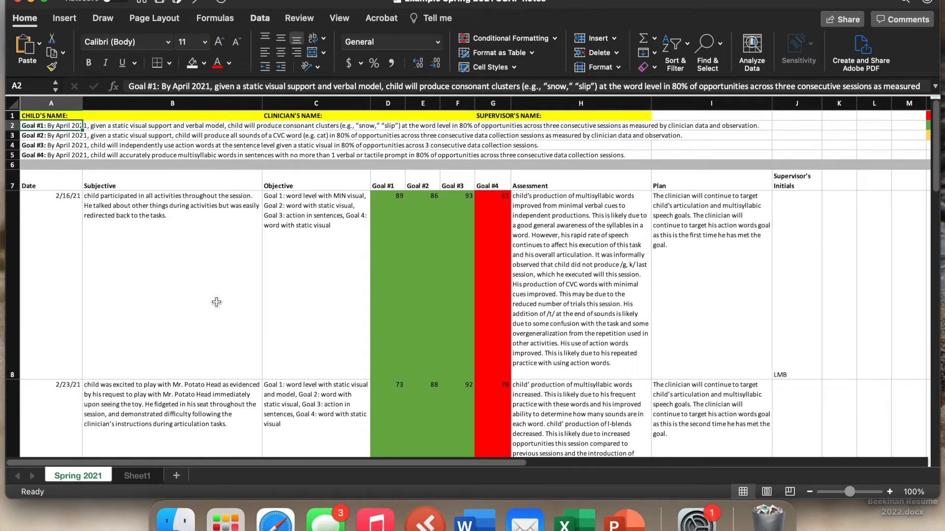
mouse_move(215, 258)
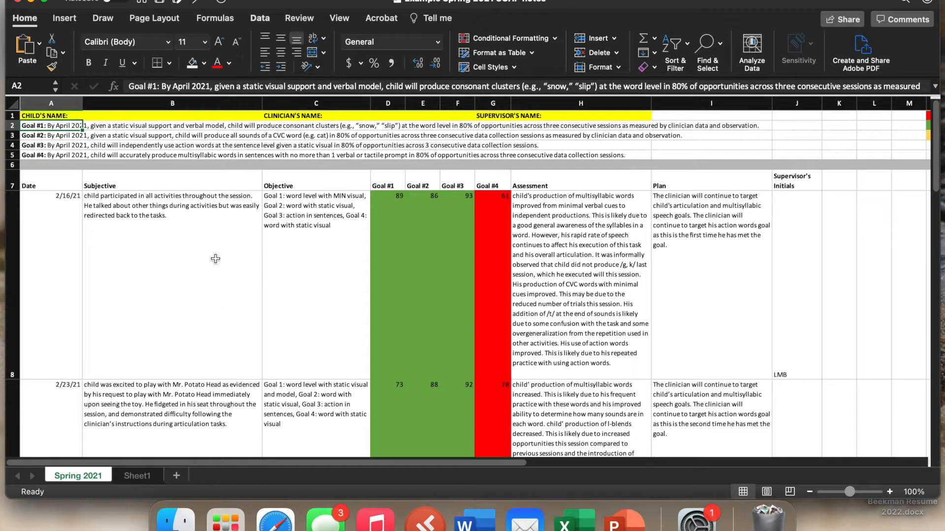
mouse_move(182, 199)
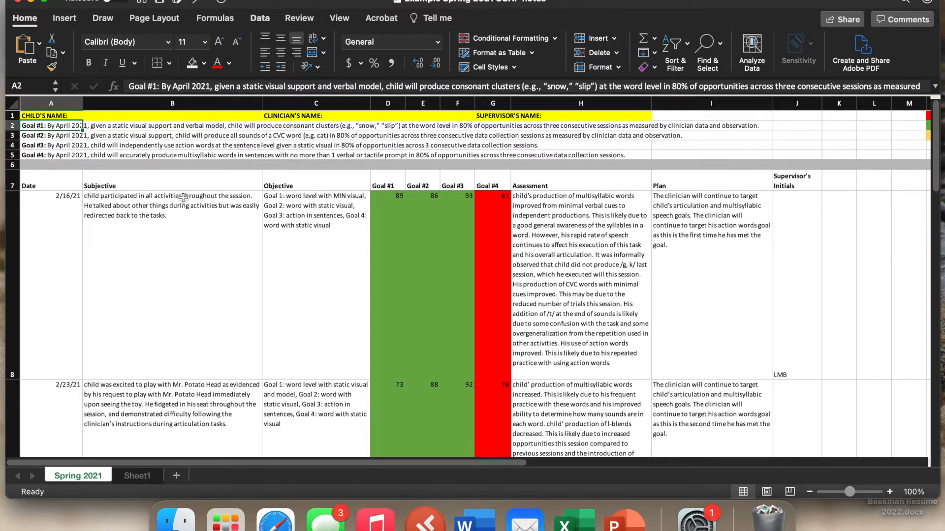
click(58, 256)
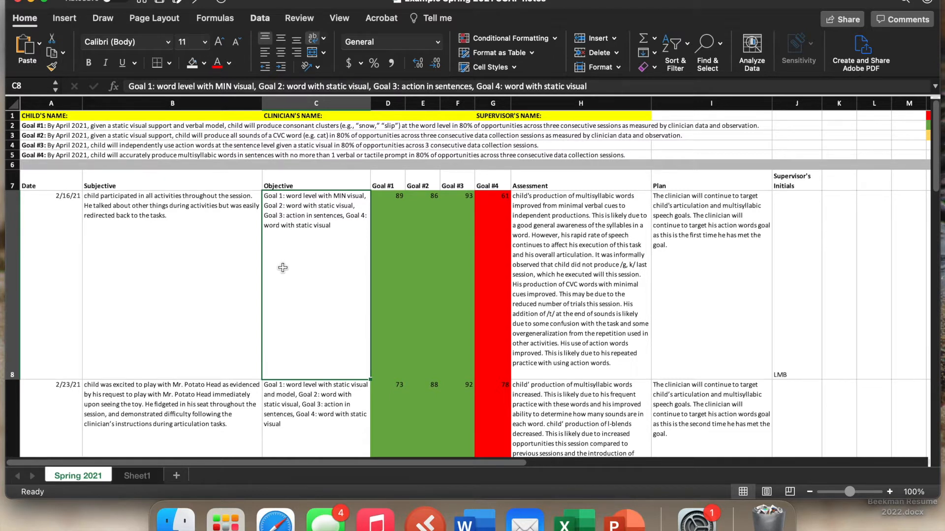
mouse_move(316, 194)
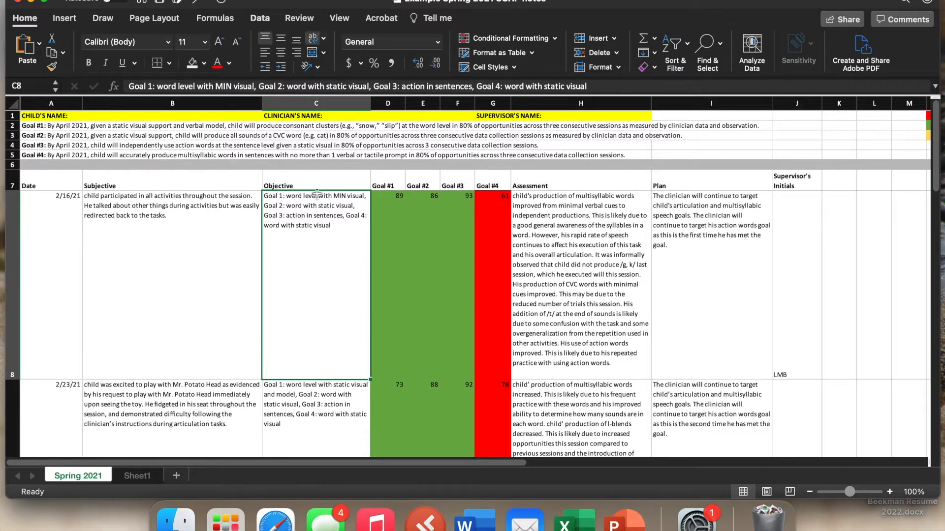
mouse_move(345, 259)
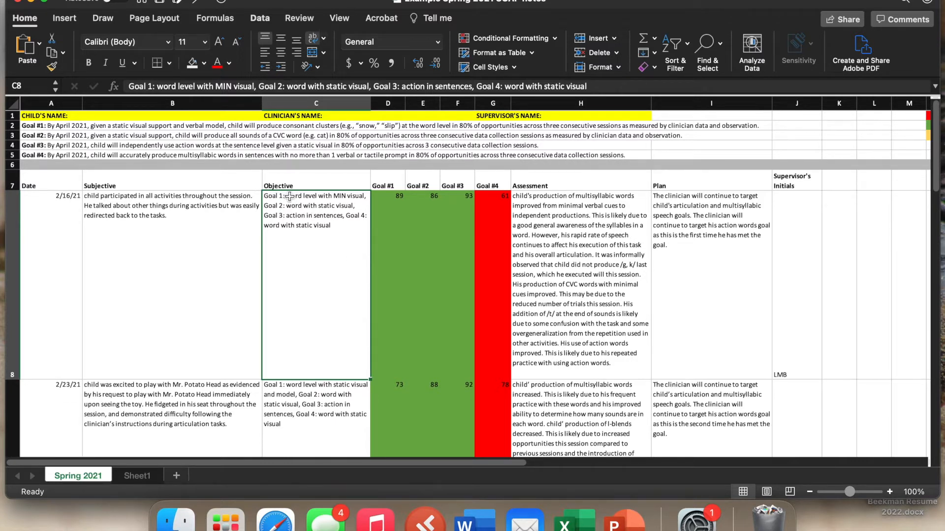
mouse_move(307, 199)
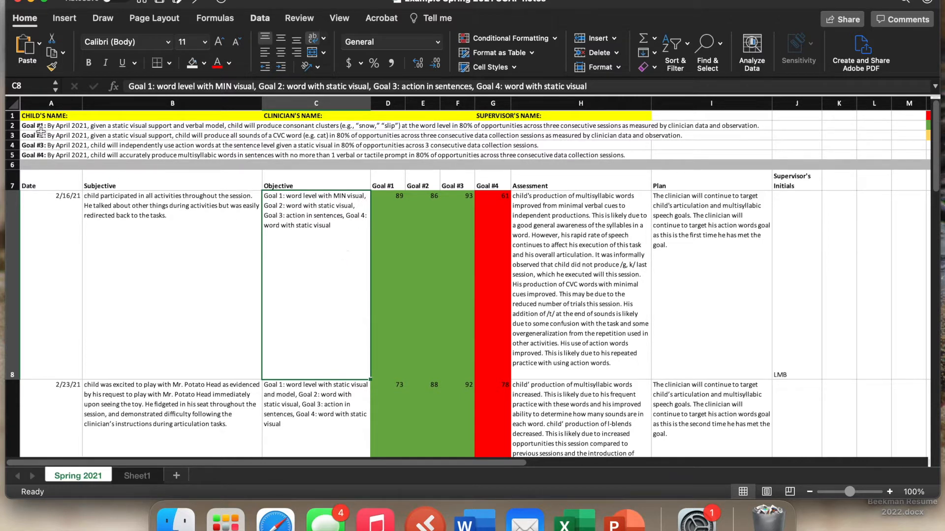
click(50, 125)
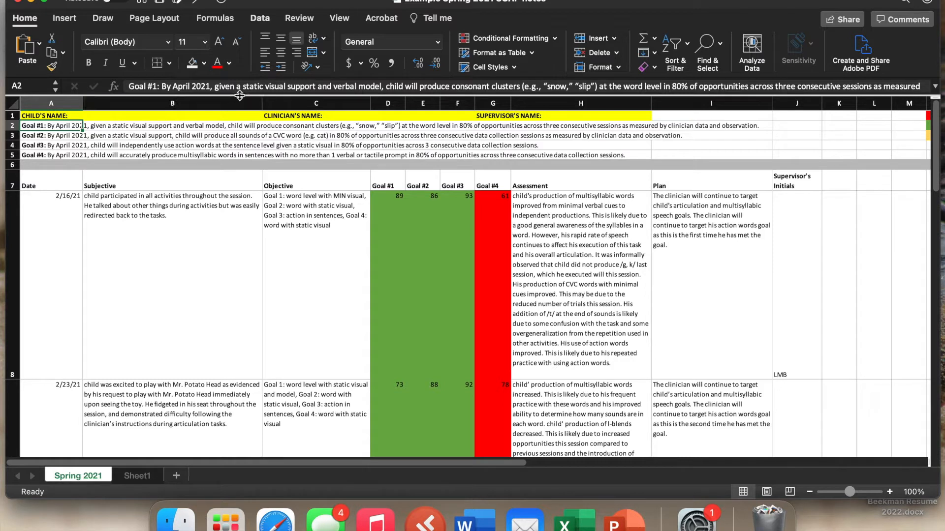
mouse_move(301, 87)
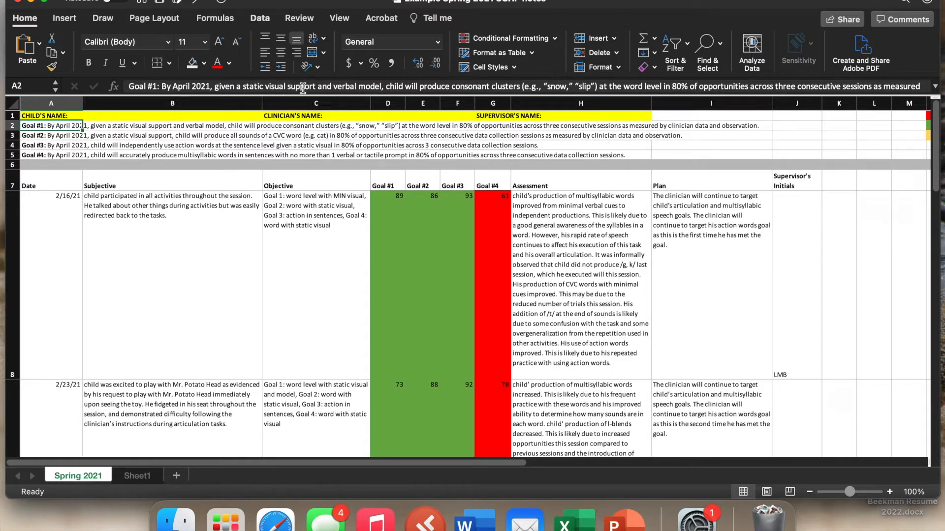
click(333, 256)
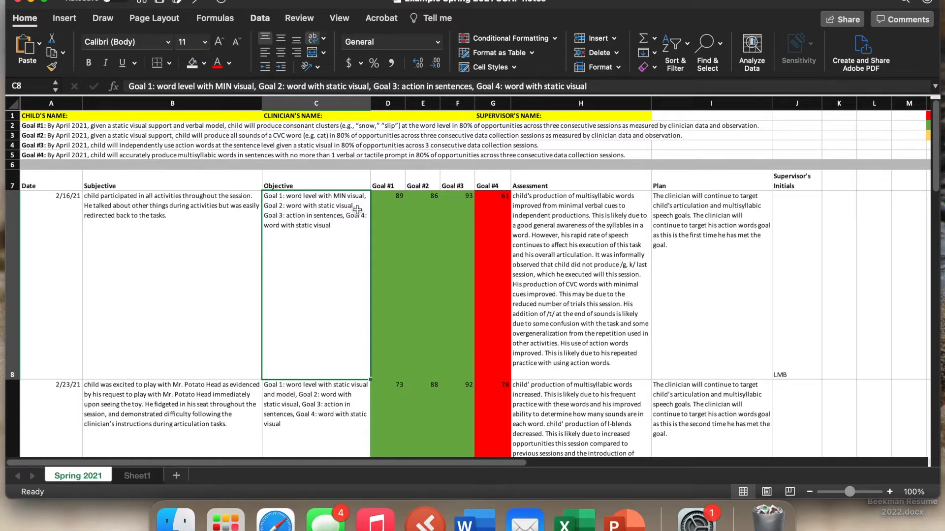
mouse_move(301, 230)
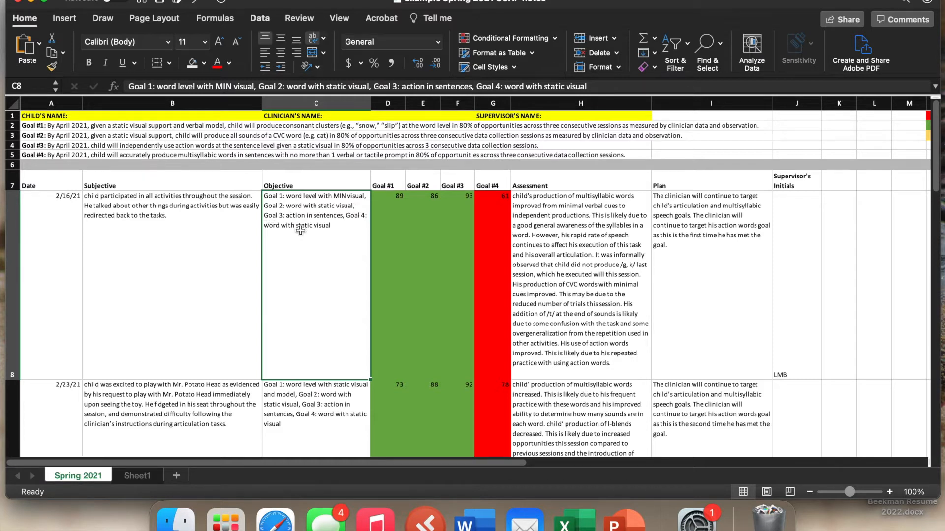
mouse_move(331, 220)
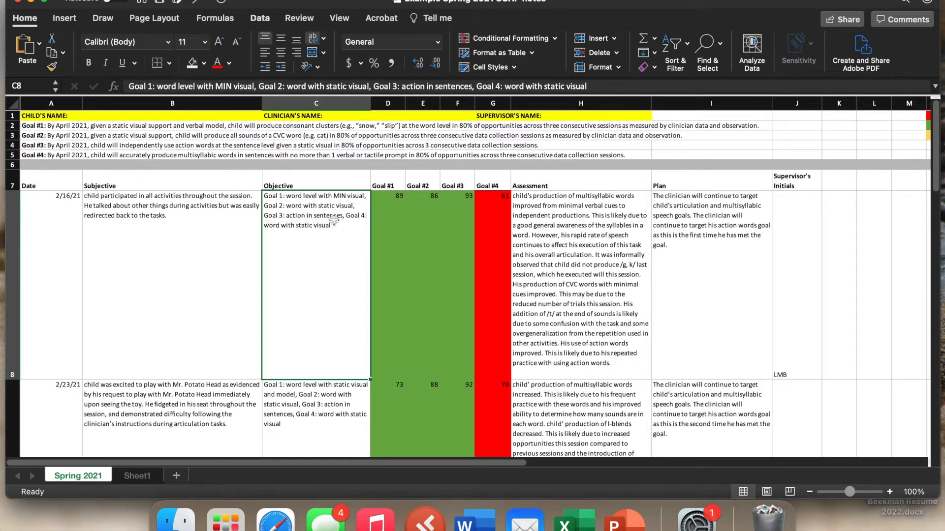
mouse_move(279, 240)
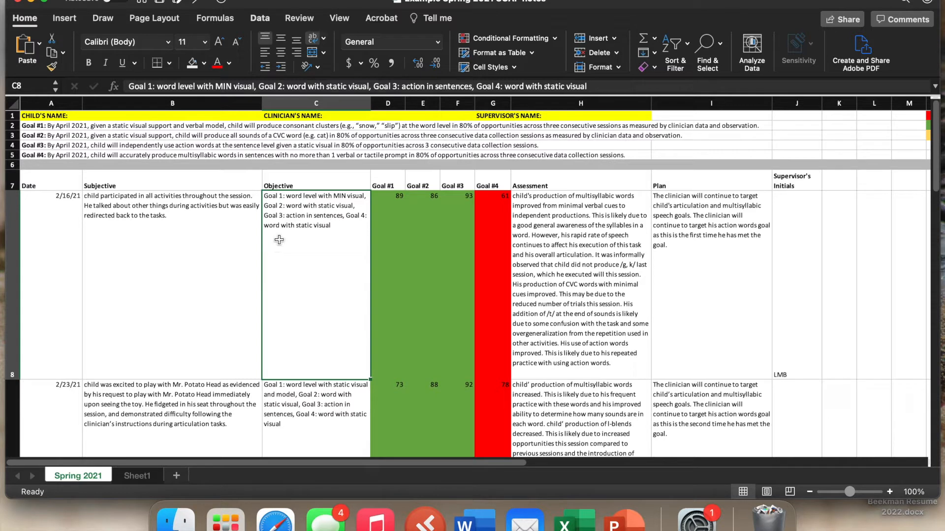
mouse_move(325, 234)
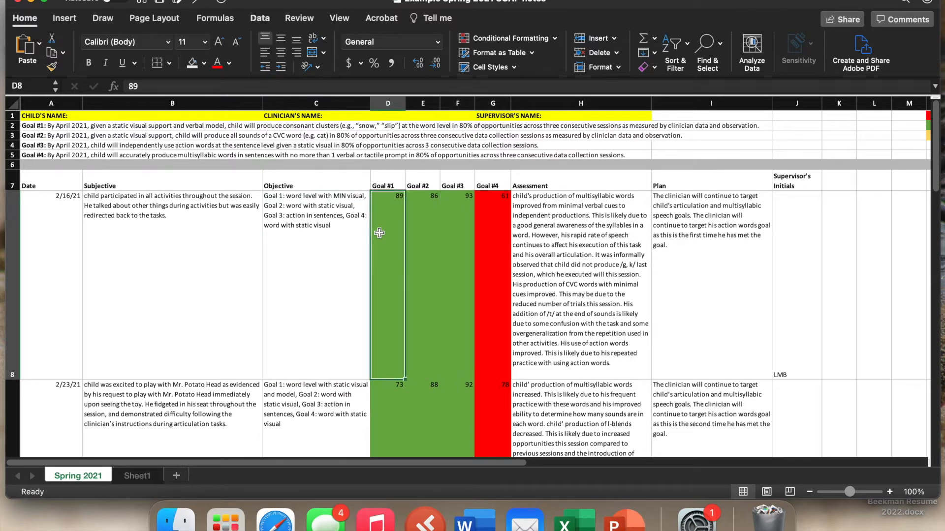
mouse_move(505, 294)
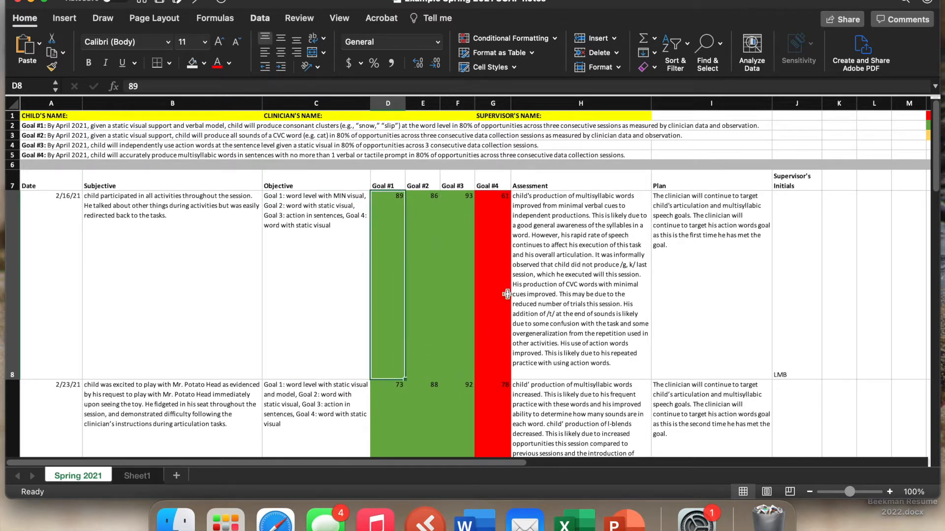
mouse_move(517, 330)
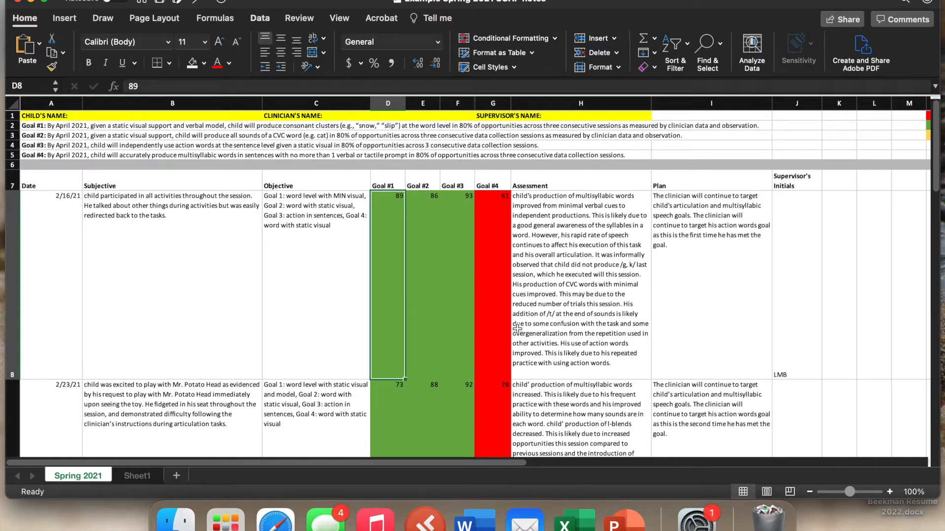
mouse_move(482, 306)
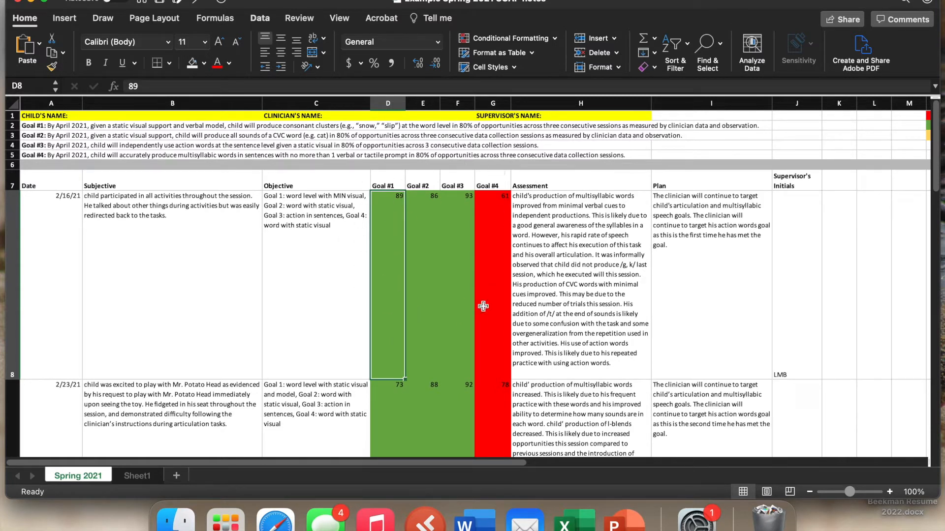
mouse_move(476, 309)
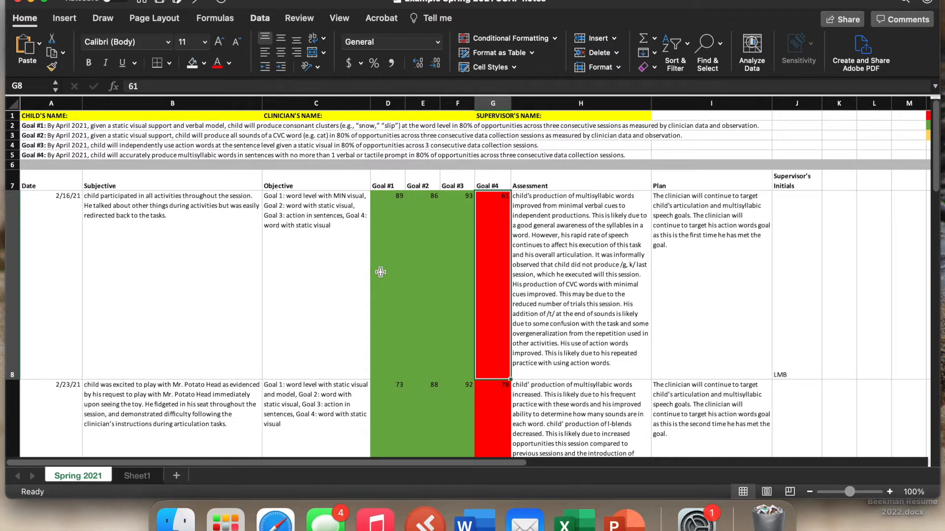
click(387, 196)
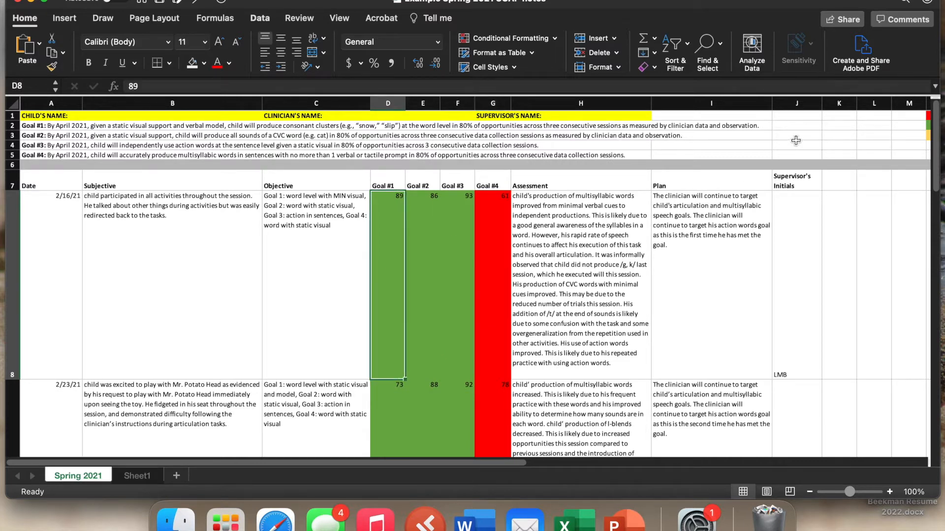
scroll(right, 3)
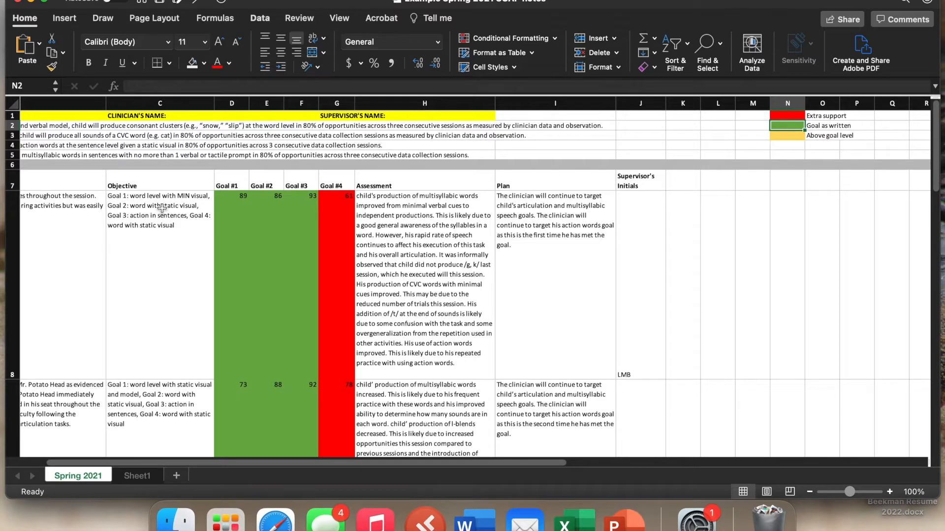
mouse_move(201, 198)
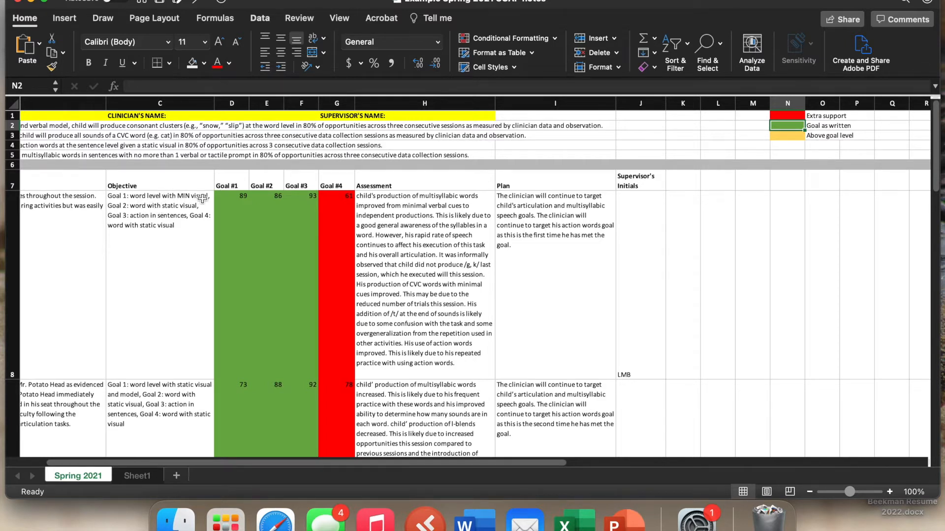
click(230, 196)
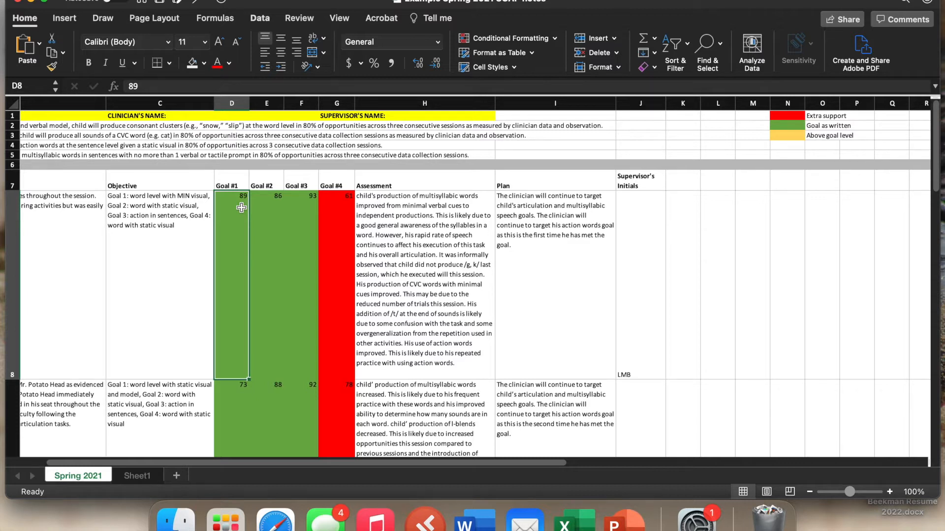
mouse_move(242, 208)
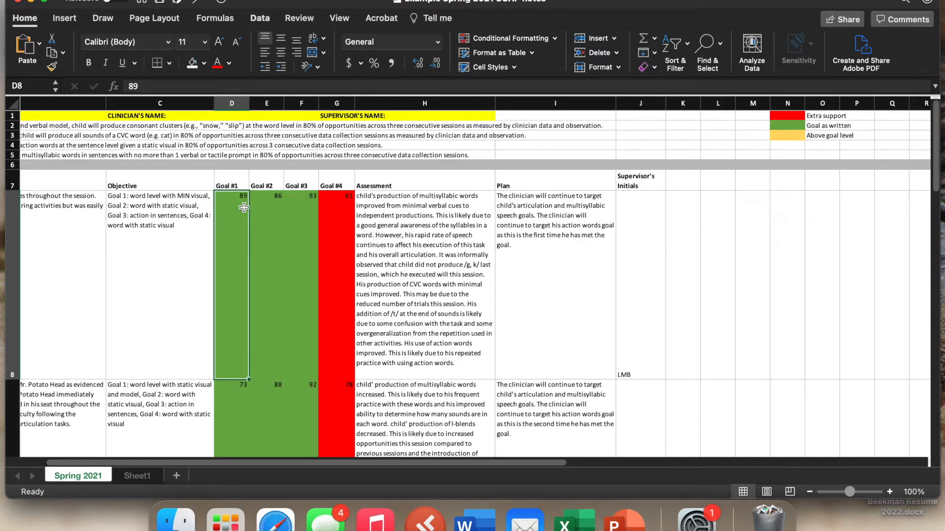
click(337, 195)
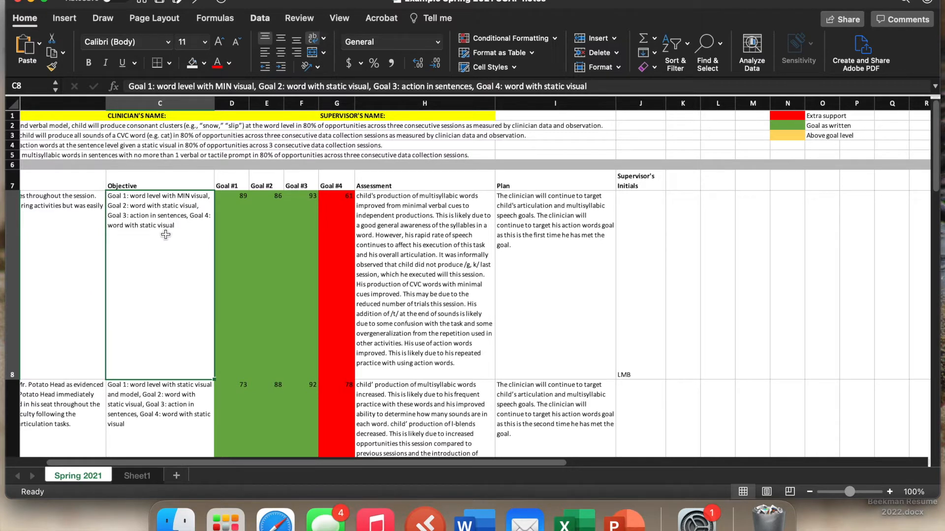
mouse_move(175, 234)
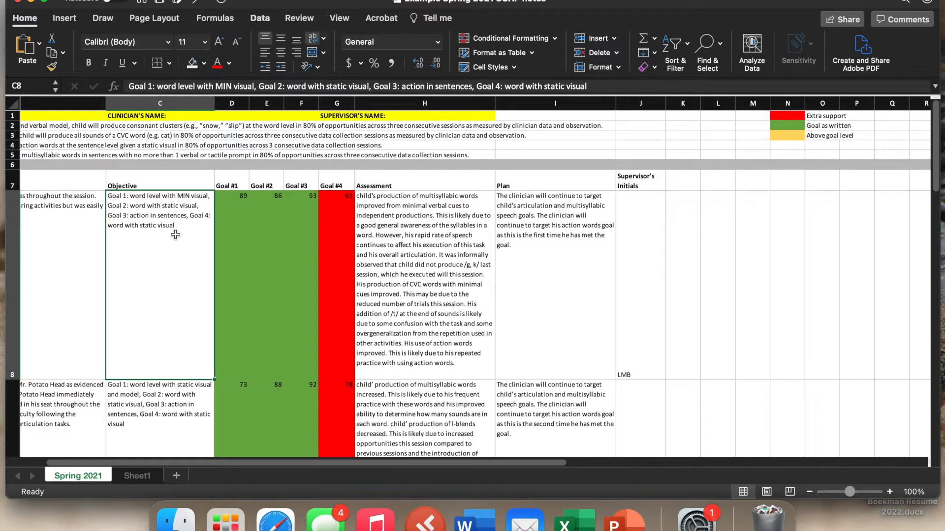
mouse_move(340, 229)
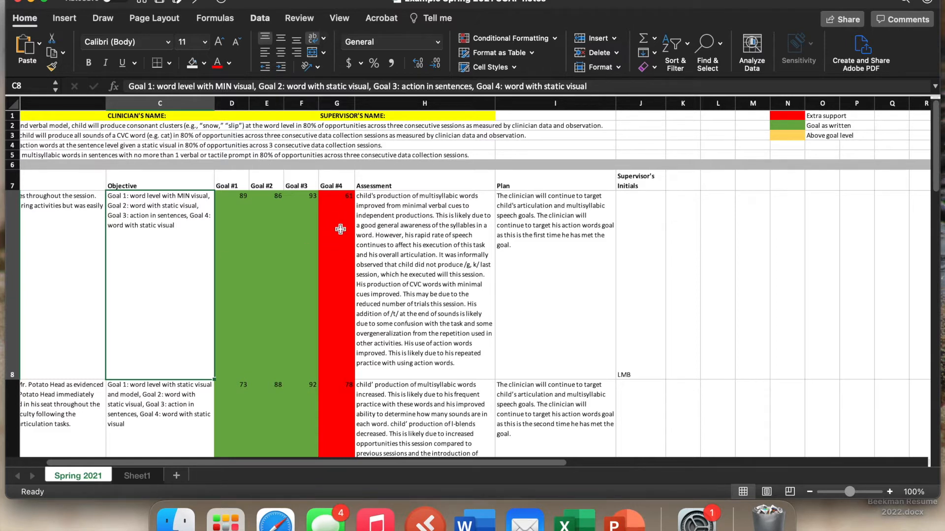
click(787, 134)
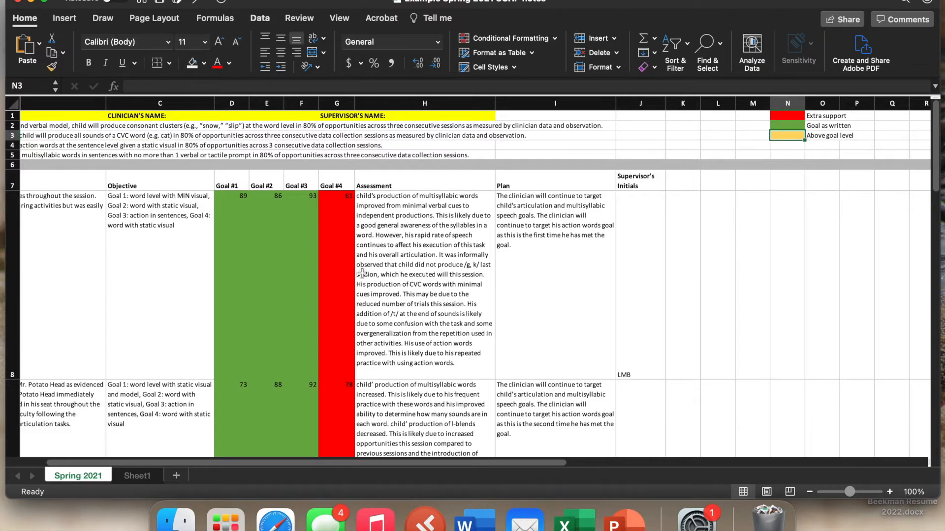
scroll(down, 3)
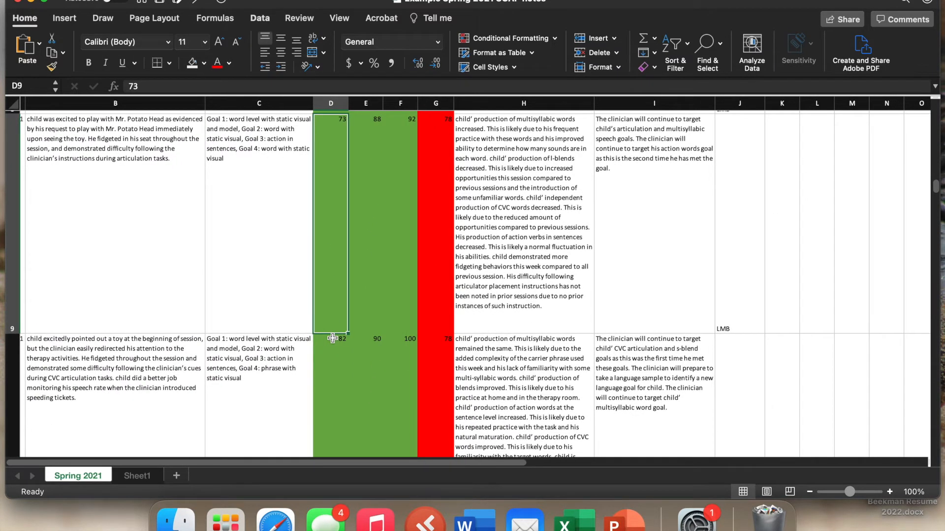
scroll(down, 3)
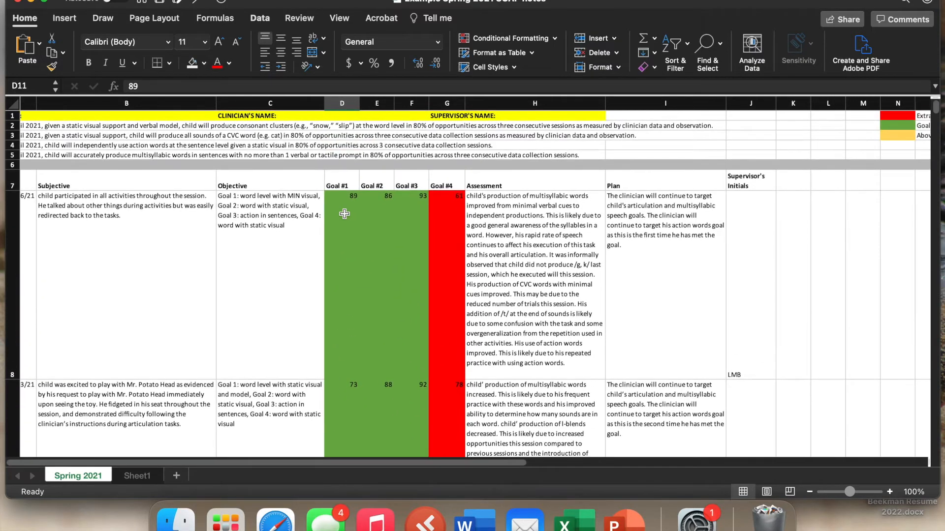
scroll(down, 3)
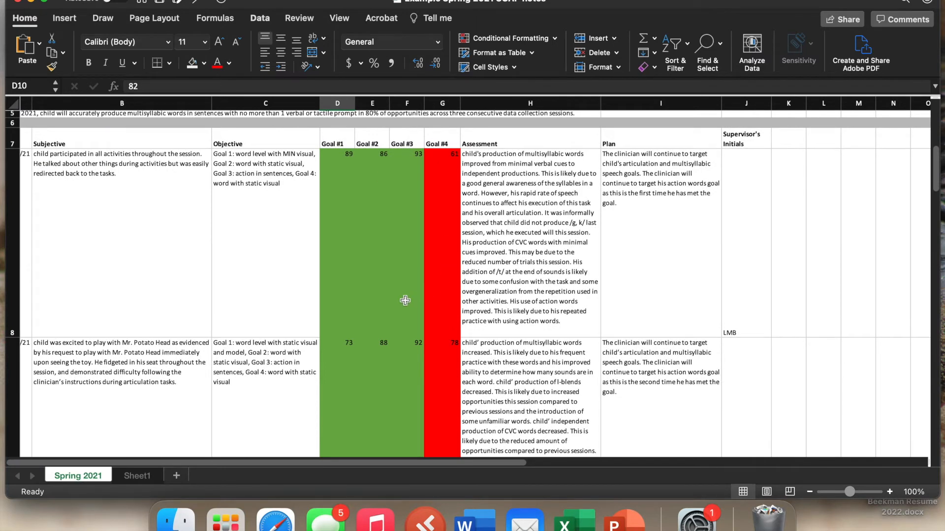
scroll(down, 3)
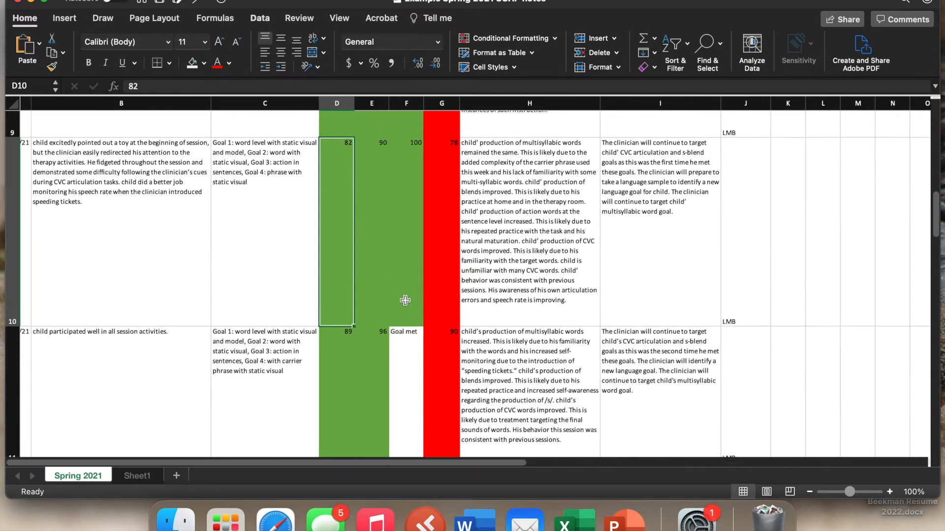
scroll(down, 3)
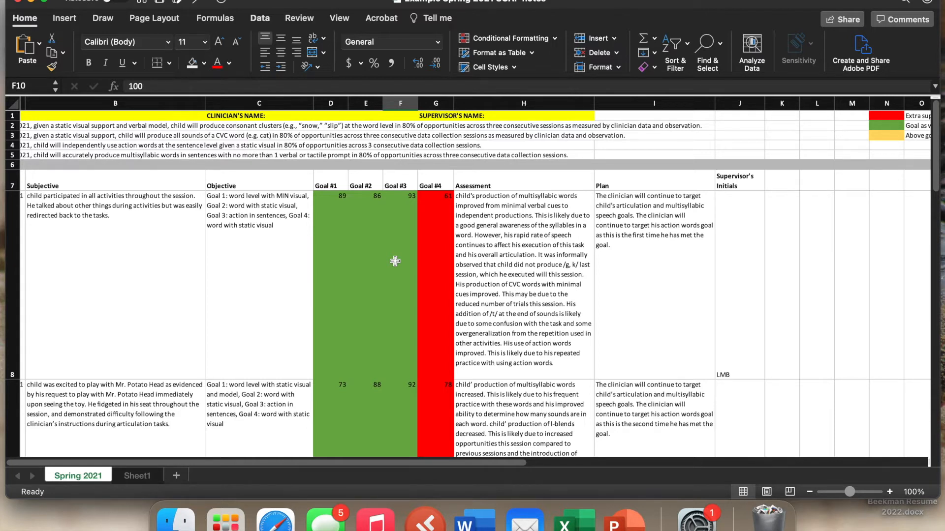
scroll(down, 3)
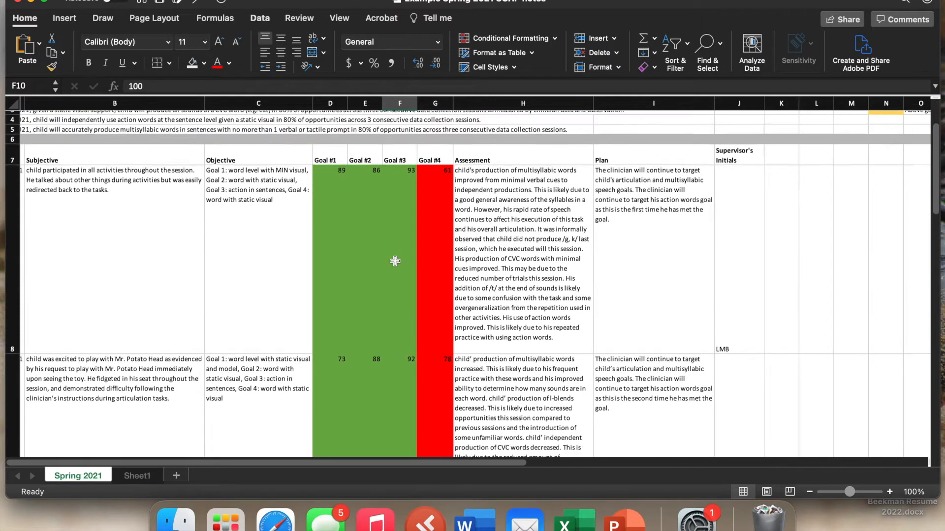
scroll(down, 3)
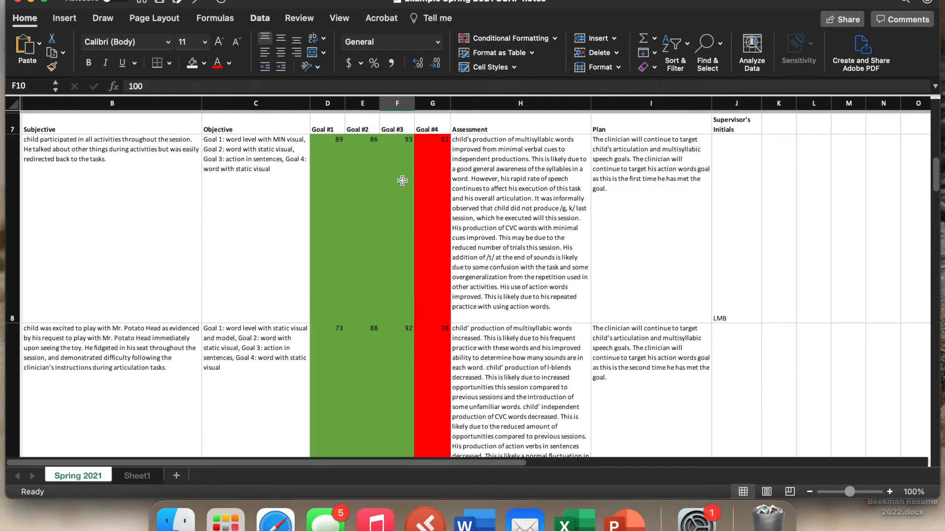
scroll(down, 3)
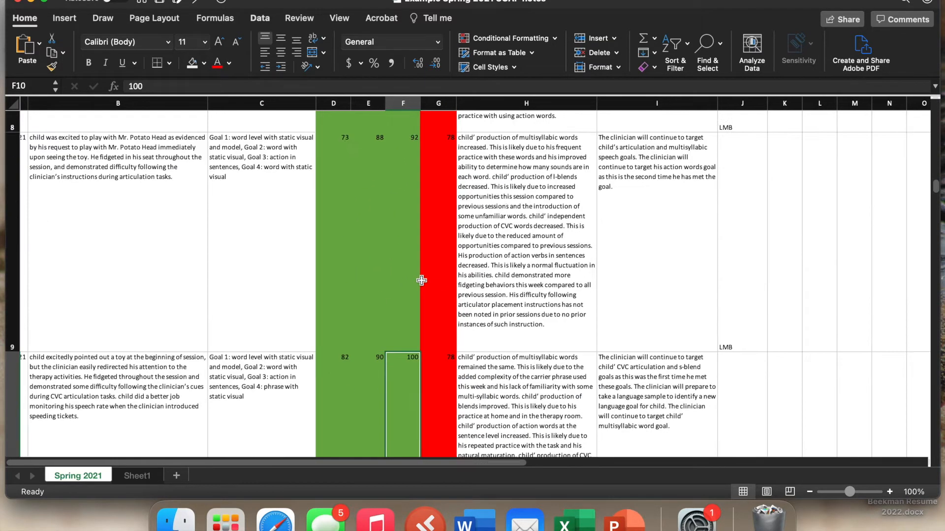
scroll(down, 3)
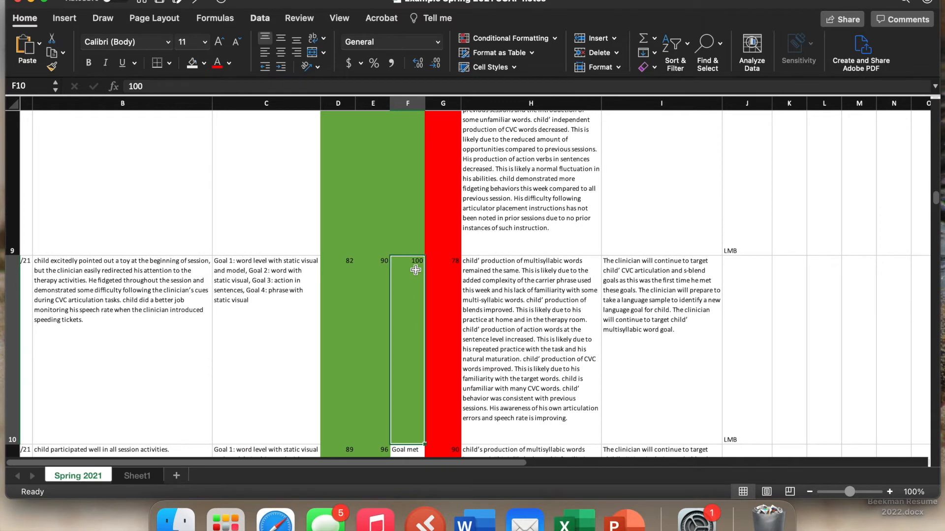
scroll(down, 3)
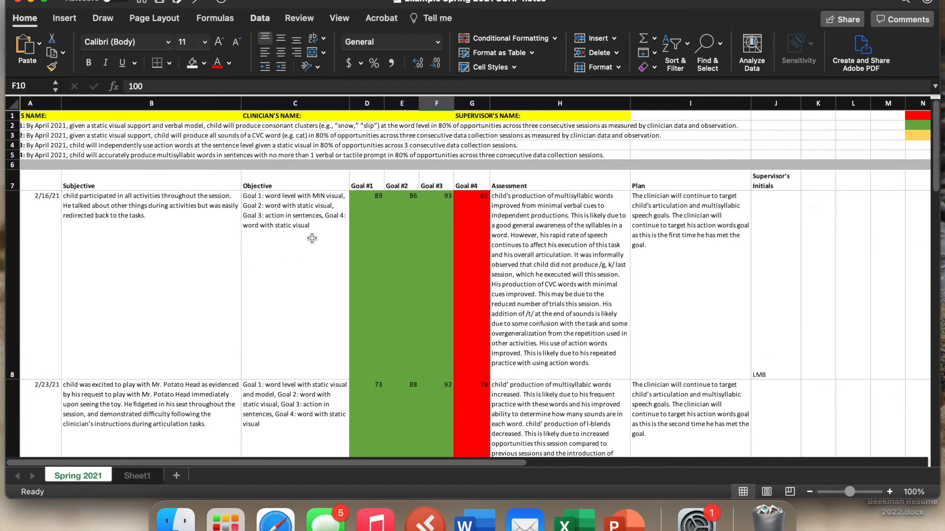
mouse_move(454, 275)
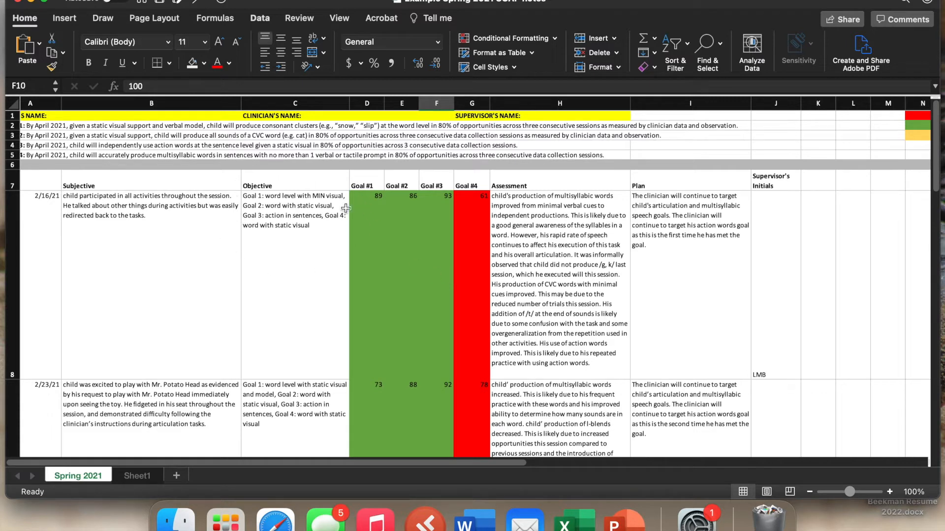
mouse_move(338, 246)
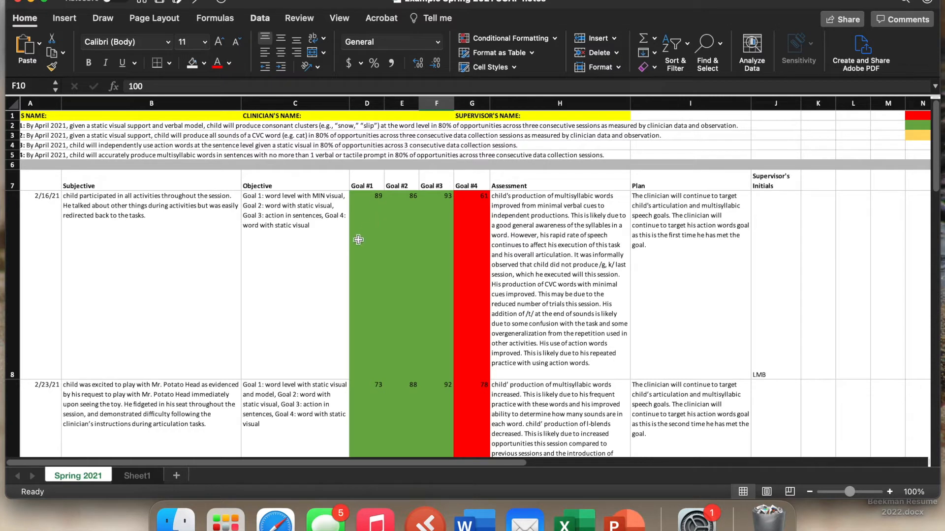
mouse_move(367, 271)
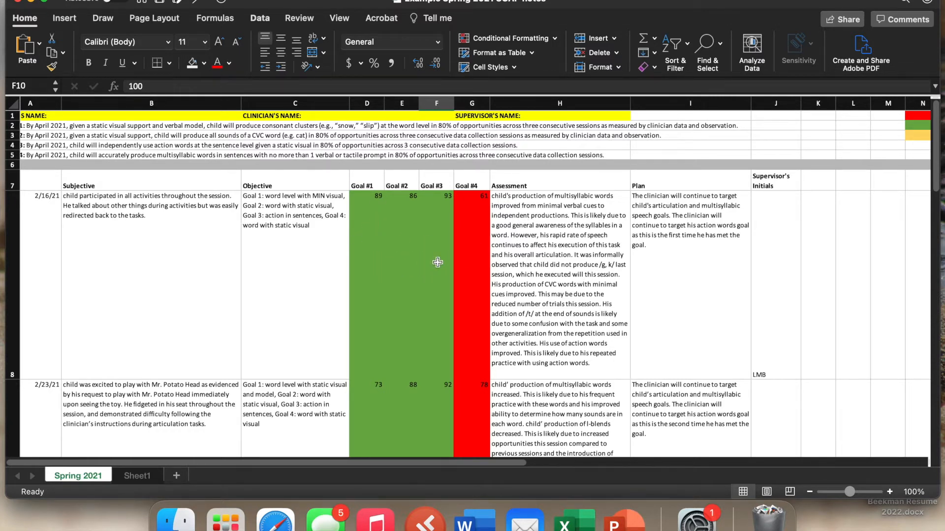
mouse_move(478, 247)
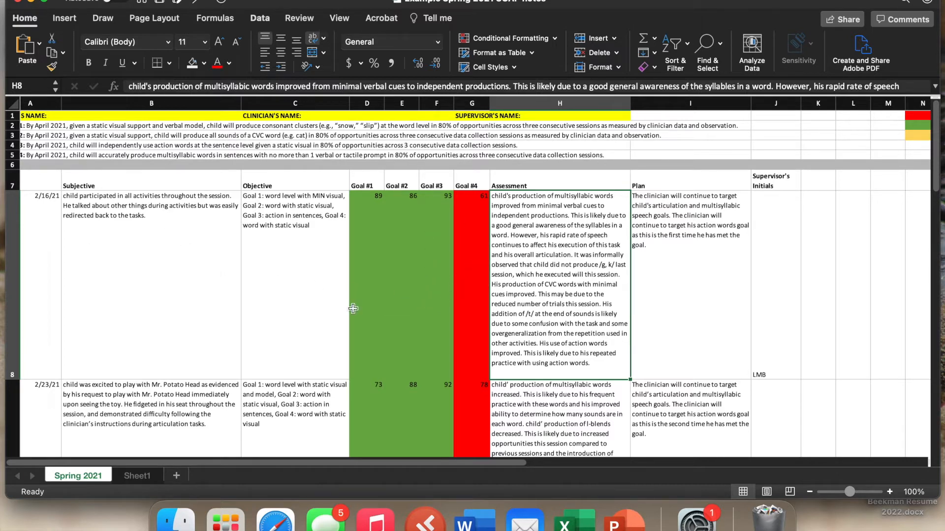
mouse_move(585, 301)
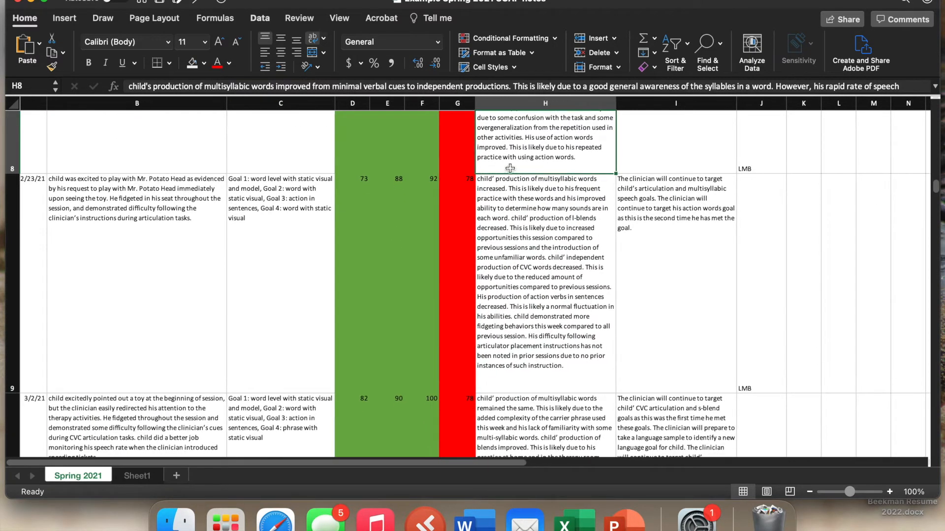
scroll(down, 3)
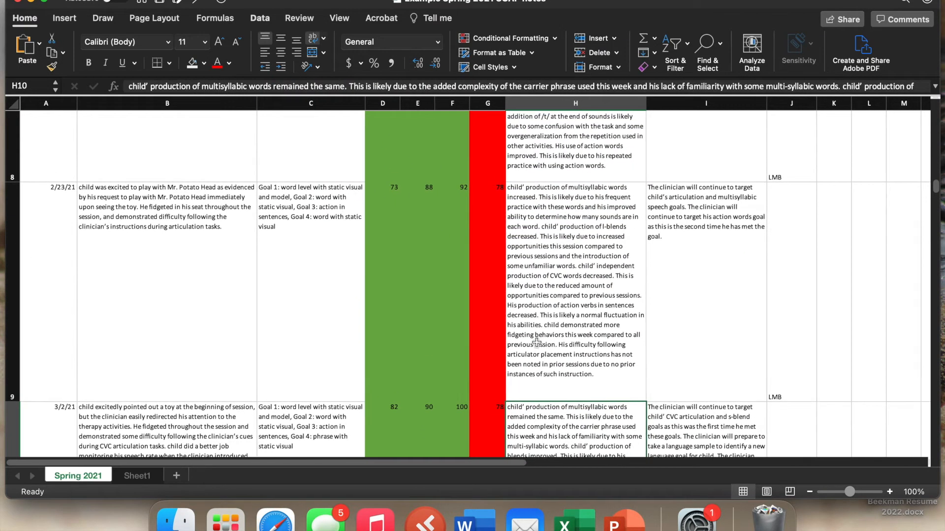
mouse_move(412, 211)
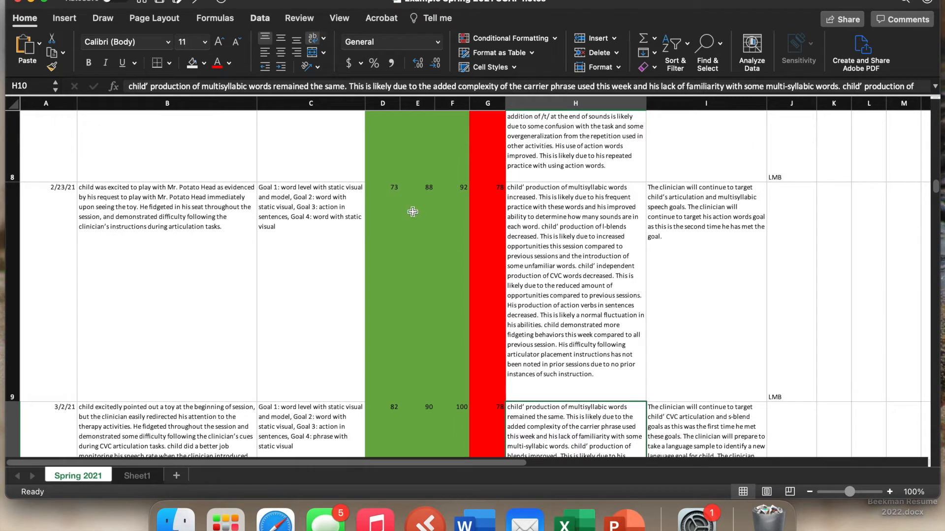
mouse_move(401, 183)
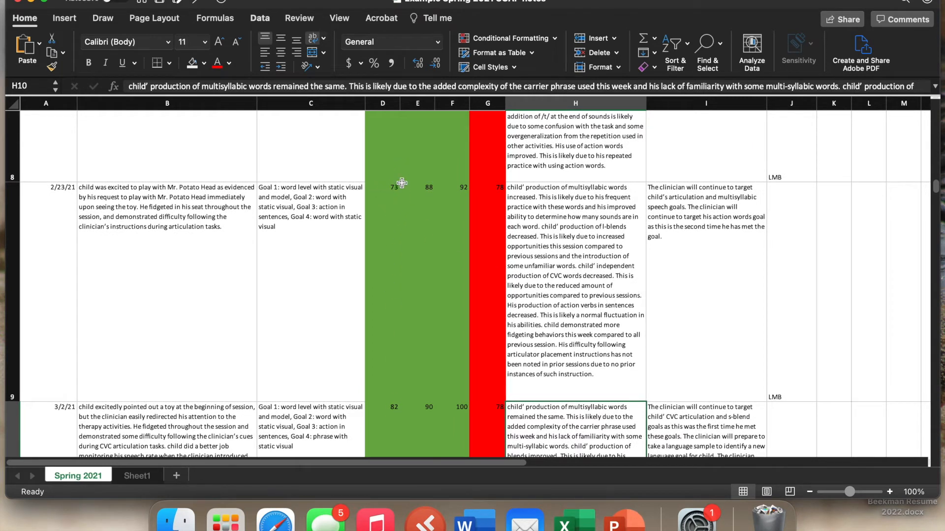
mouse_move(380, 419)
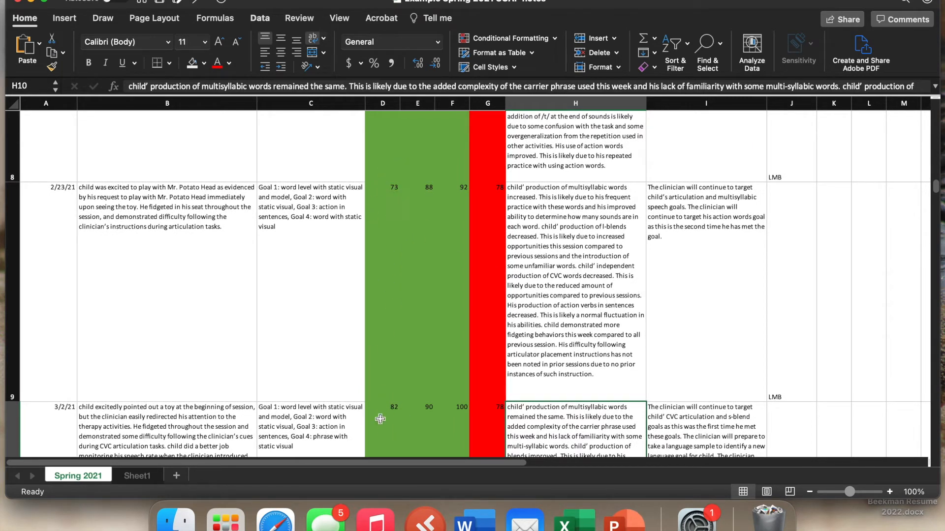
scroll(down, 3)
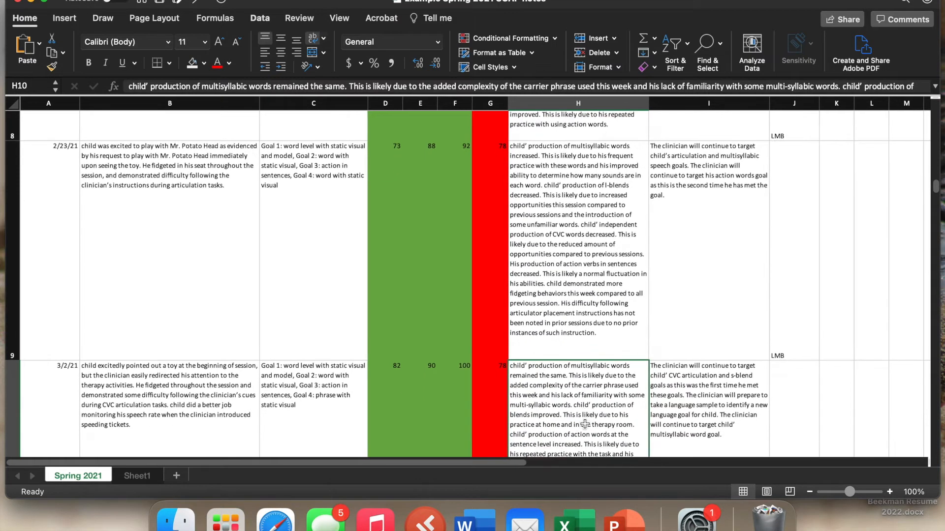
scroll(down, 3)
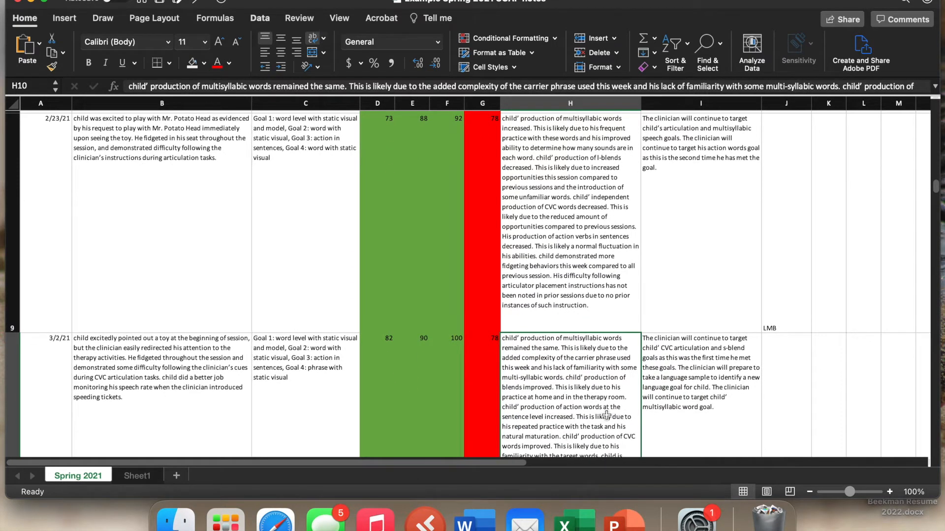
scroll(down, 3)
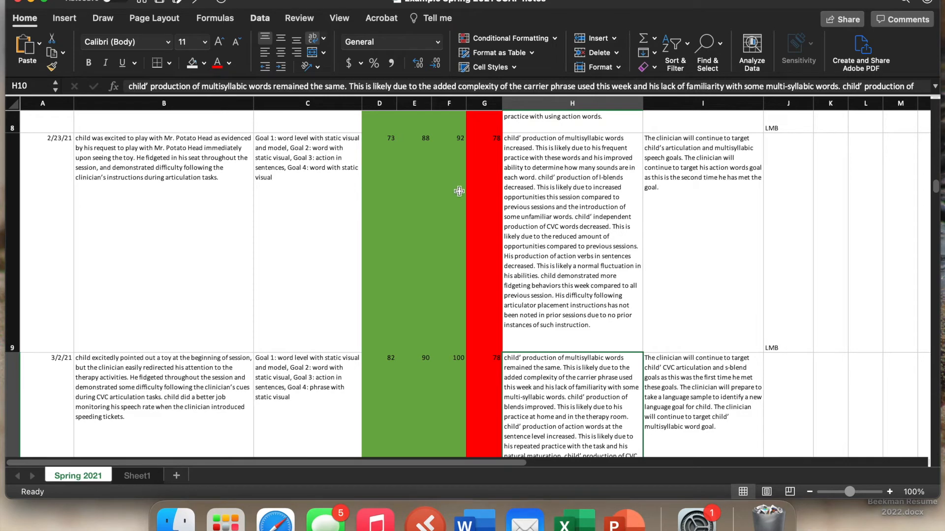
mouse_move(471, 178)
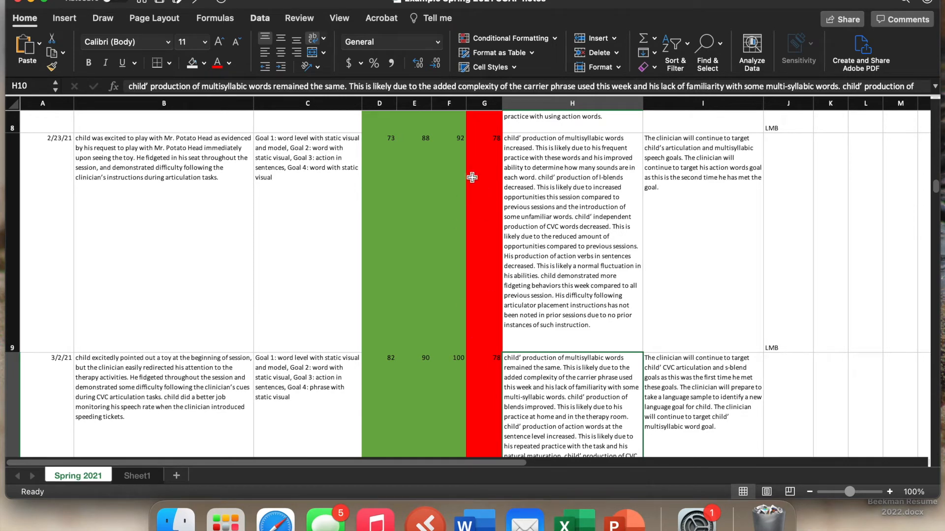
scroll(down, 3)
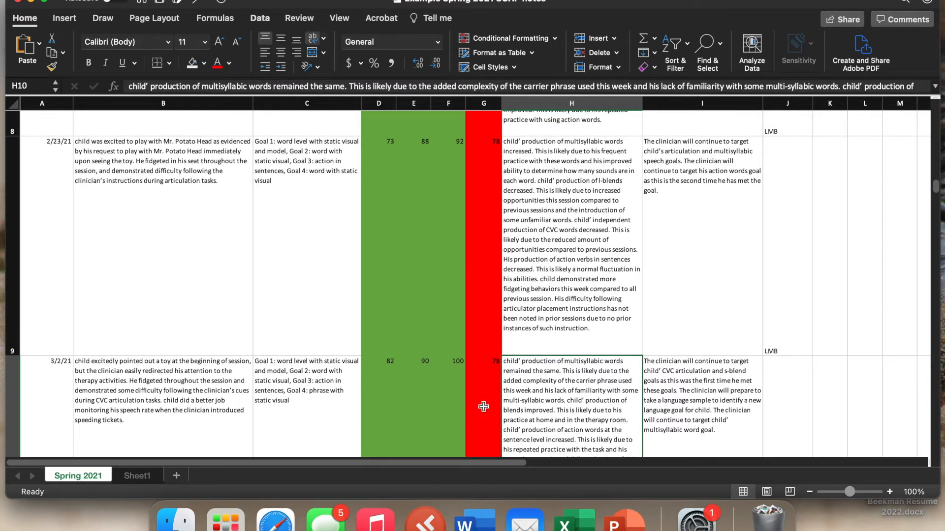
mouse_move(540, 430)
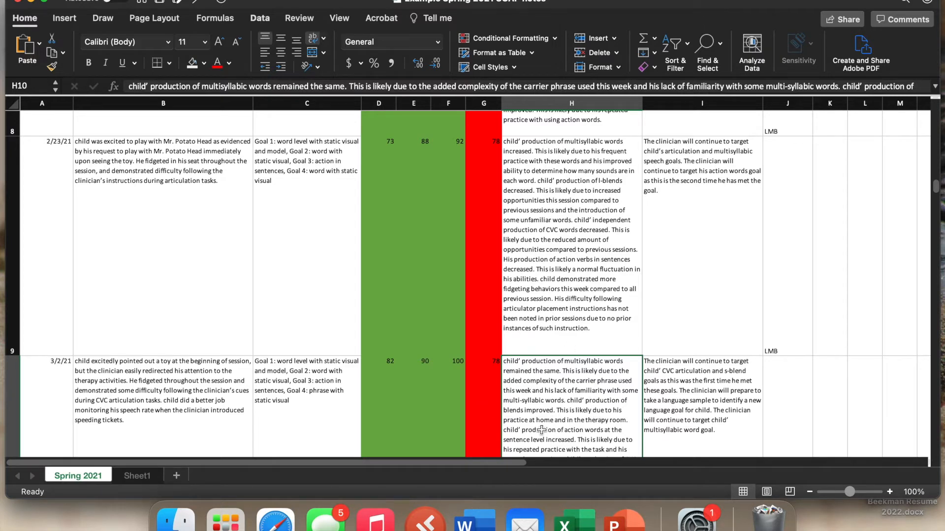
scroll(down, 3)
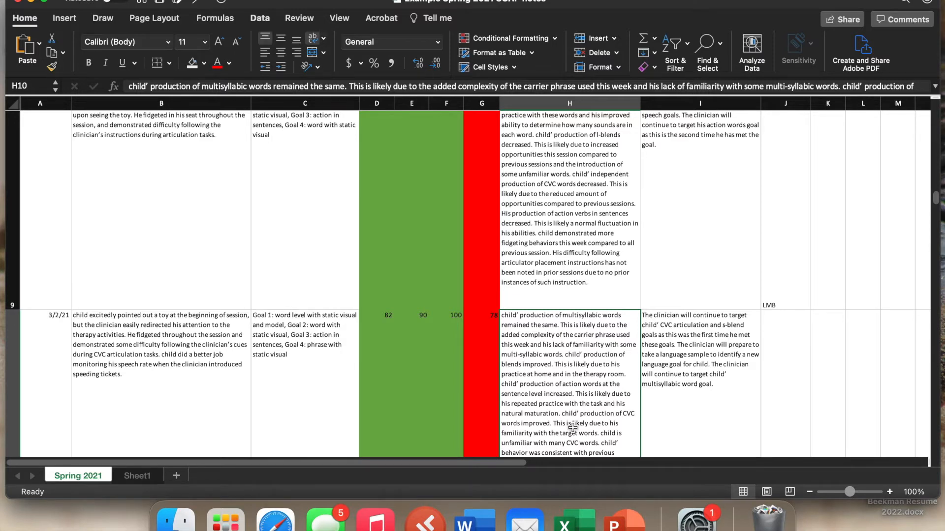
scroll(down, 3)
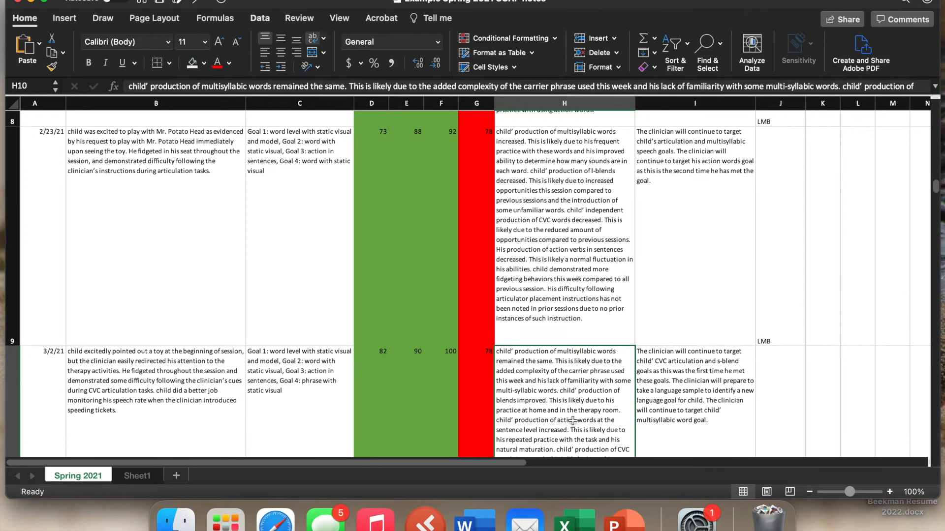
scroll(down, 3)
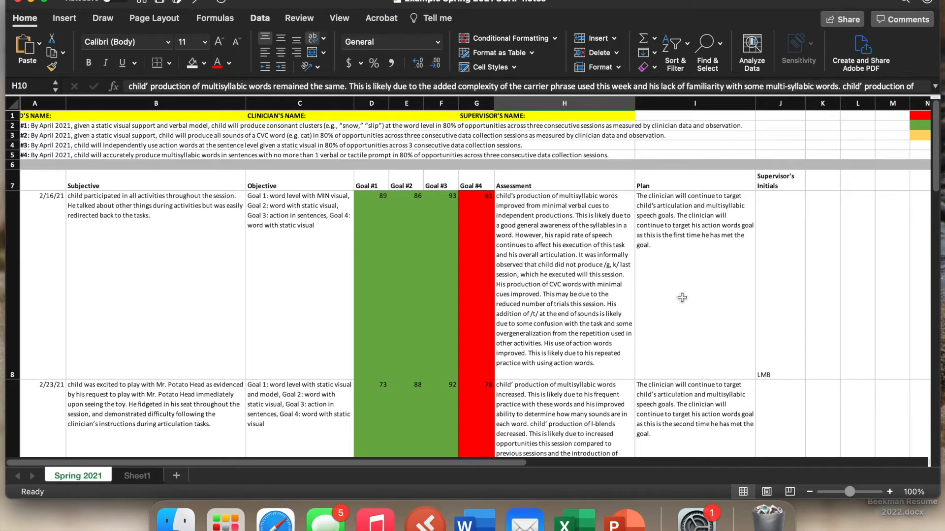
mouse_move(820, 209)
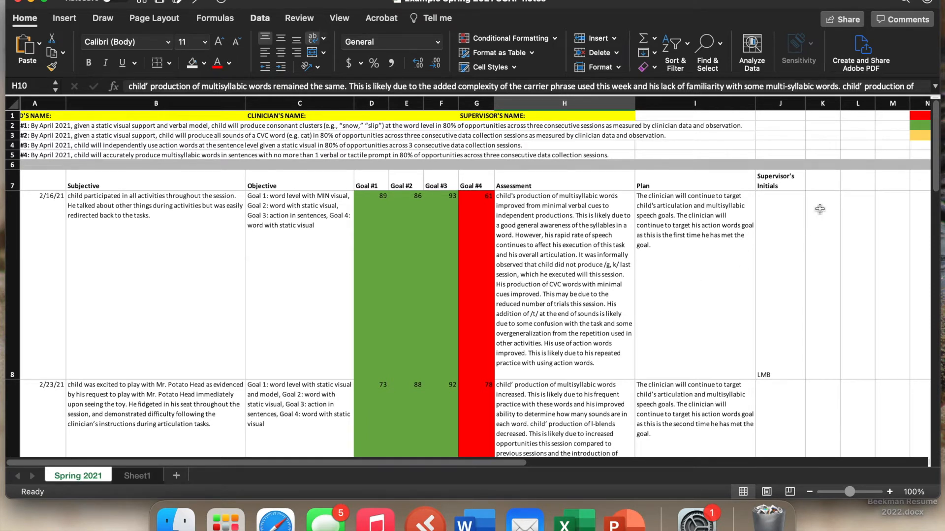
mouse_move(765, 320)
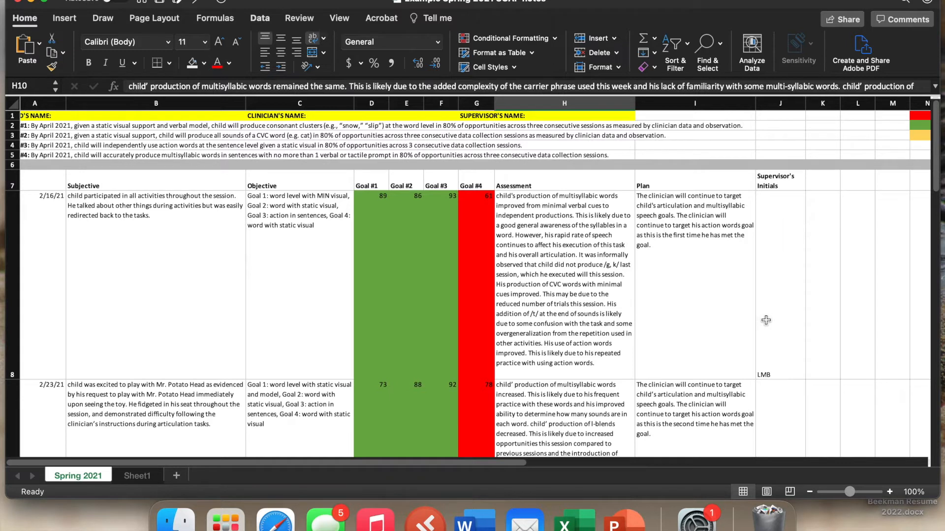
click(779, 284)
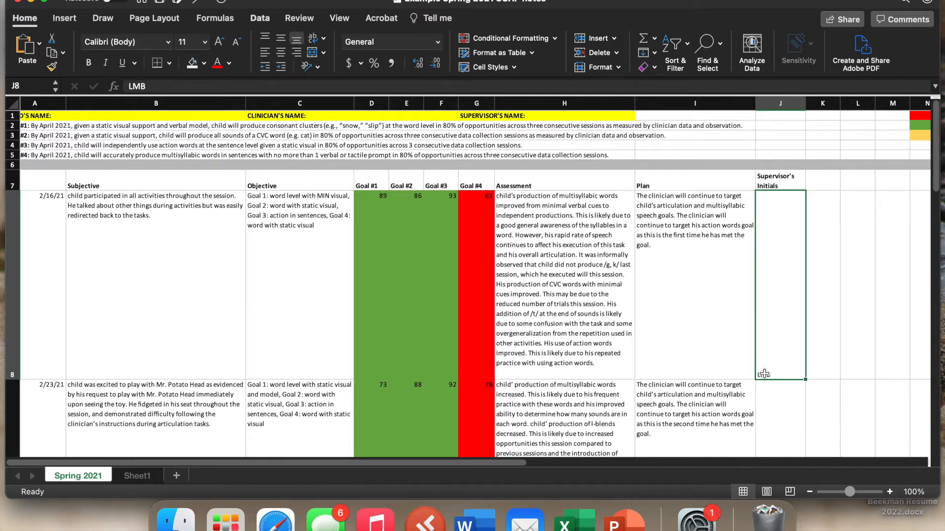
text(LMB)
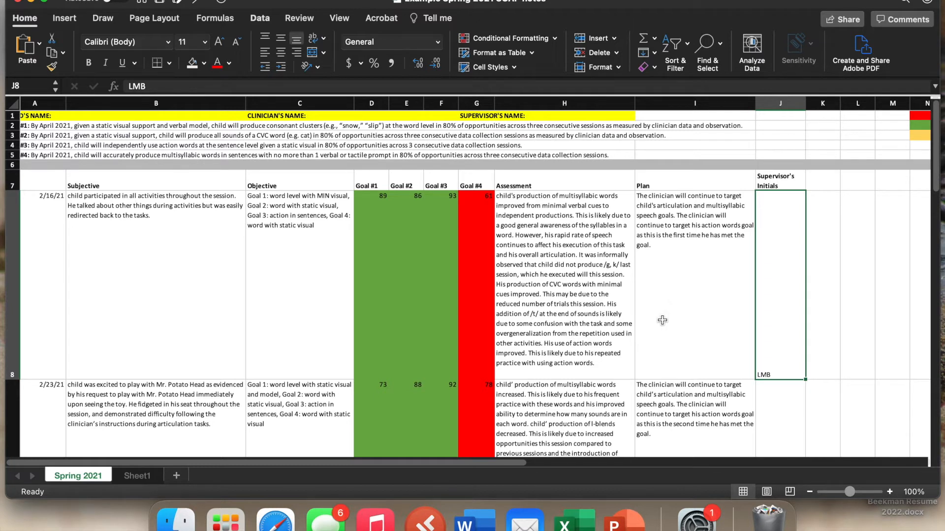
mouse_move(643, 333)
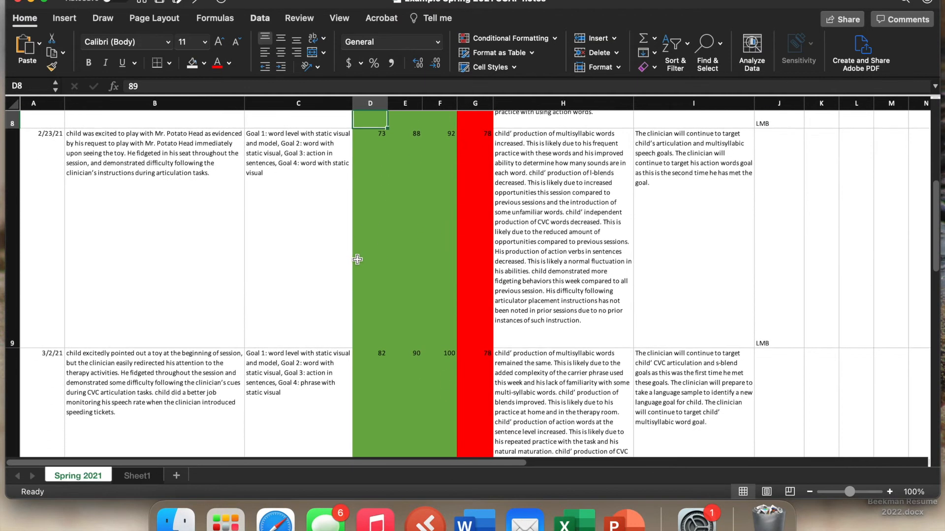
Select the four Goal #1 scores in D8:D11 and bring up the Insert chart commands.
scroll(down, 3)
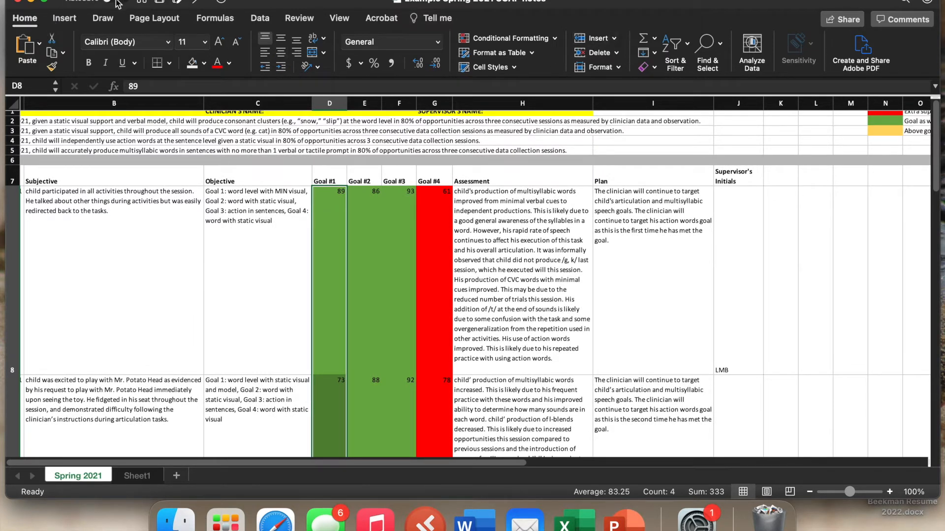
mouse_move(63, 17)
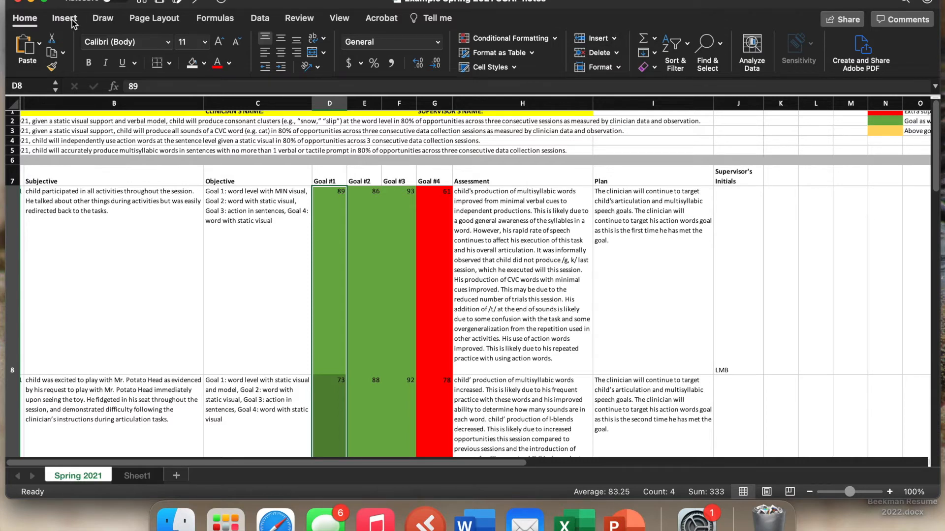
scroll(down, 3)
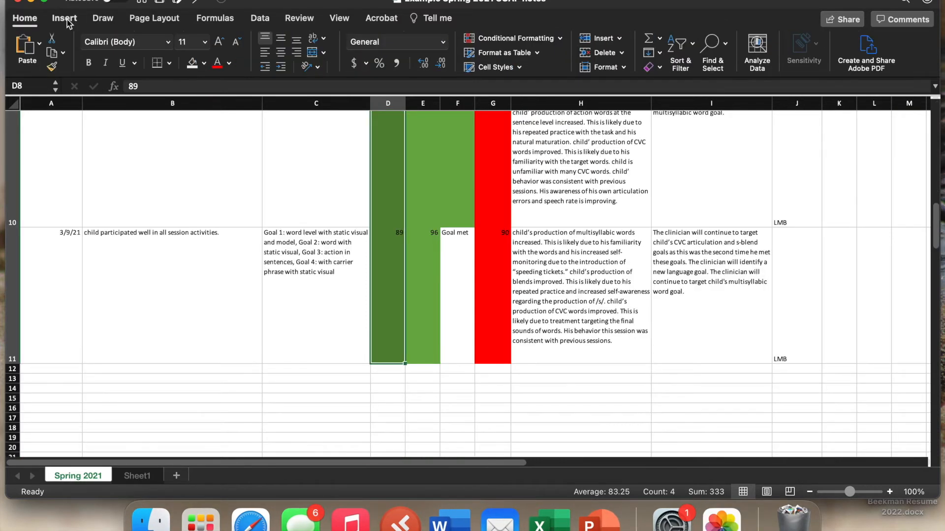
click(64, 18)
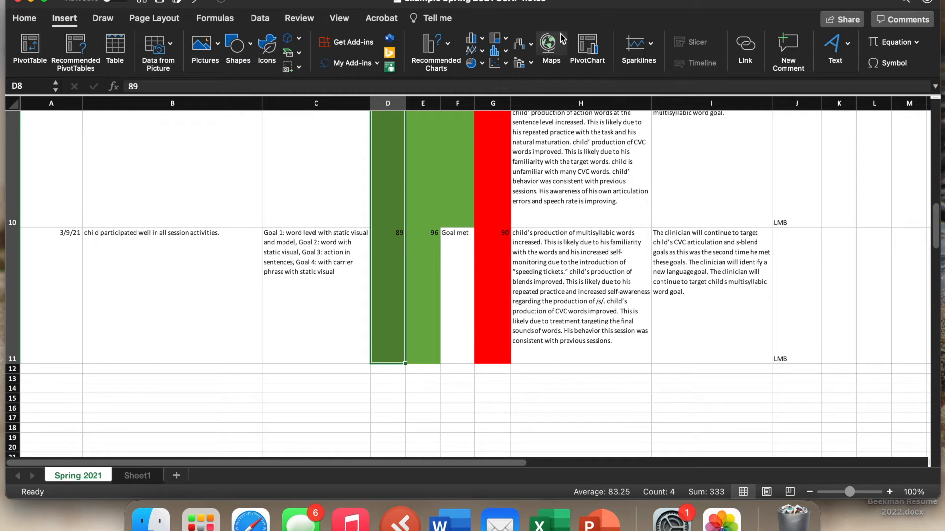
mouse_move(505, 75)
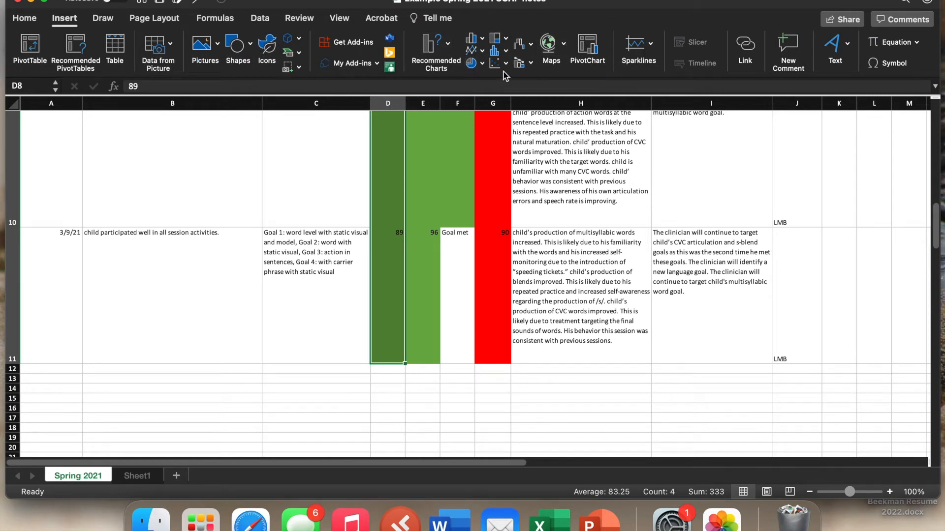
mouse_move(530, 54)
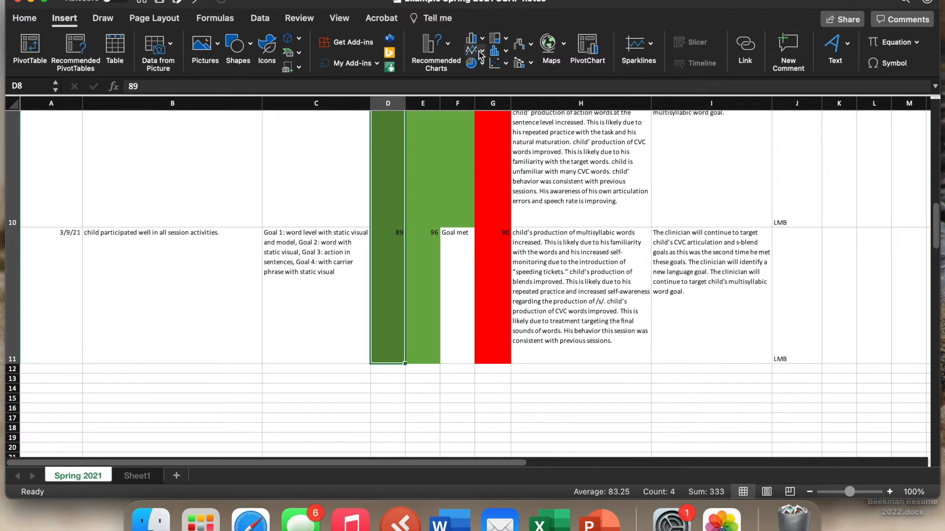
Insert a plain 2-D line chart of the four Goal #1 session scores.
click(471, 45)
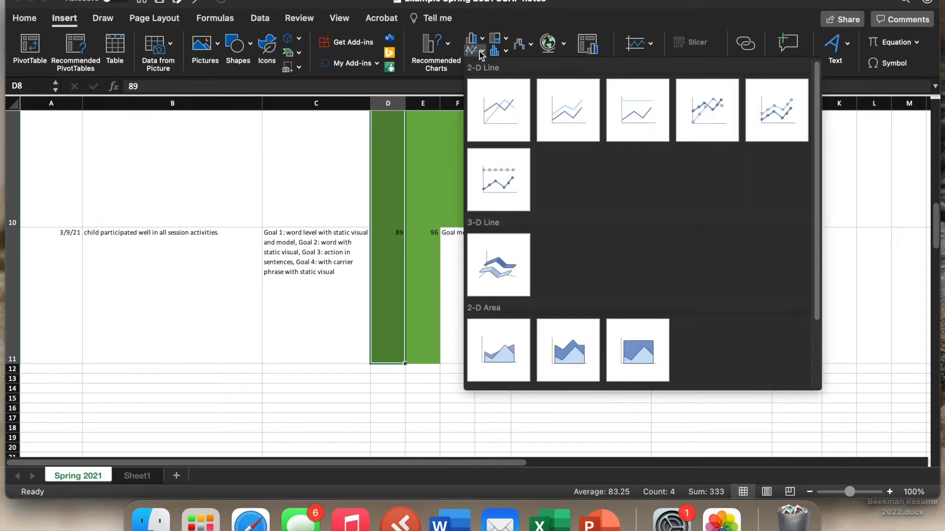
mouse_move(498, 109)
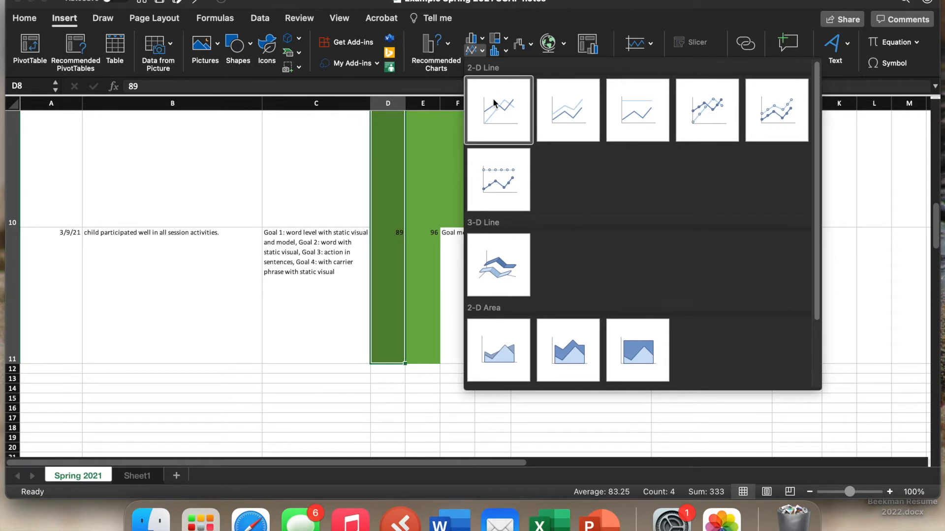
mouse_move(498, 109)
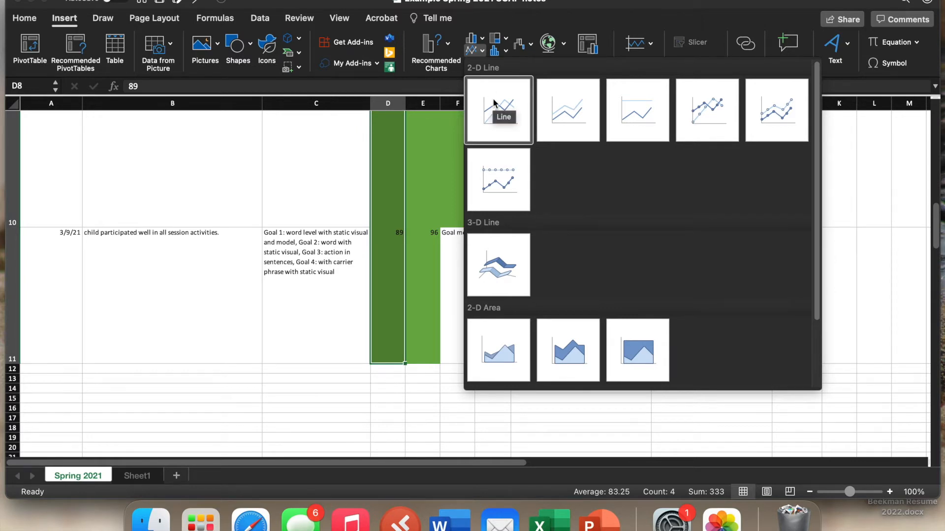
click(497, 110)
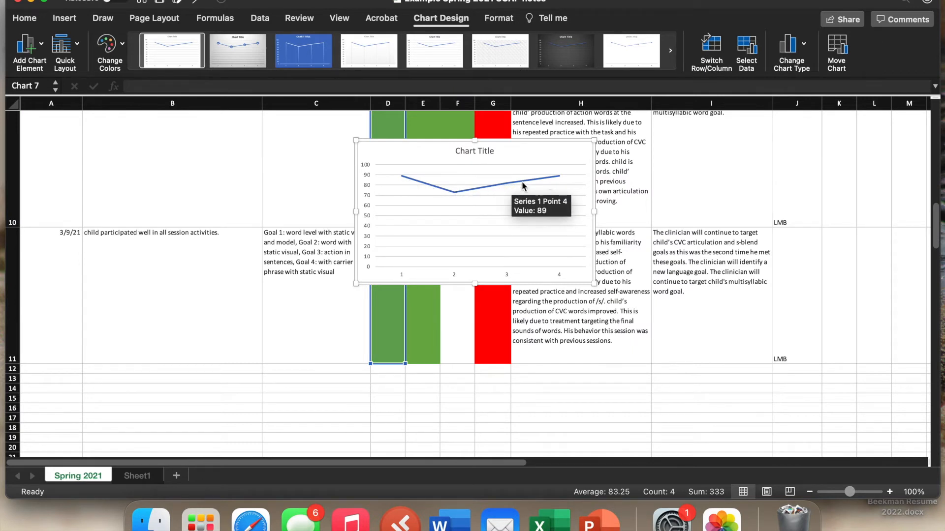
mouse_move(439, 189)
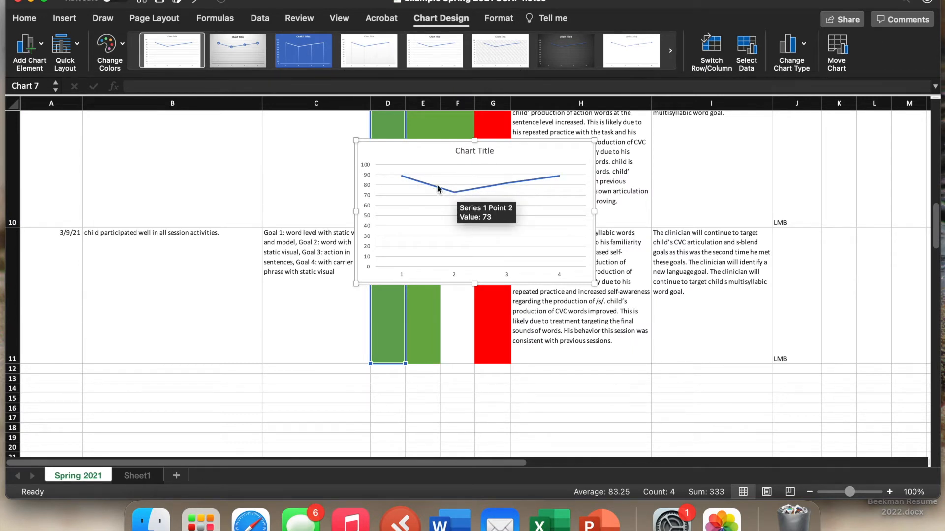
mouse_move(503, 222)
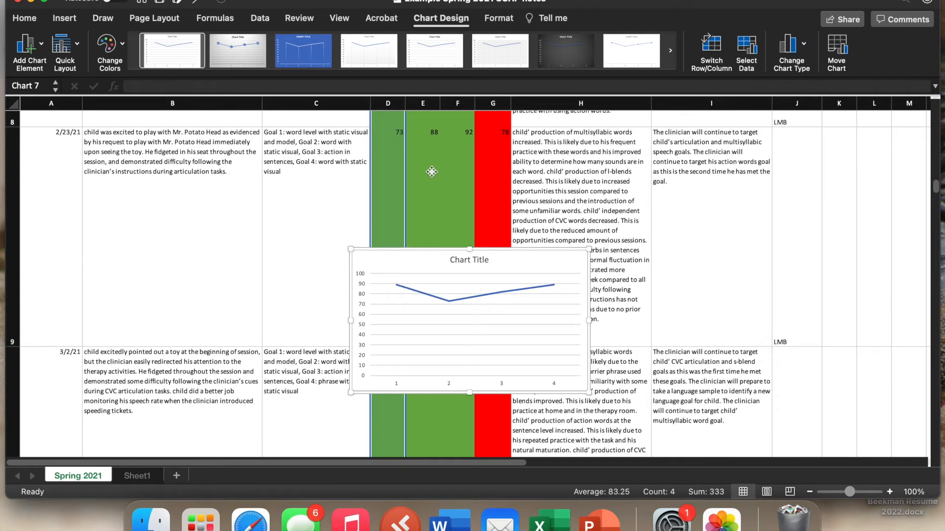
Replace 'Chart Title' with 'Goal #1:' on the new line chart.
click(468, 260)
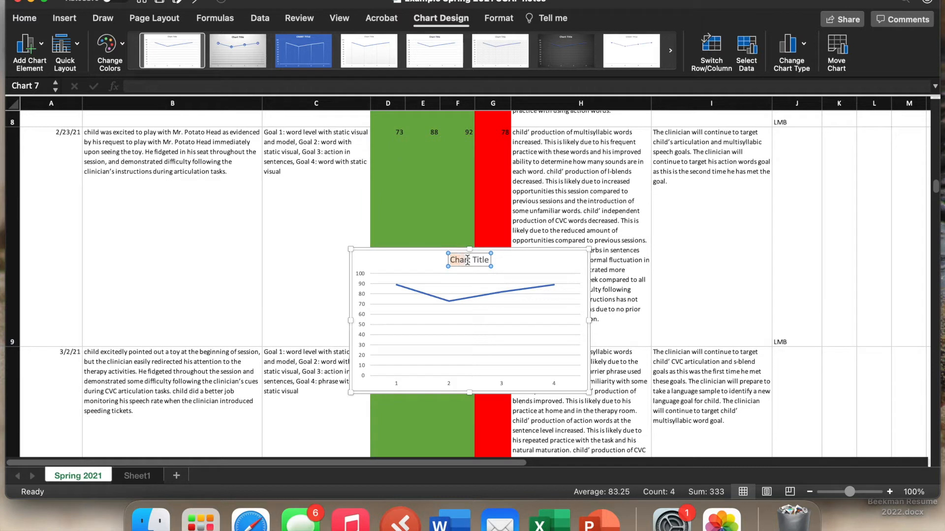
mouse_move(491, 259)
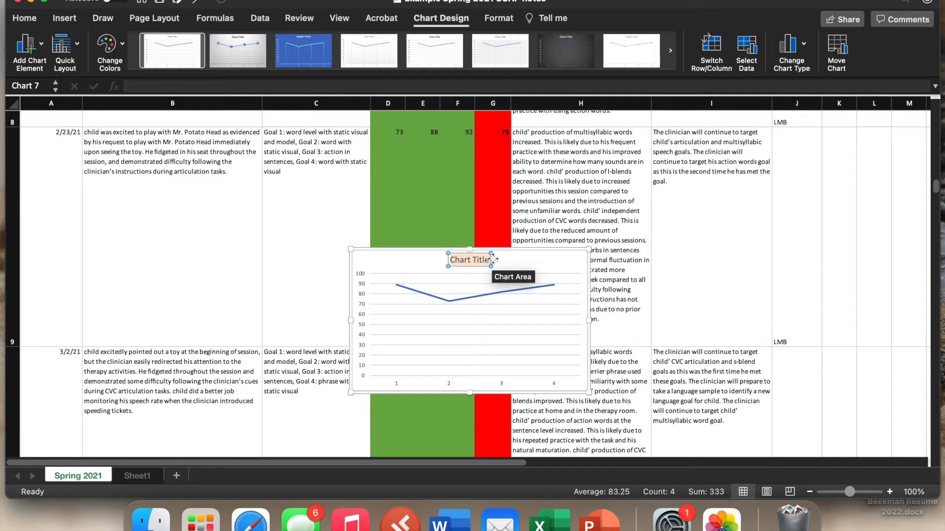
text(Goal #1:)
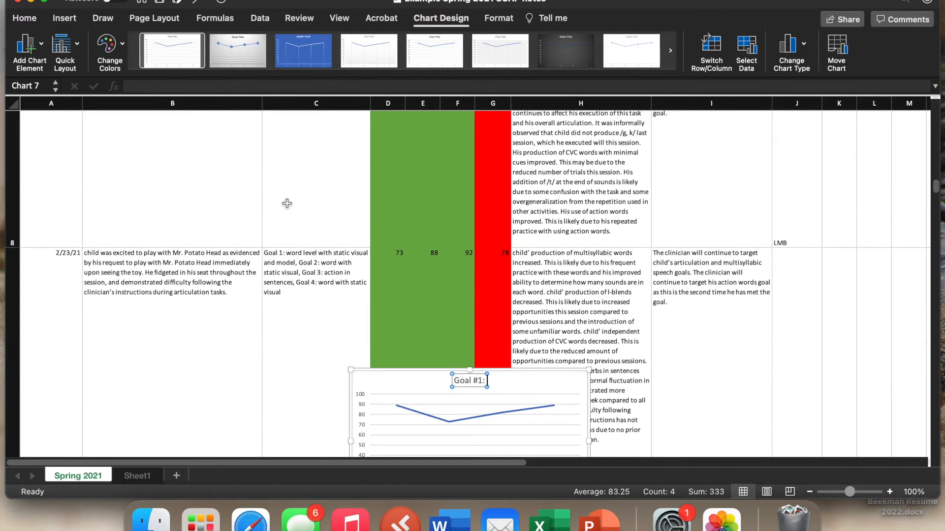
drag(469, 379, 458, 211)
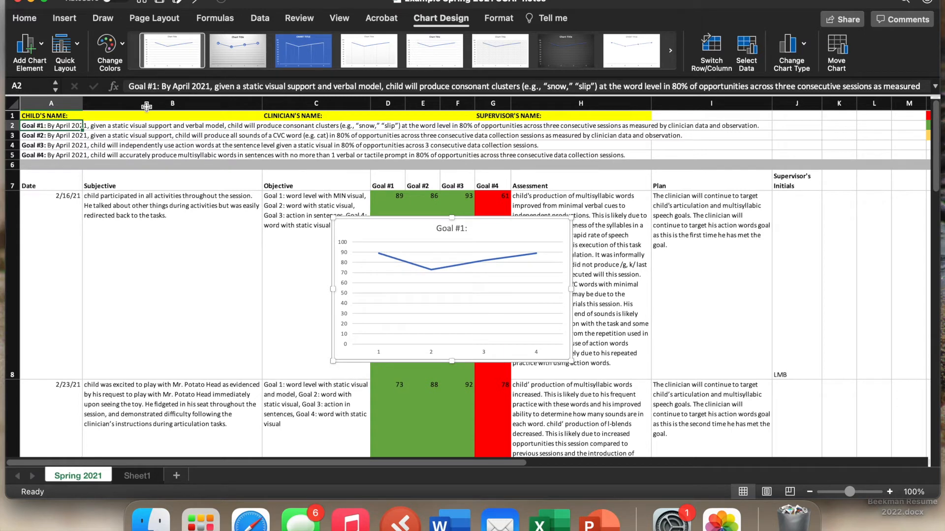
click(24, 18)
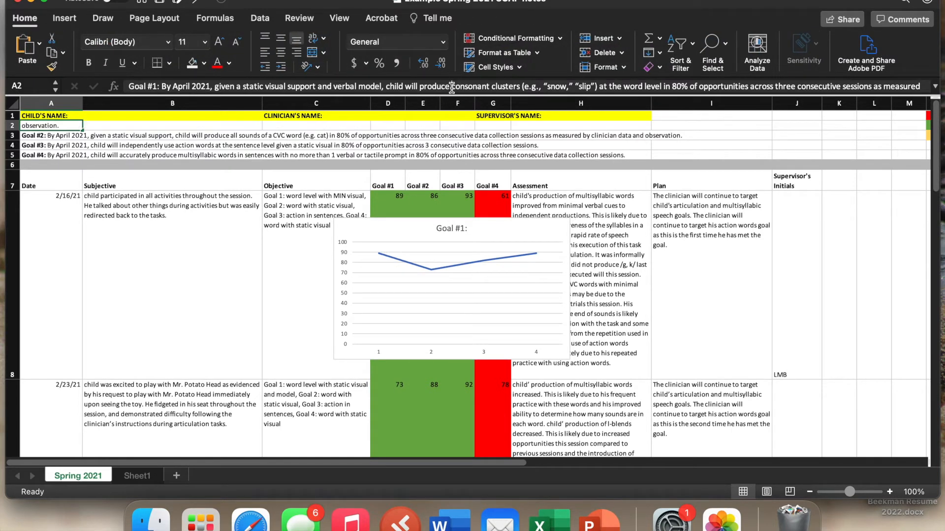
Copy 'consonant clusters' from the Goal #1 text in A2 into the chart title.
double_click(482, 86)
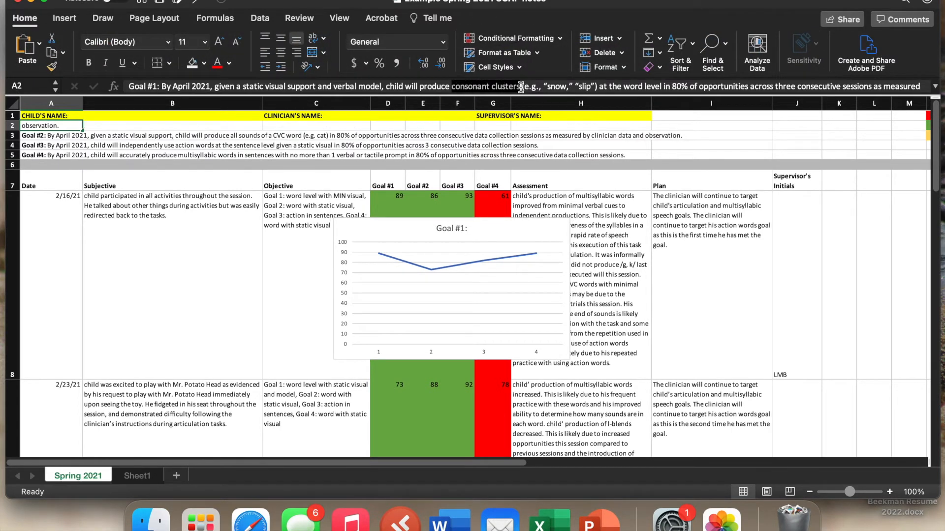
text(consonant clusters)
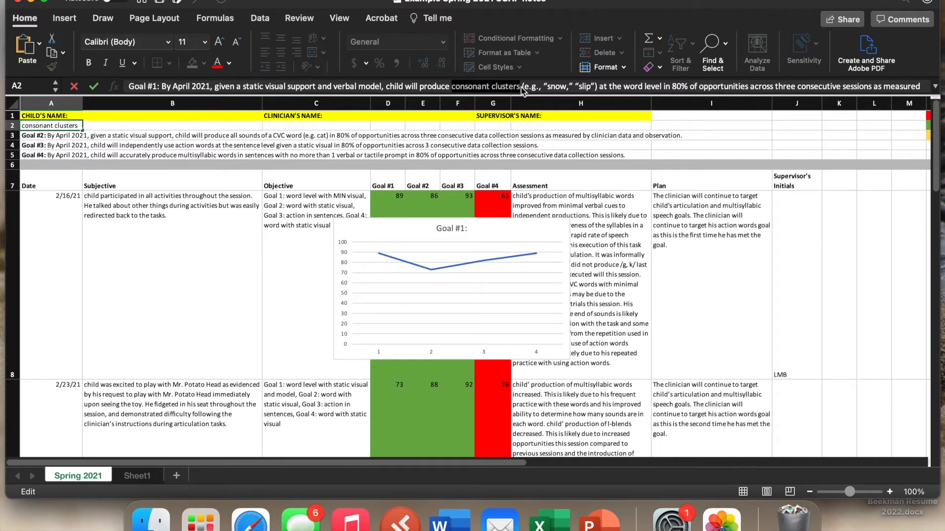
click(451, 228)
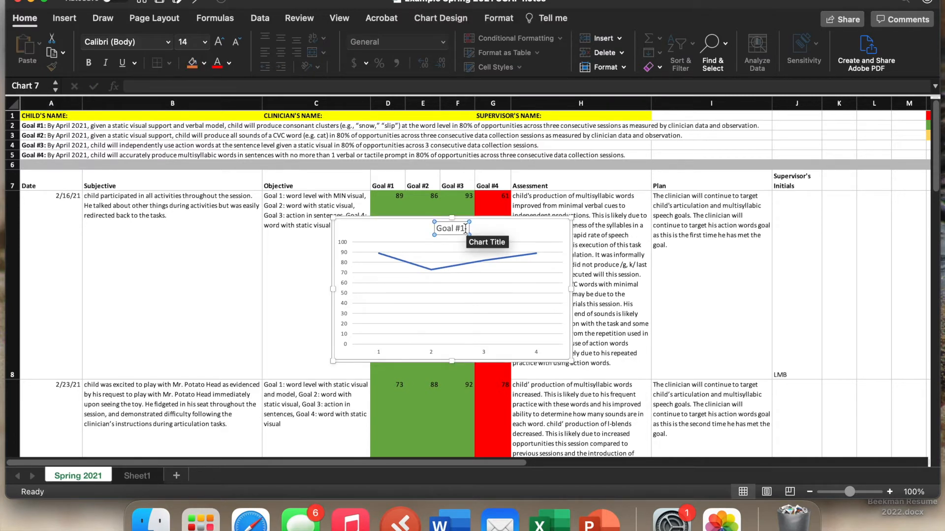
mouse_move(482, 238)
text(: consonant clusters)
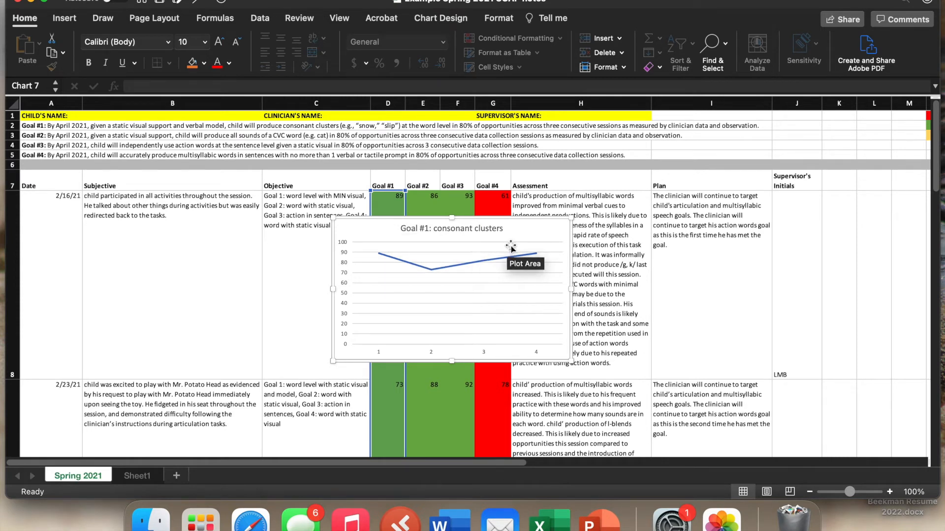
mouse_move(364, 234)
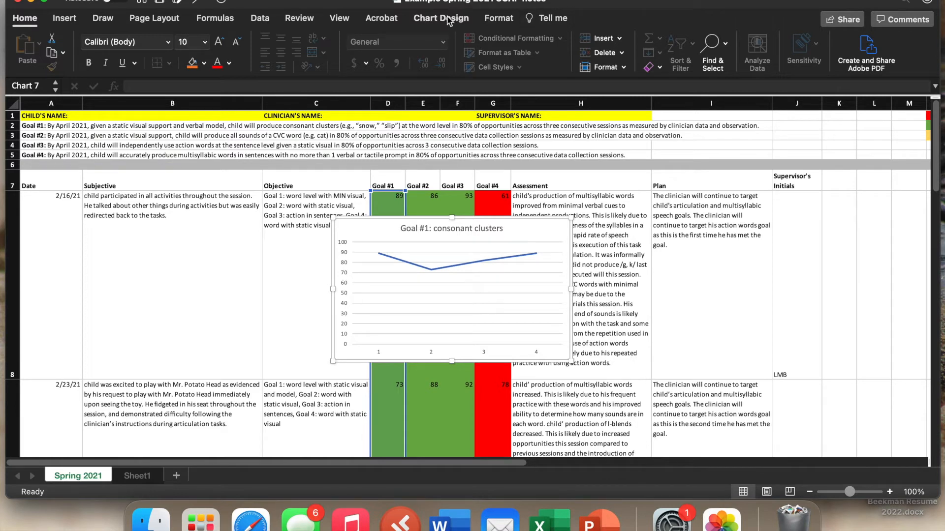
Add a 'Weeks' horizontal axis title and a vertical axis title via Add Chart Element.
click(441, 18)
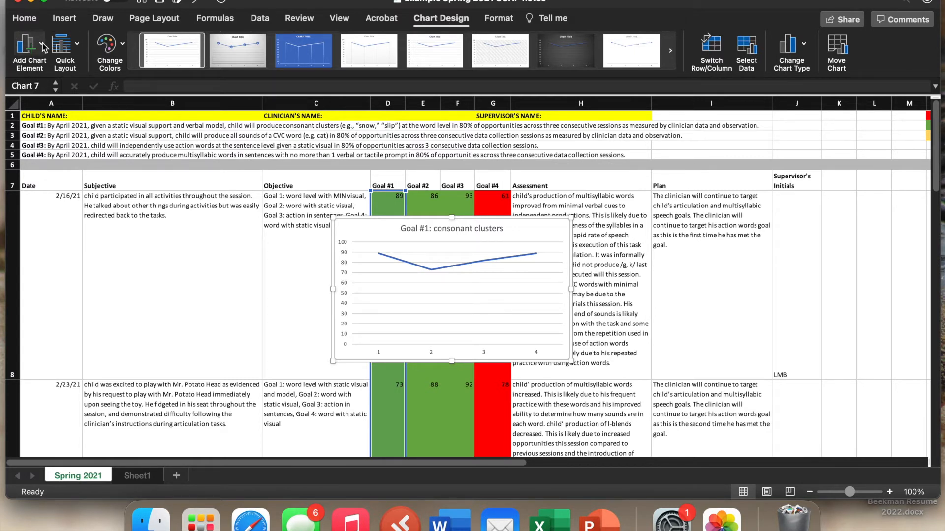
click(28, 51)
text(Weeks)
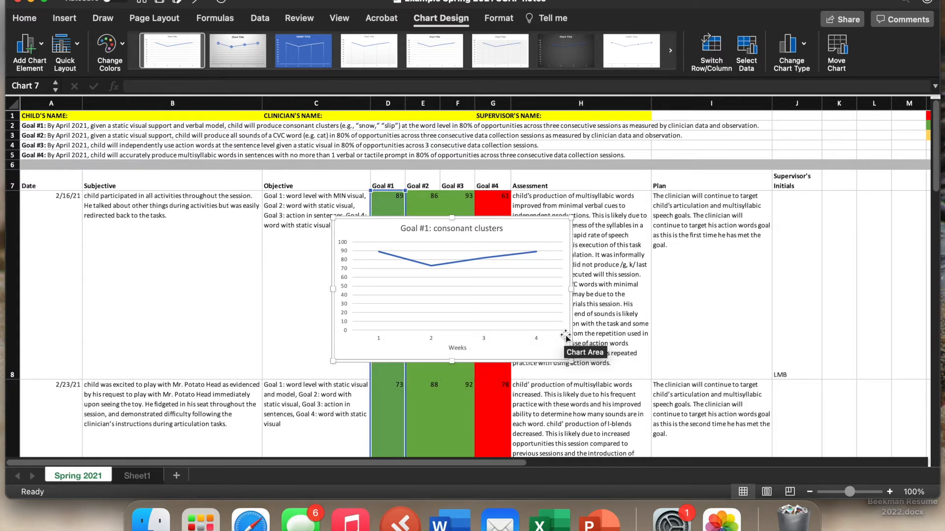
mouse_move(468, 327)
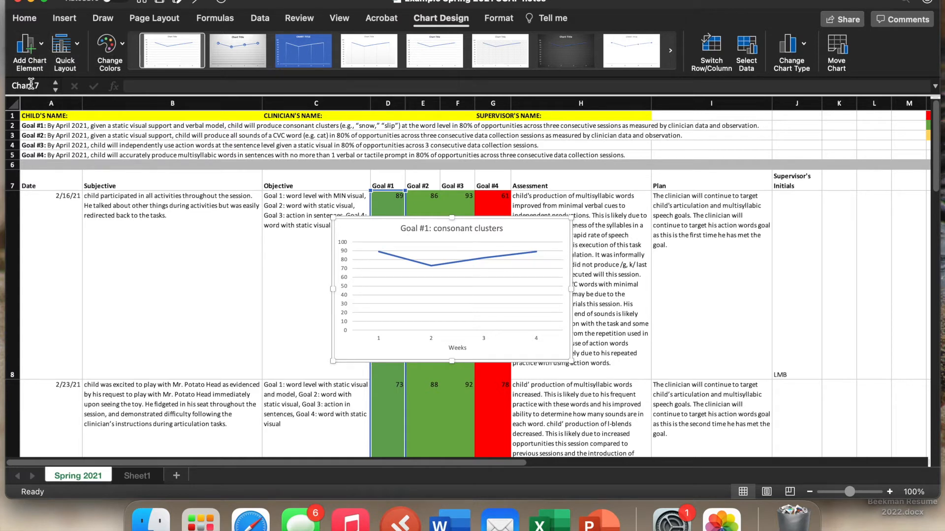
click(29, 52)
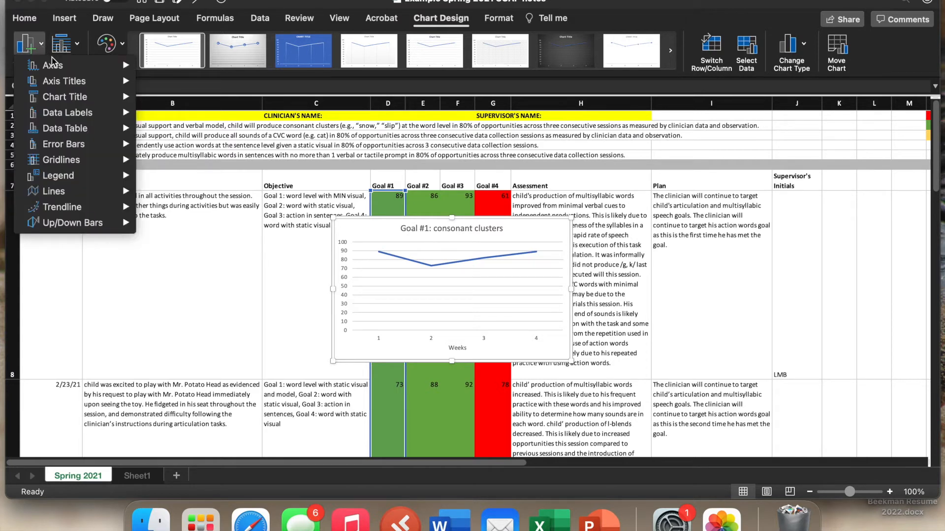
mouse_move(64, 81)
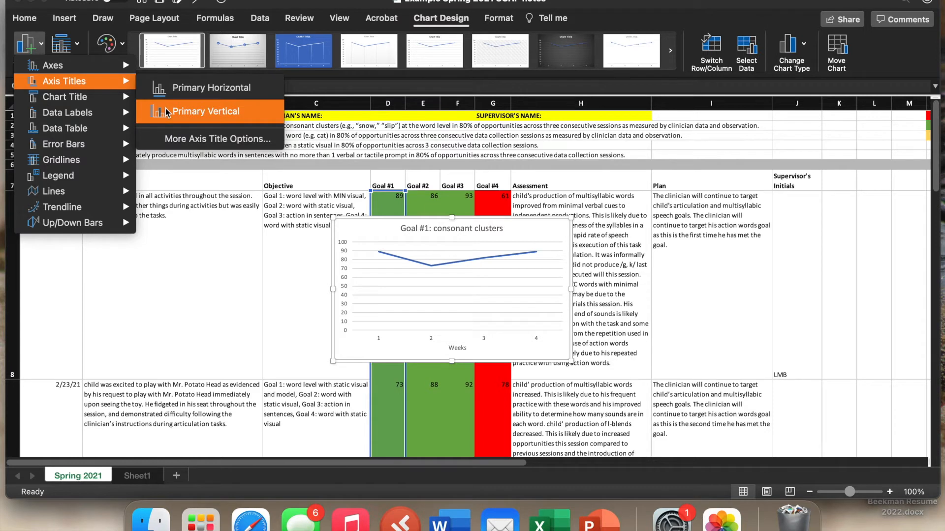
click(205, 111)
text(% of opportunities achi)
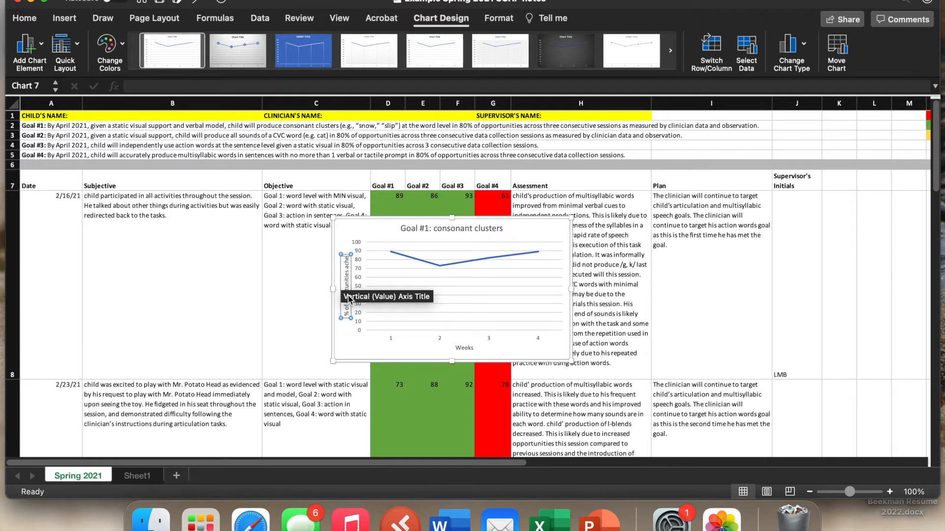
mouse_move(377, 247)
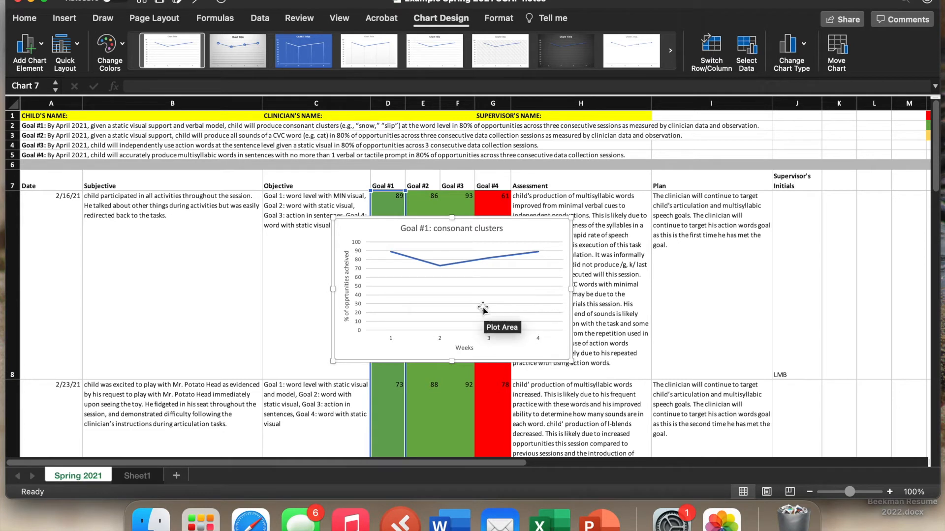
mouse_move(506, 318)
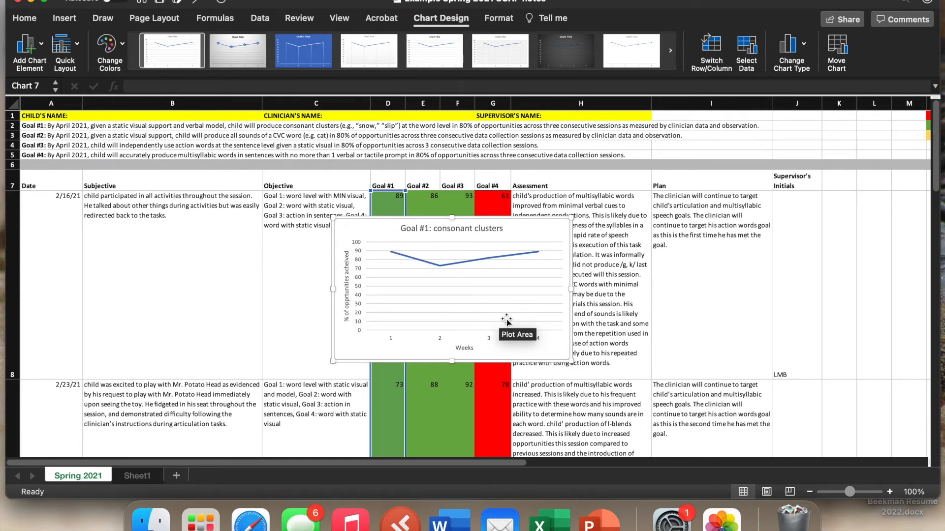
mouse_move(418, 277)
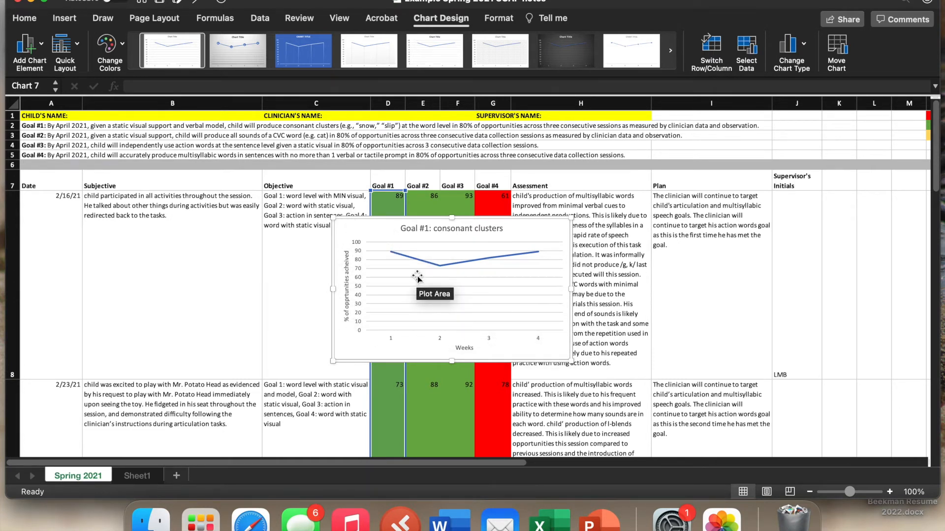
mouse_move(542, 223)
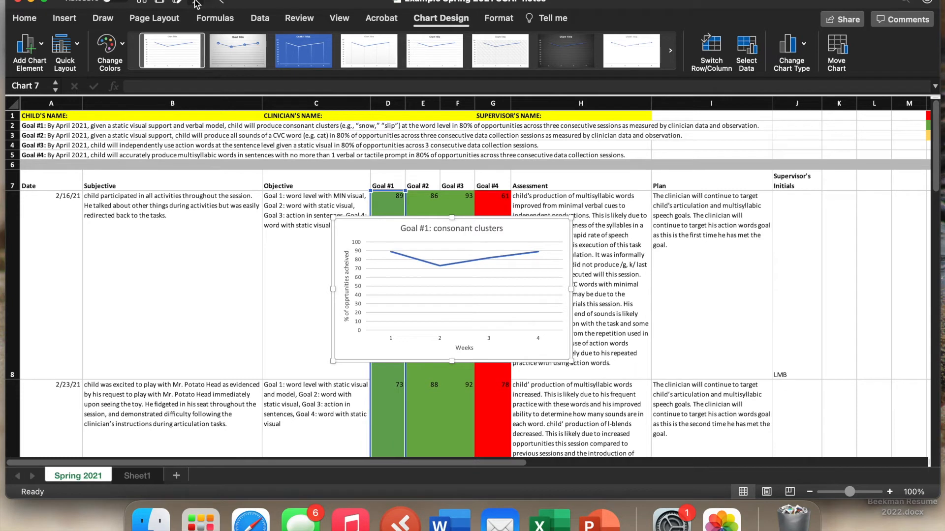
mouse_move(377, 234)
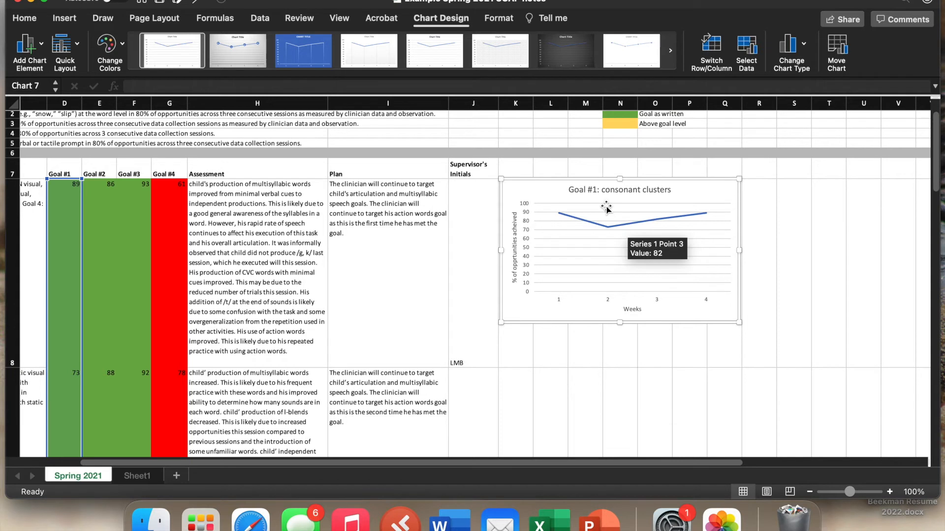
mouse_move(612, 307)
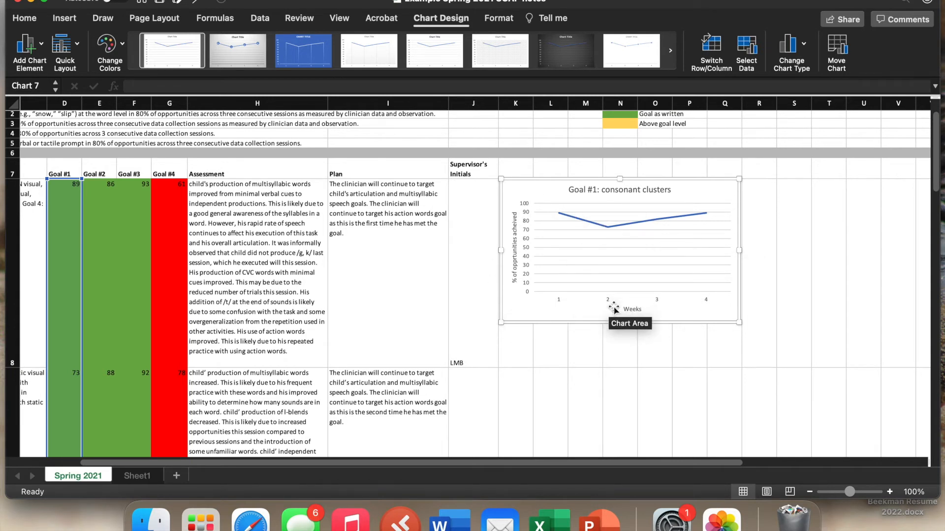
mouse_move(769, 309)
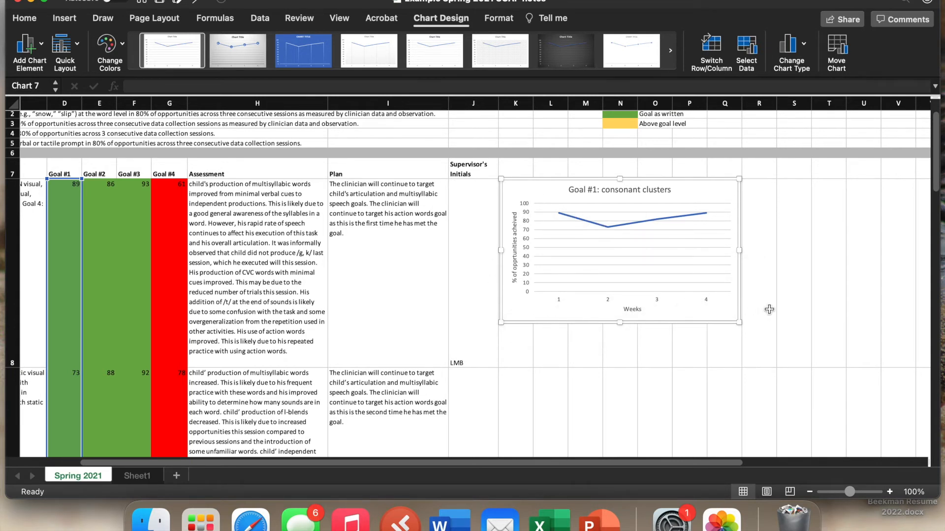
mouse_move(627, 243)
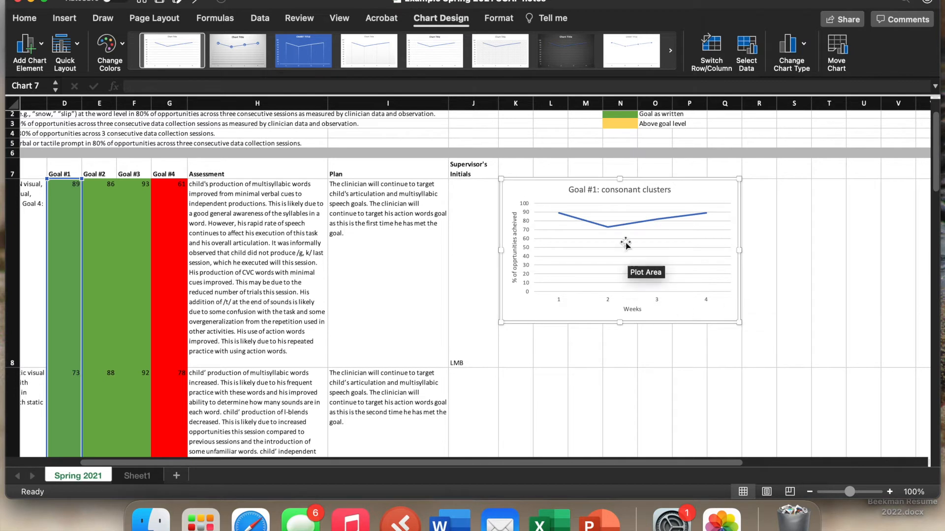
mouse_move(576, 292)
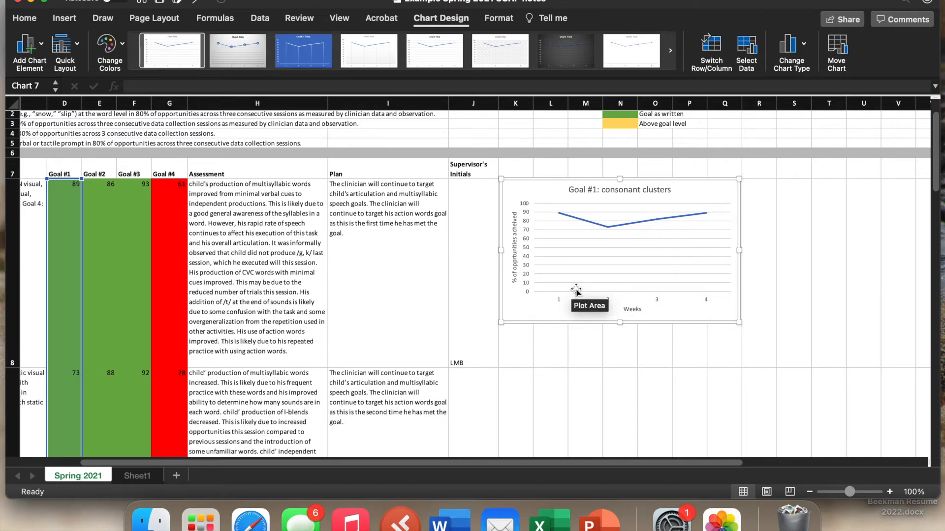
mouse_move(323, 272)
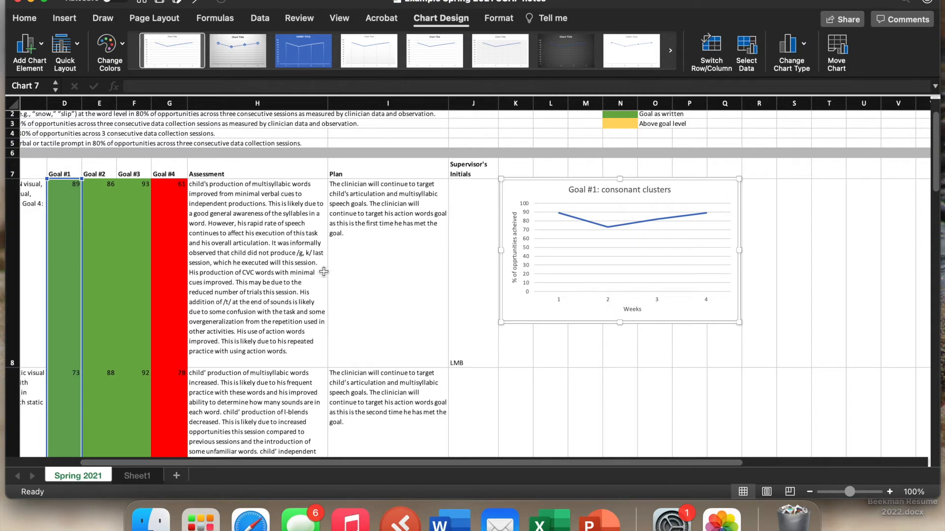
scroll(left, 3)
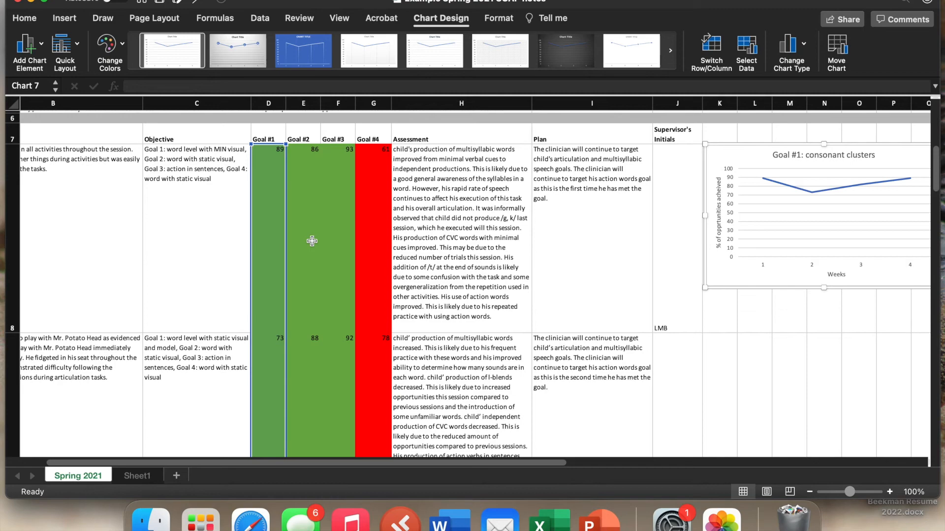
Fill the Goal #2 score of 88 in cell E9 with red.
scroll(down, 3)
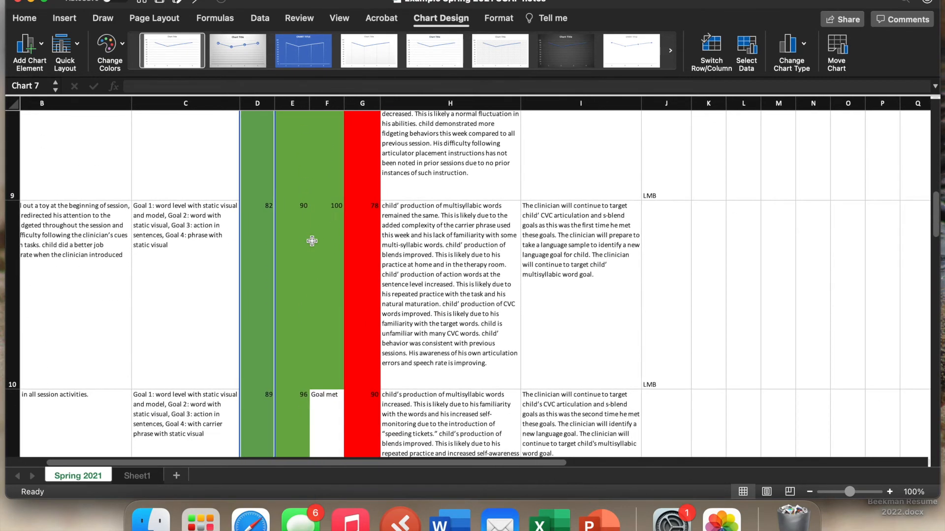
click(303, 249)
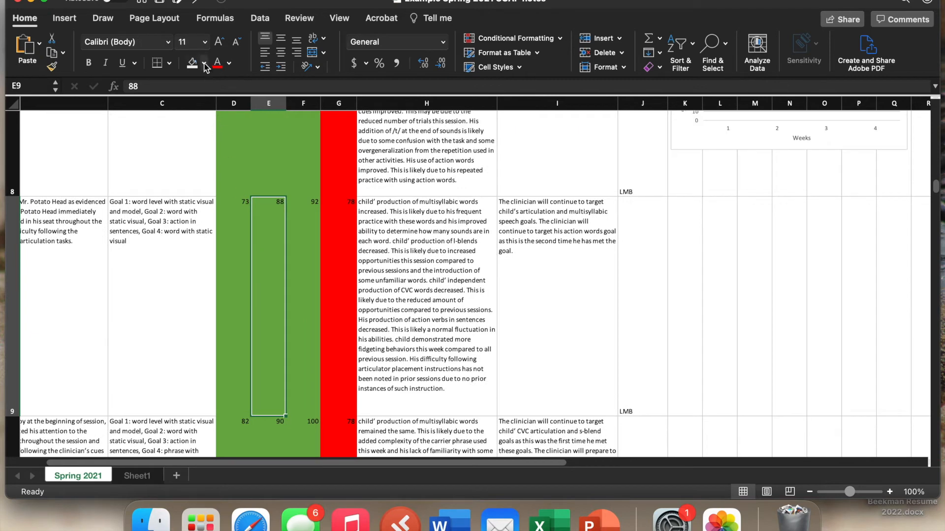
click(192, 63)
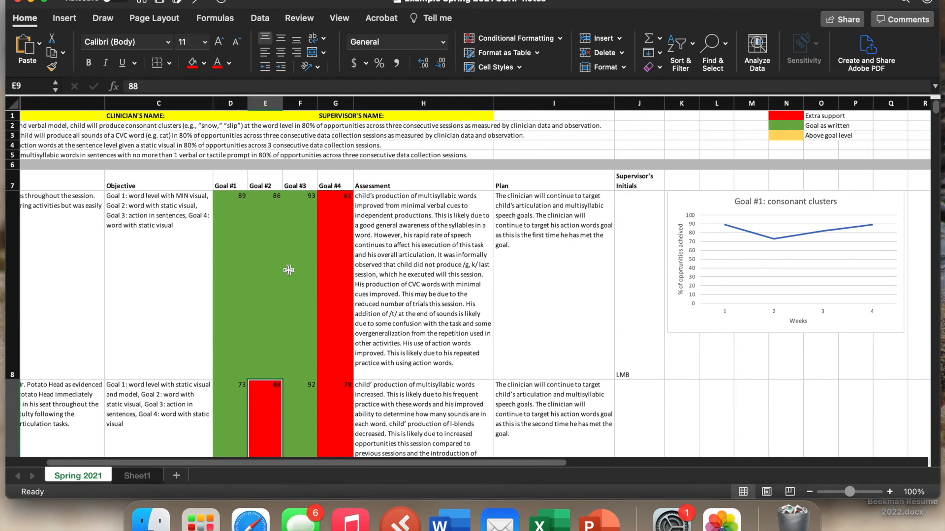
mouse_move(264, 265)
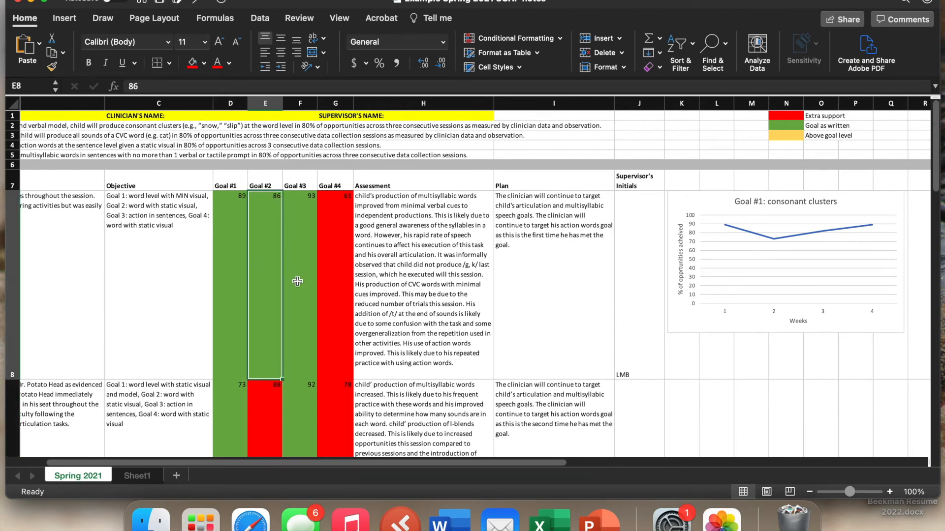
scroll(down, 3)
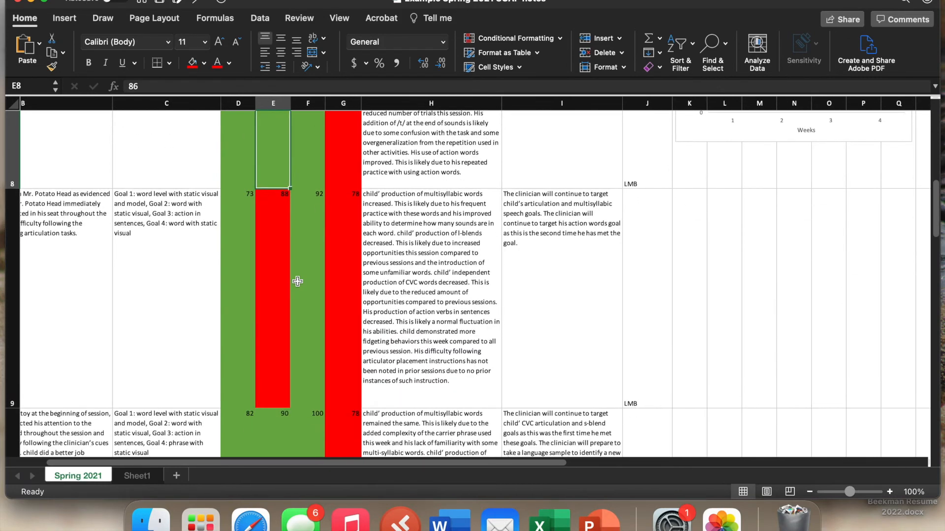
scroll(down, 3)
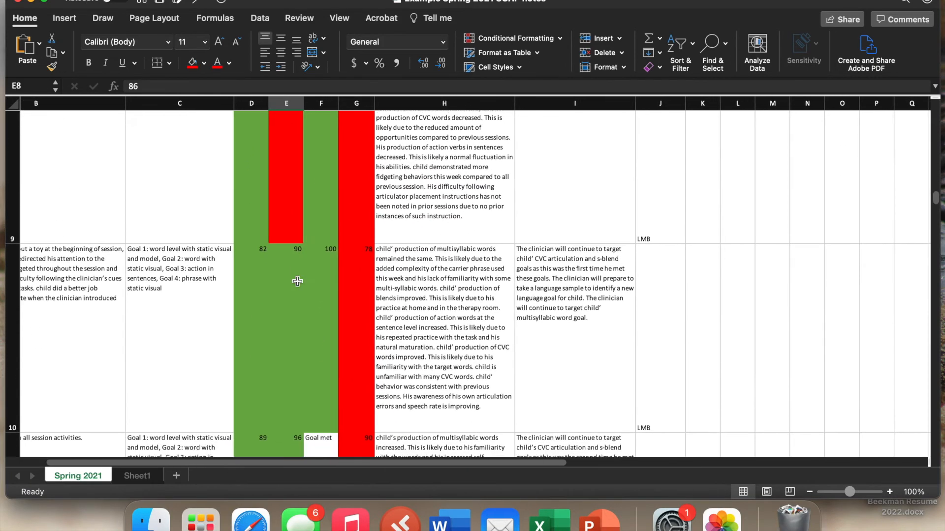
scroll(down, 3)
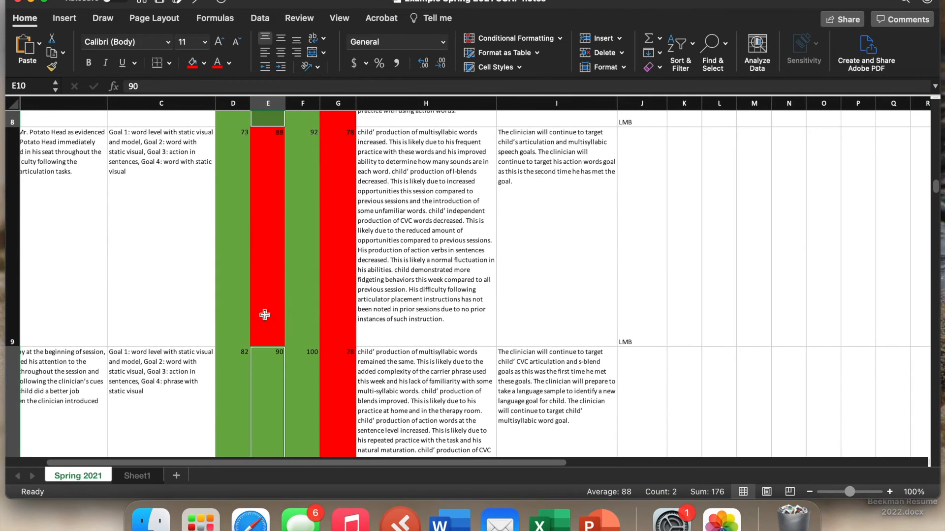
scroll(down, 3)
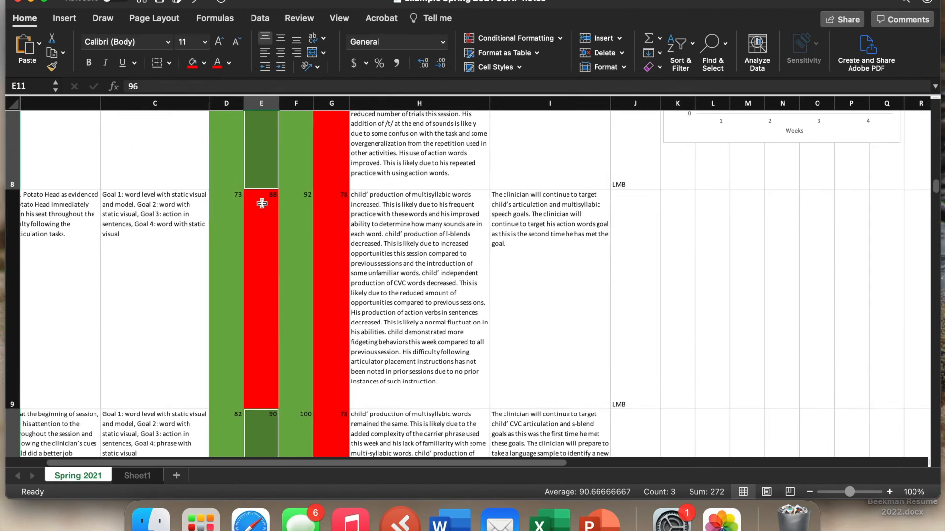
mouse_move(278, 242)
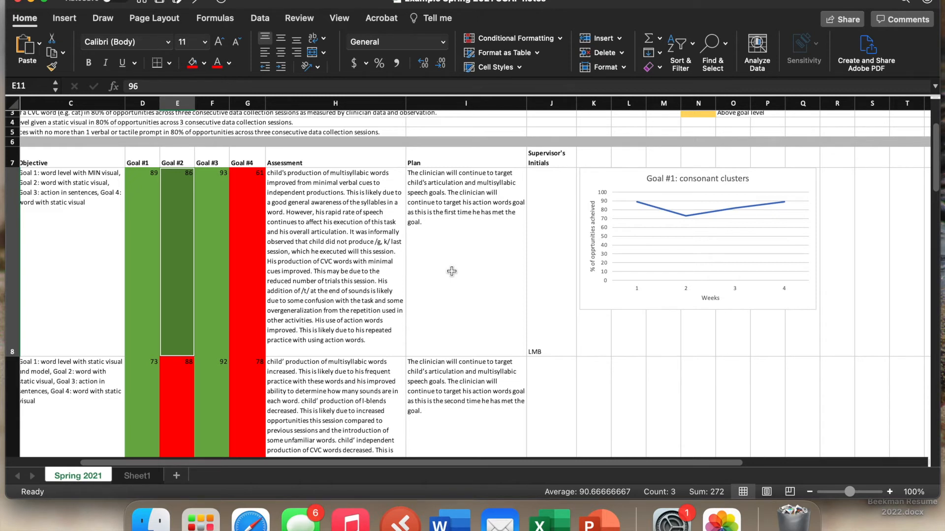
mouse_move(456, 265)
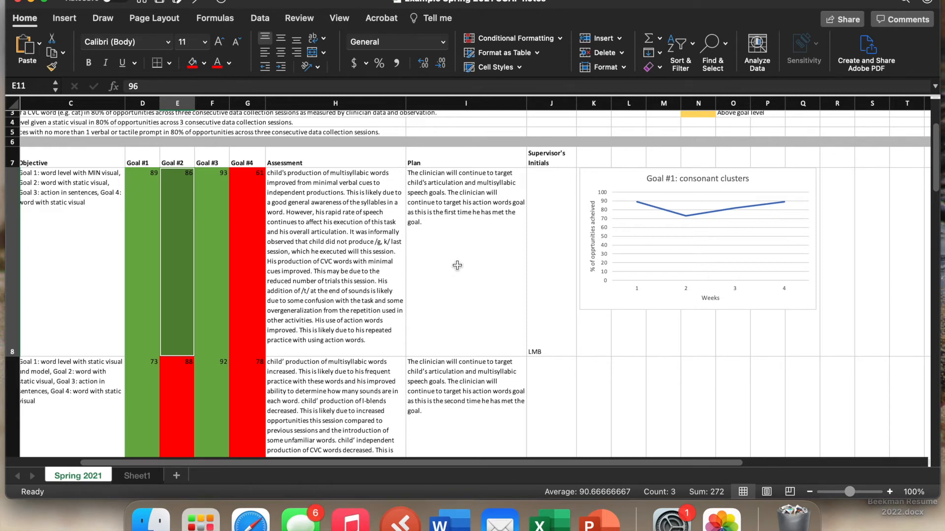
mouse_move(772, 186)
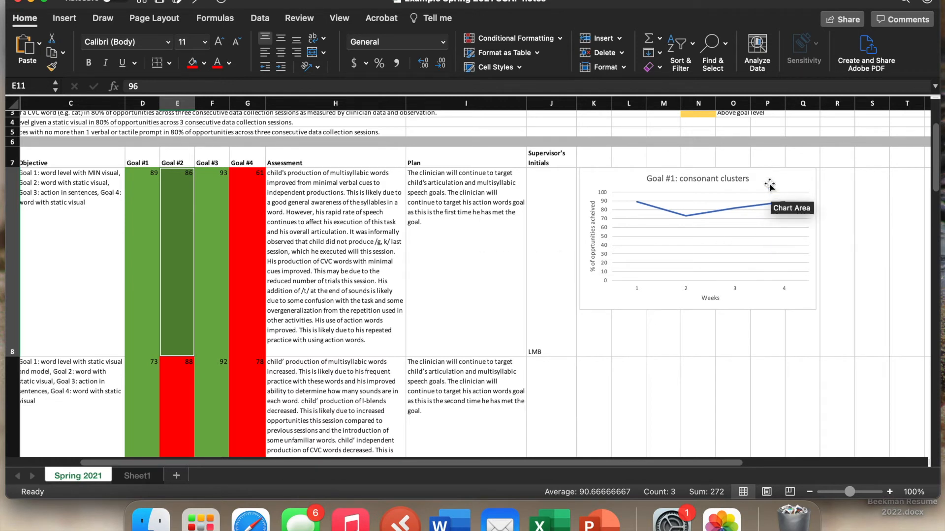
mouse_move(750, 186)
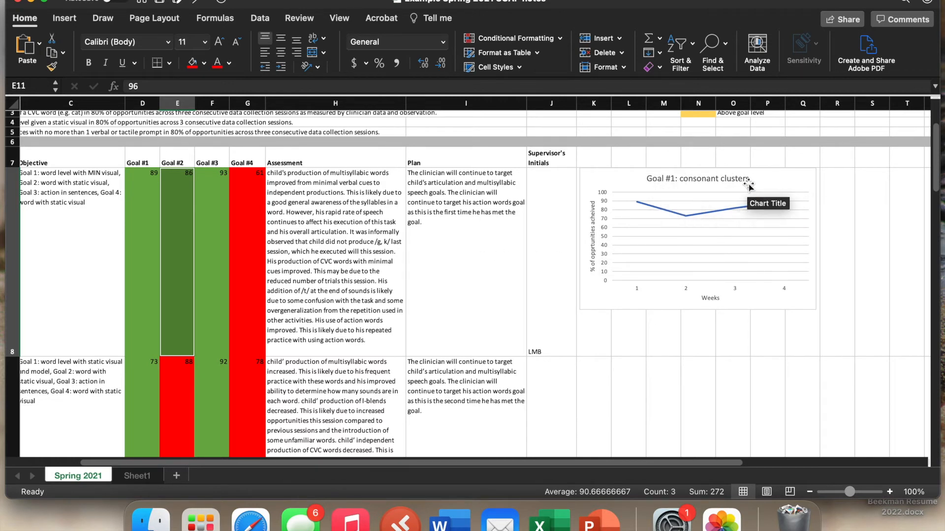
mouse_move(750, 188)
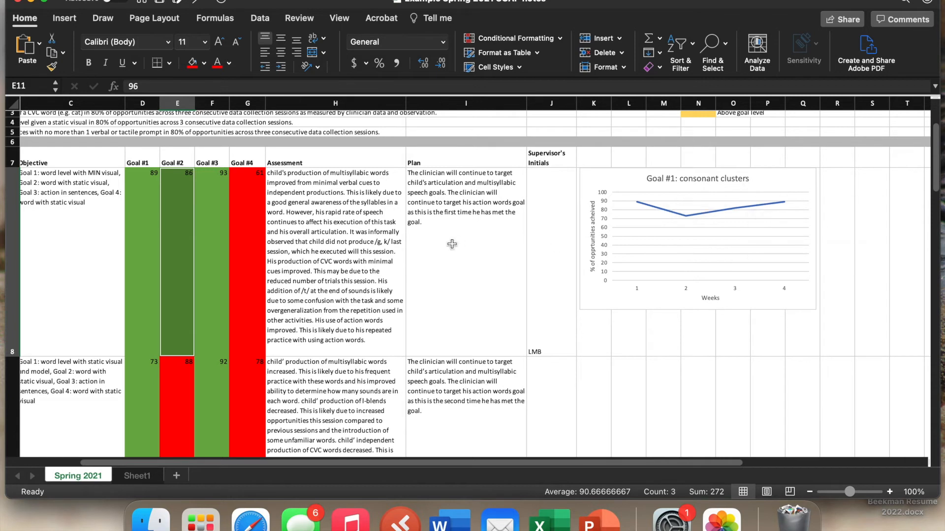
mouse_move(113, 86)
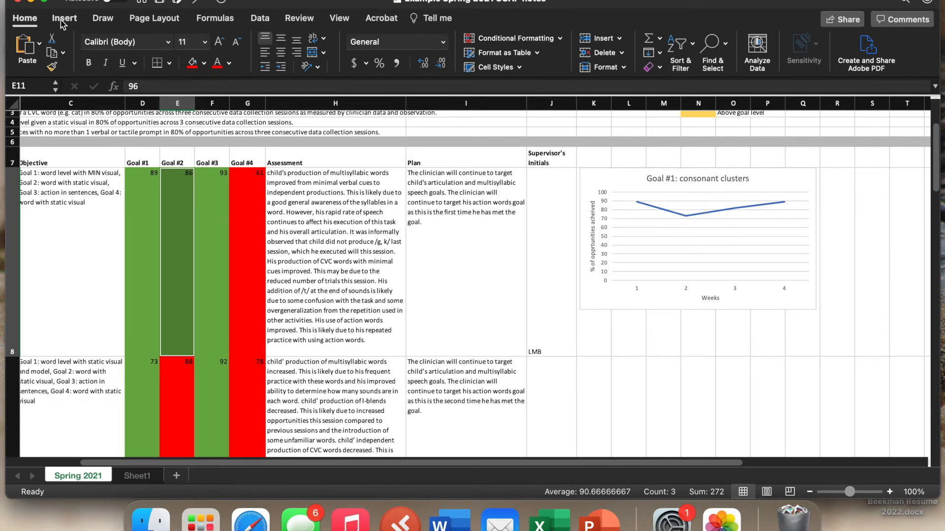
Insert a basic 2-D line chart of the Goal #2 scores 86, 90 and 96.
click(64, 18)
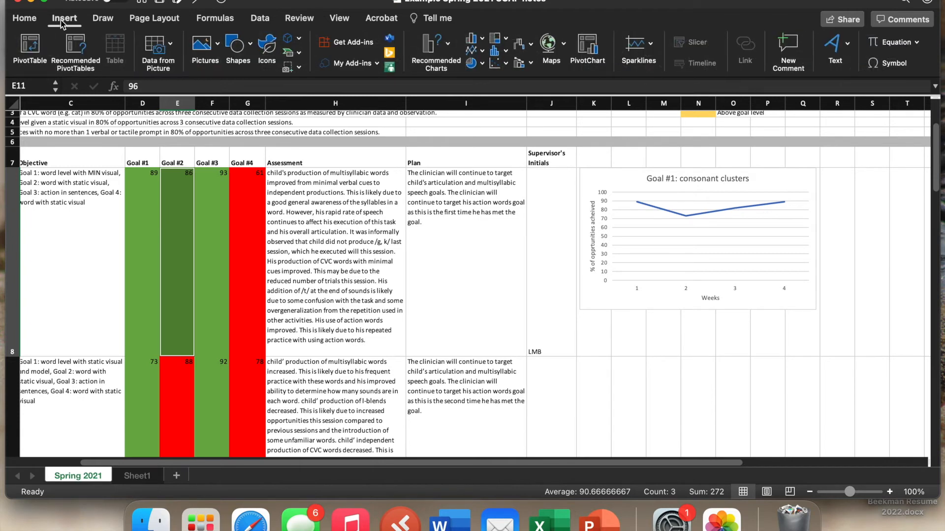
click(472, 46)
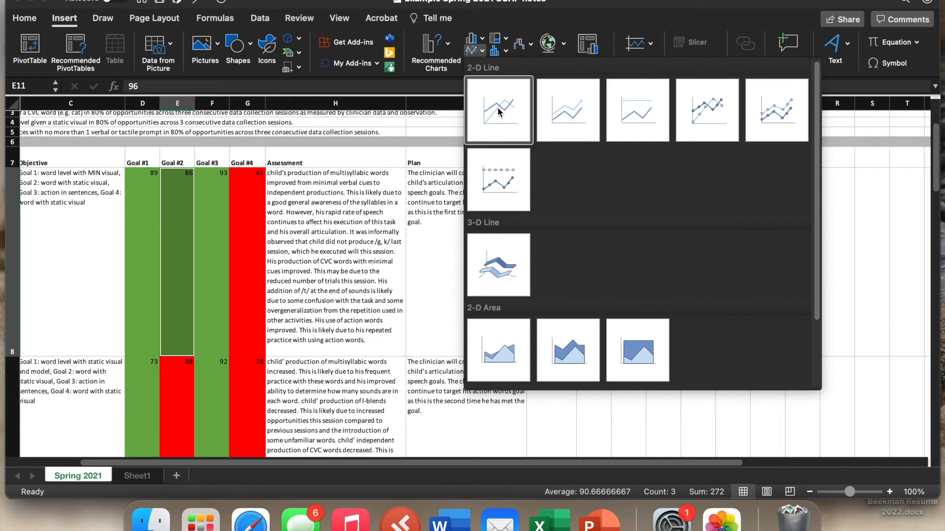
click(498, 109)
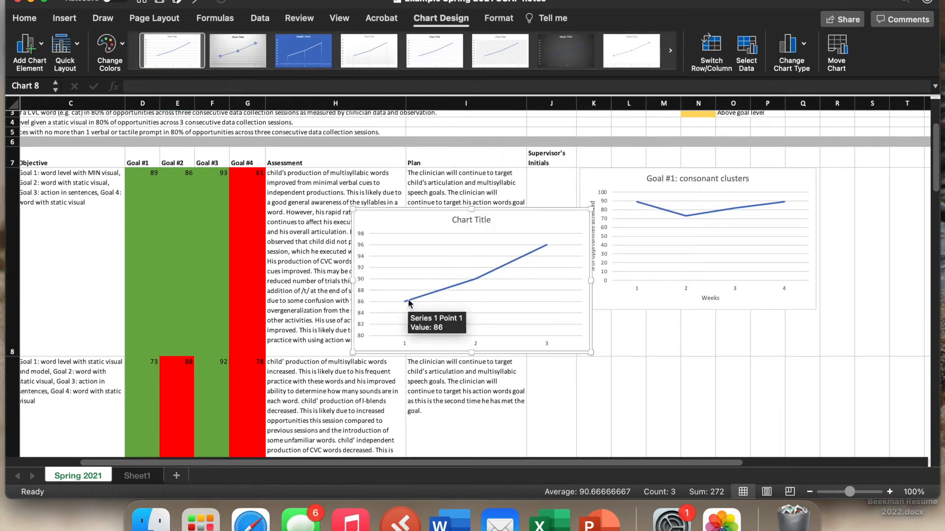
mouse_move(545, 247)
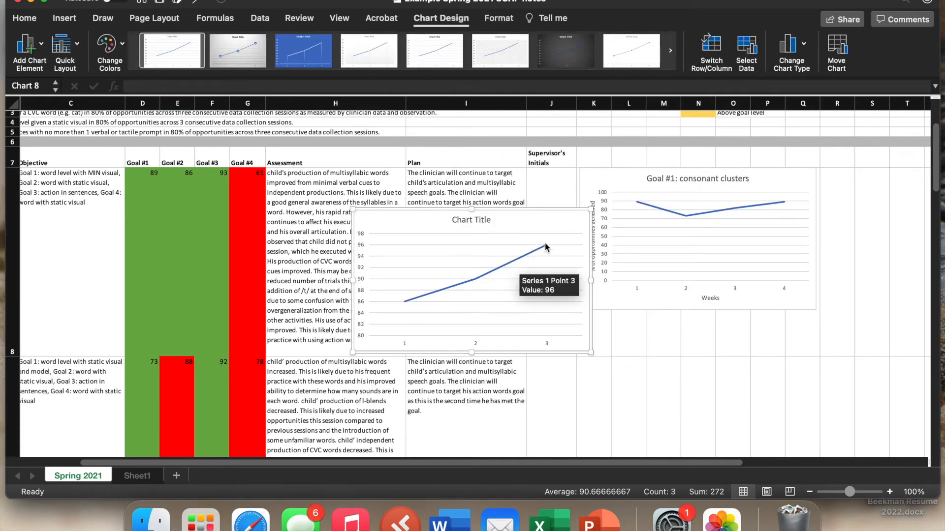
click(472, 220)
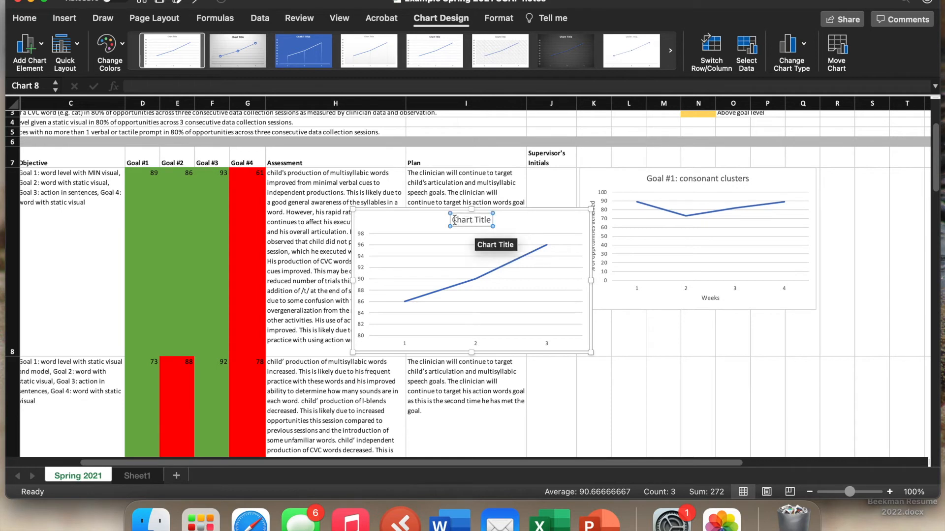
Title the chart 'Goal #2: produce all sounds of a CVC word' using the wording from A3.
text(Goal #2)
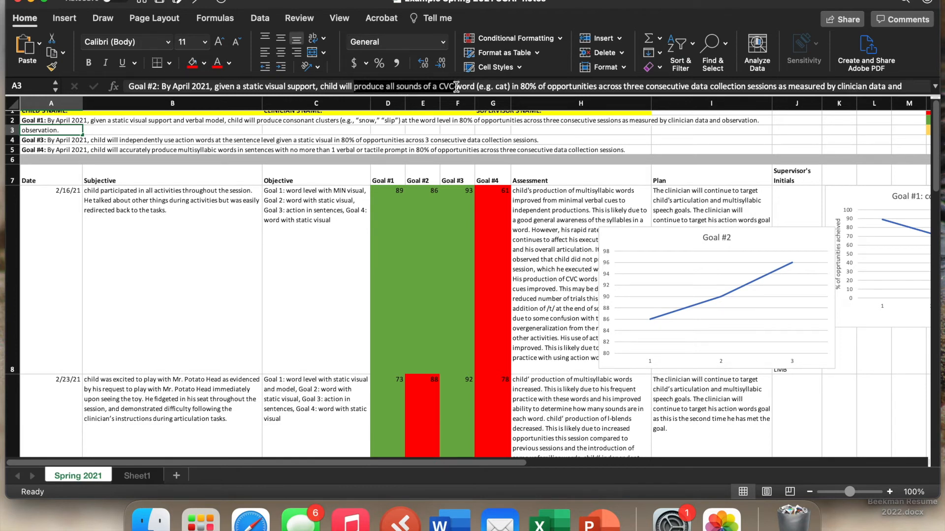
click(474, 87)
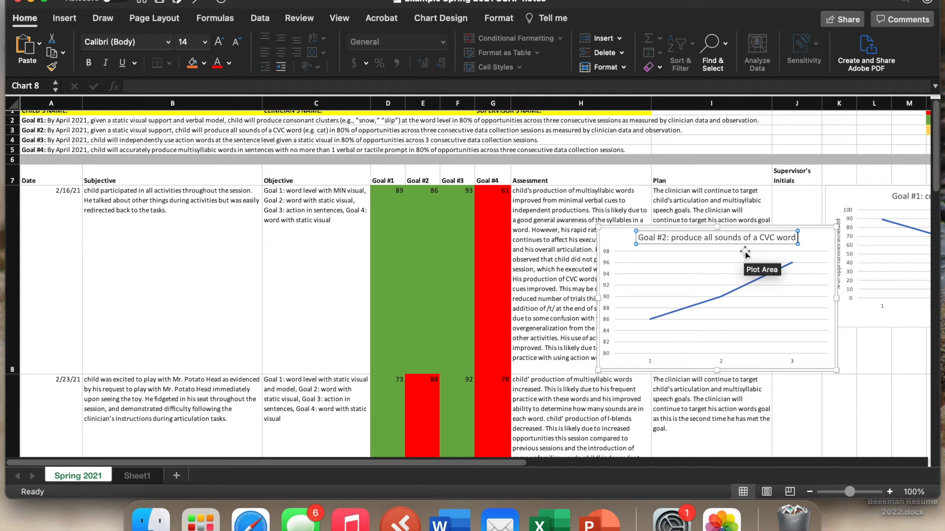
mouse_move(656, 279)
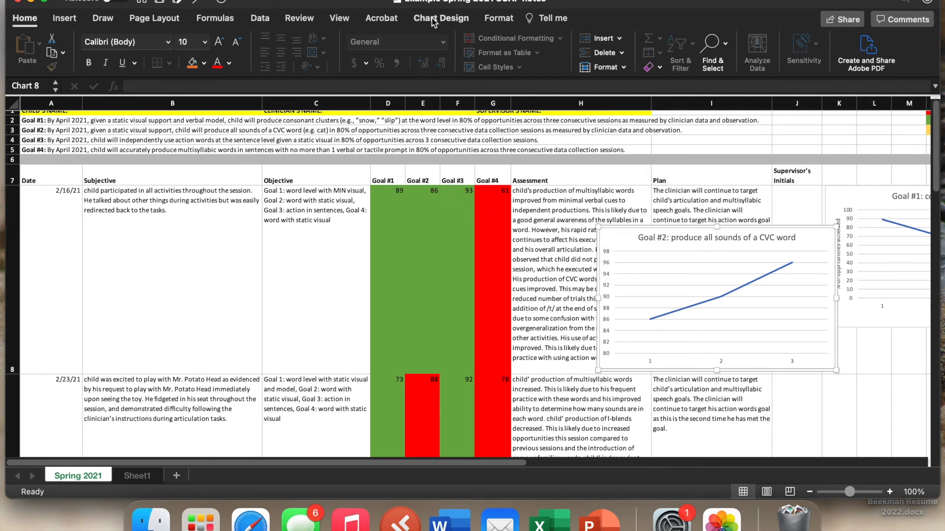
Add axis titles 'production in %' and 'Week' to the Goal #2 chart.
click(440, 18)
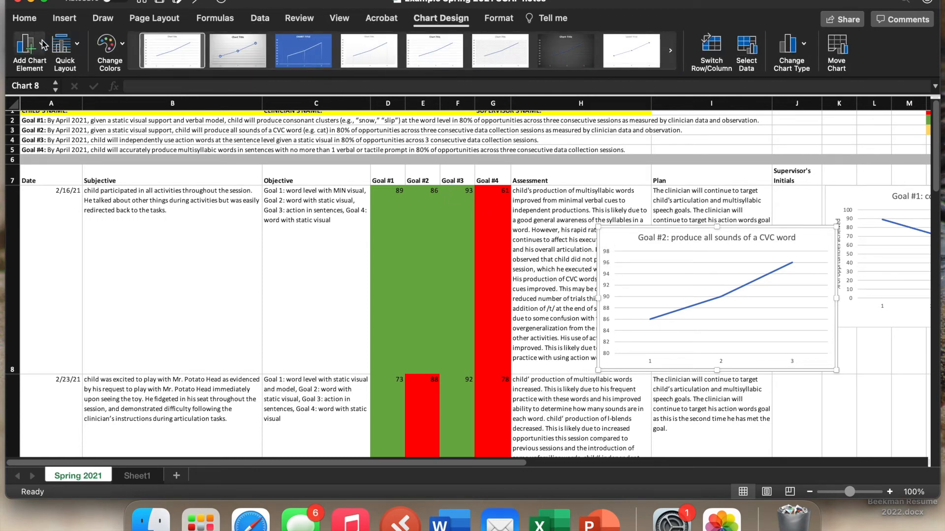
click(28, 52)
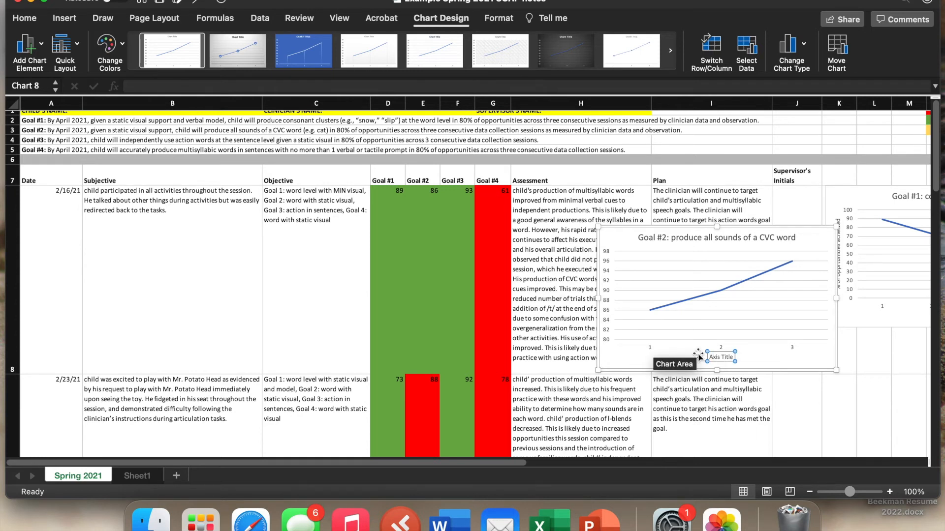
mouse_move(720, 357)
text(Week)
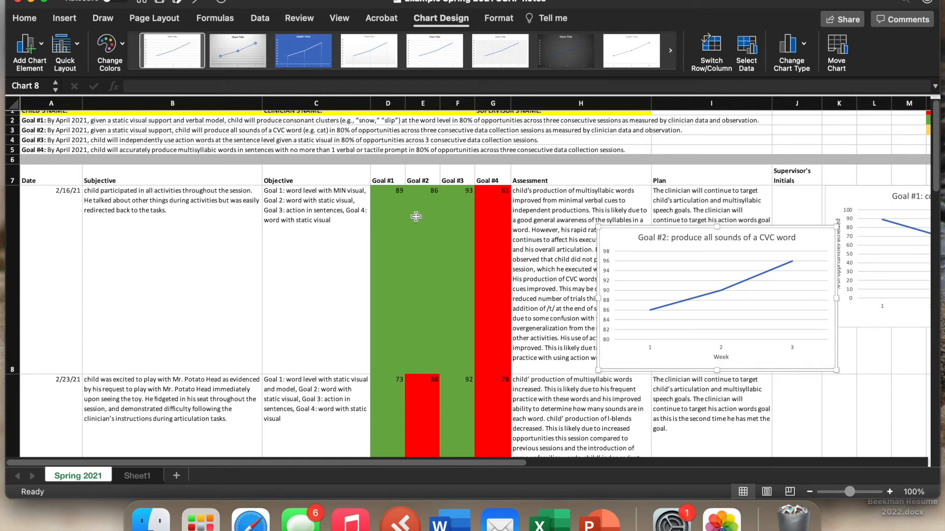
click(28, 51)
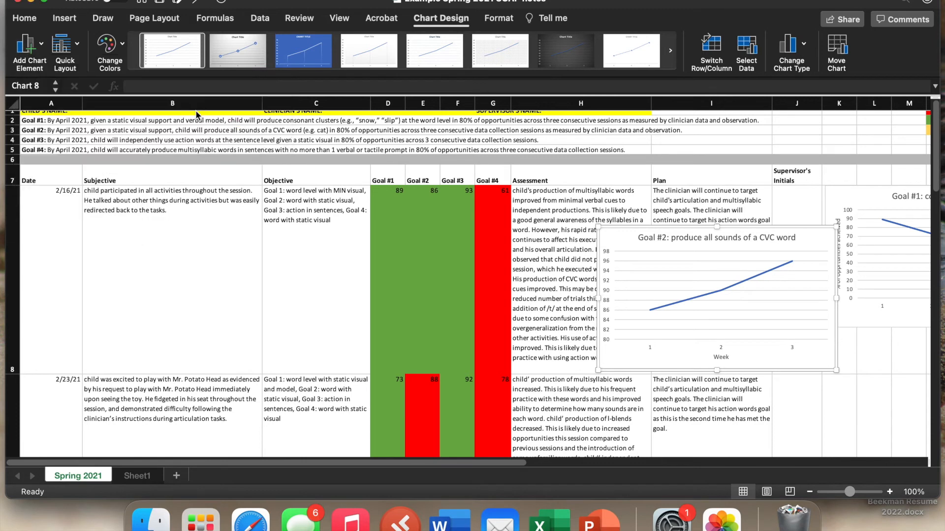
mouse_move(605, 283)
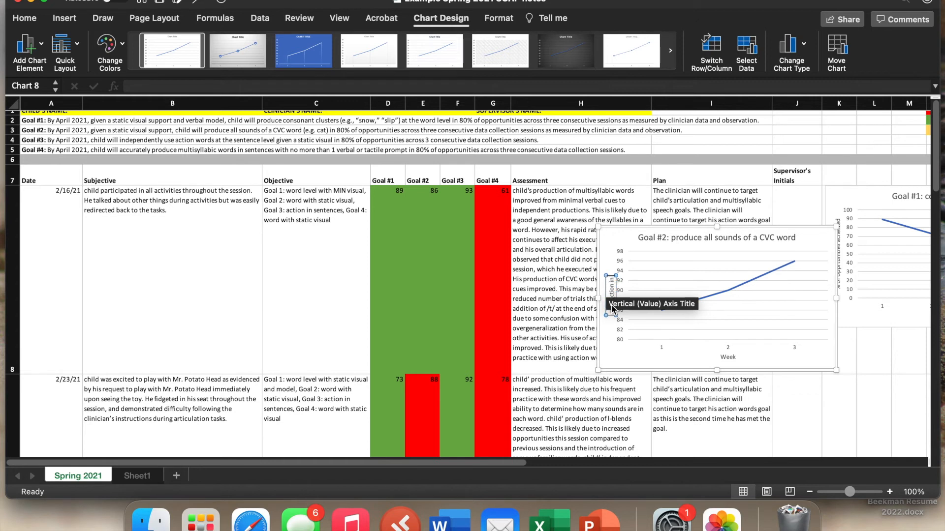
mouse_move(610, 247)
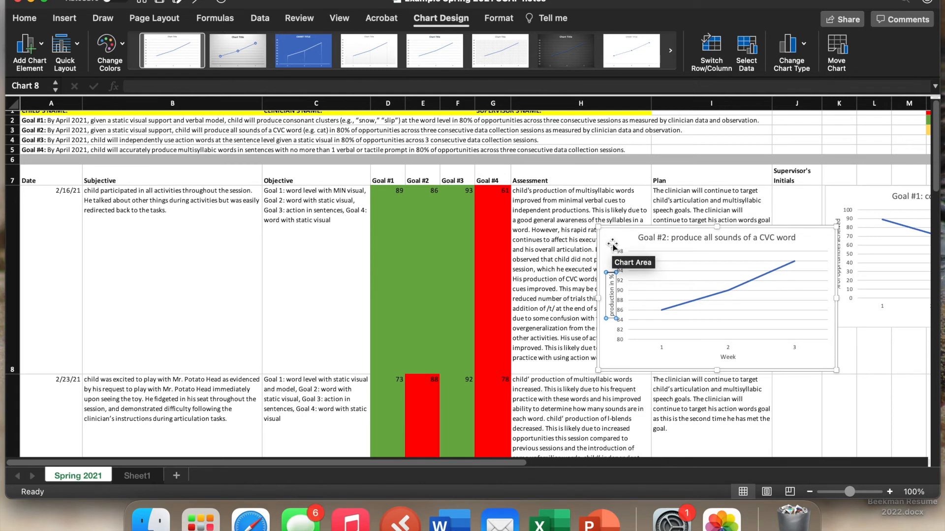
mouse_move(765, 355)
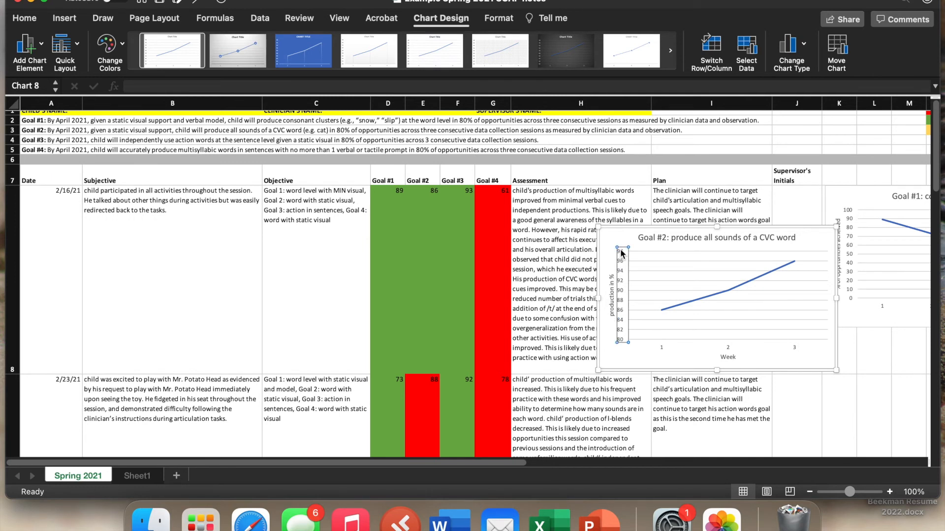
mouse_move(656, 316)
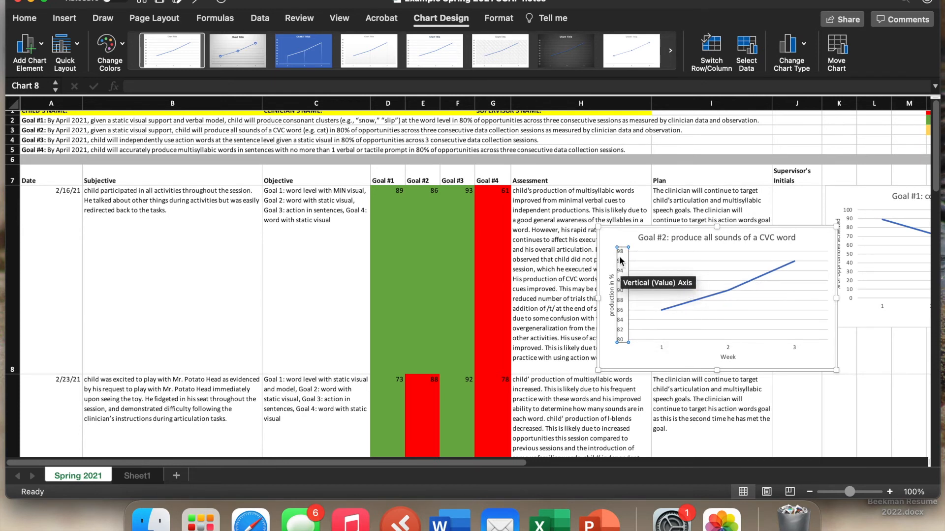
Format the Goal #2 chart's vertical axis with a maximum bound of 100.
right_click(619, 253)
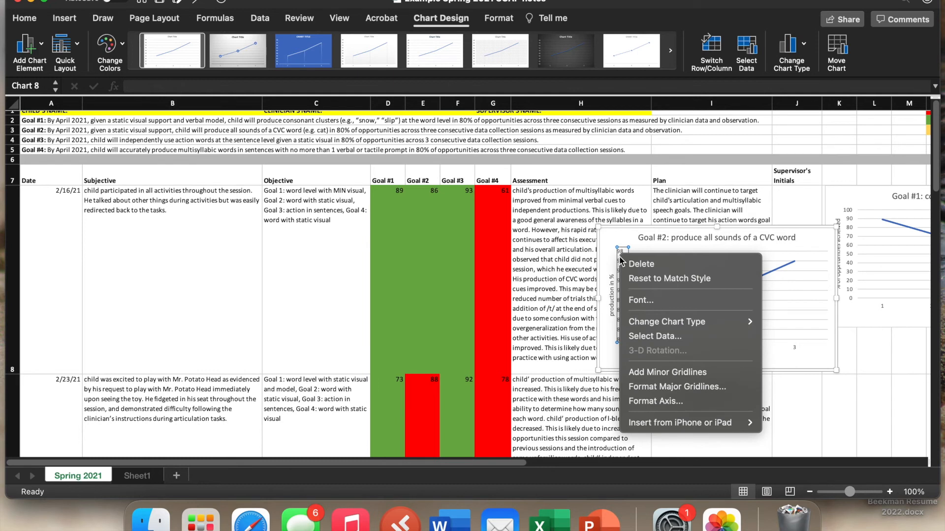
mouse_move(666, 321)
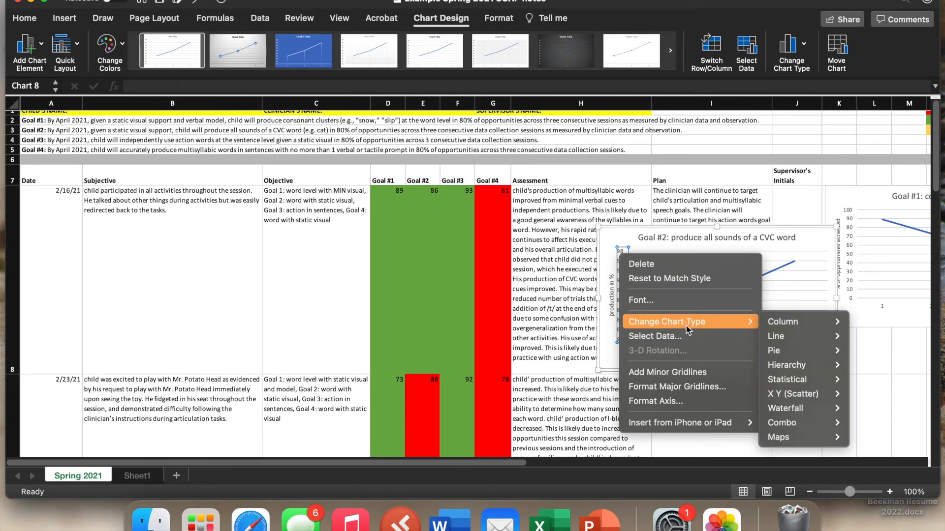
mouse_move(676, 342)
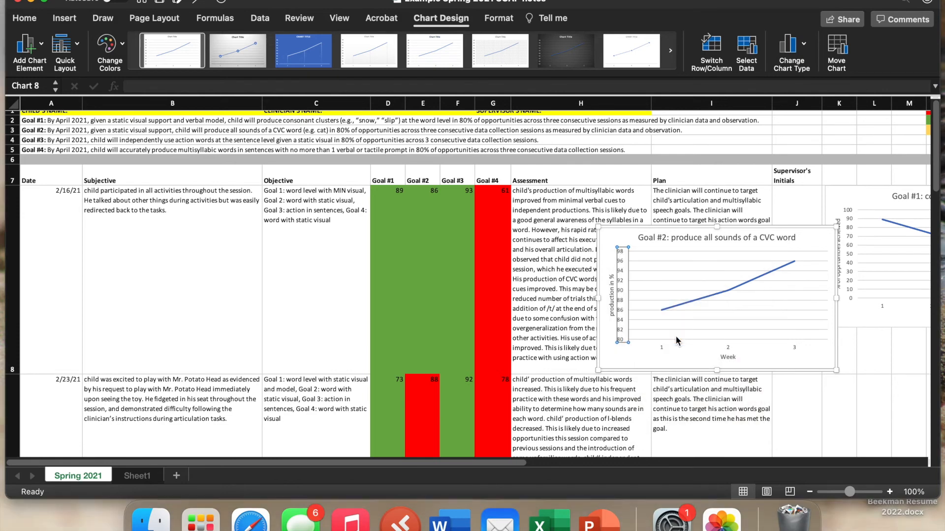
click(746, 53)
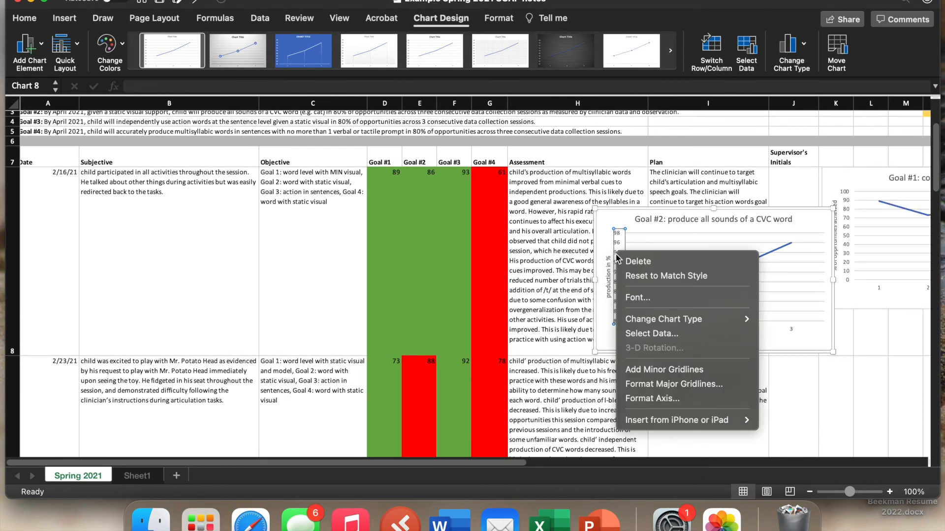
mouse_move(663, 405)
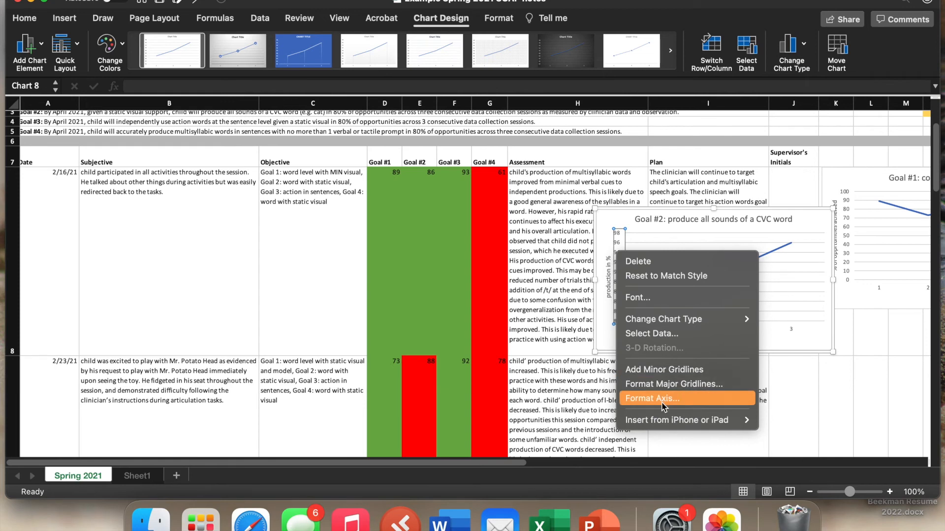
click(651, 398)
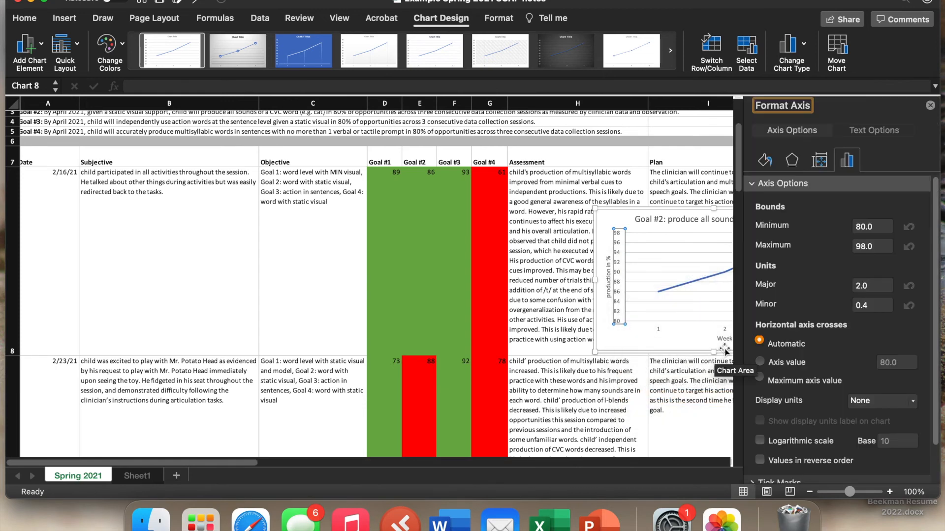
click(868, 246)
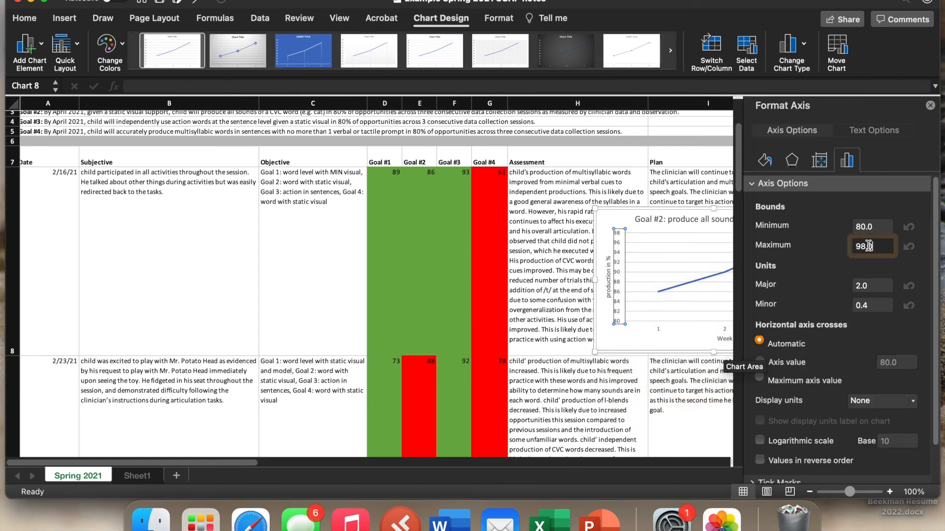
text(100)
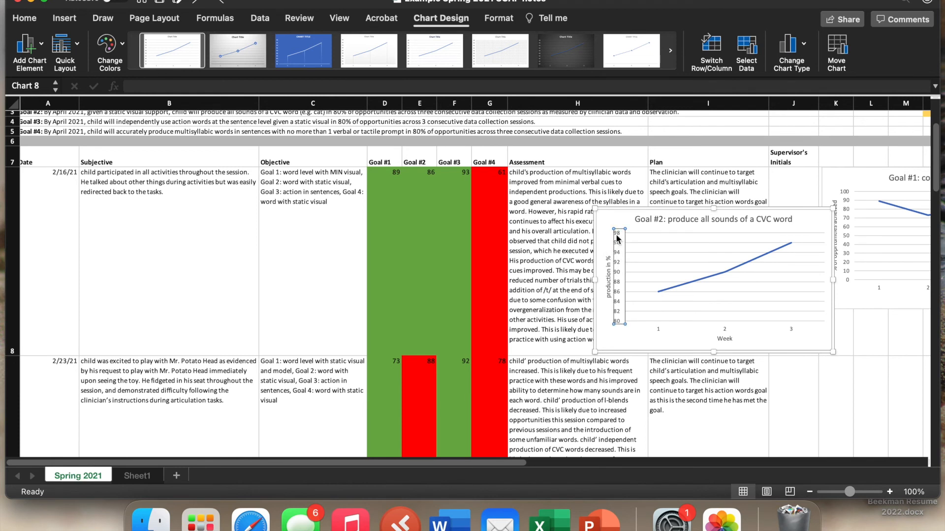
mouse_move(619, 269)
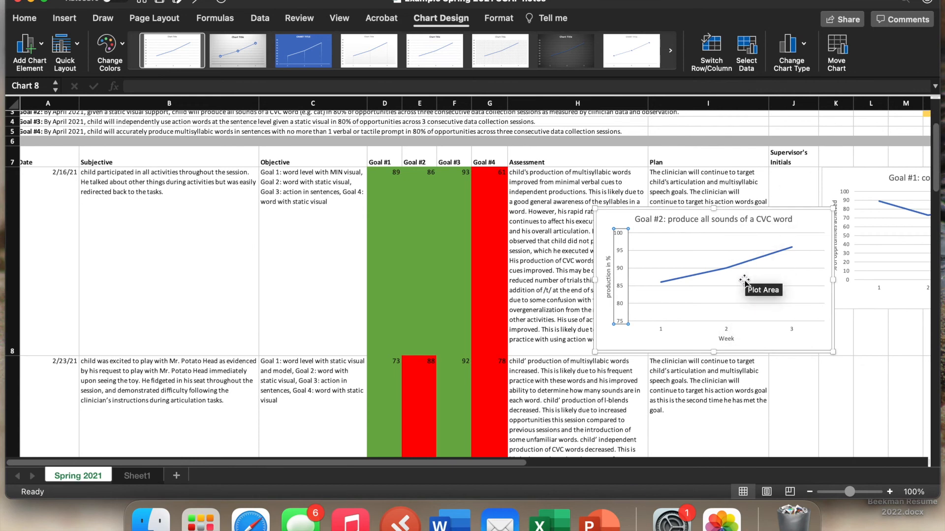
scroll(right, 3)
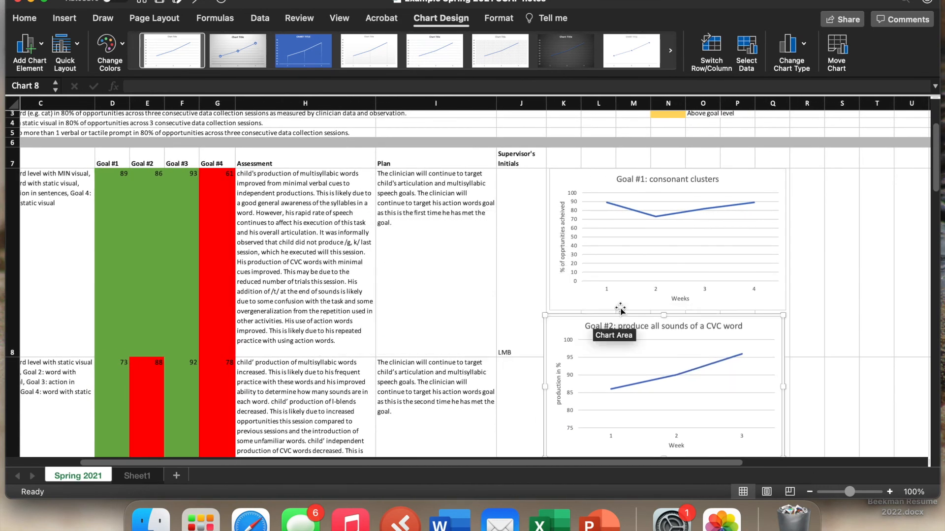
scroll(down, 3)
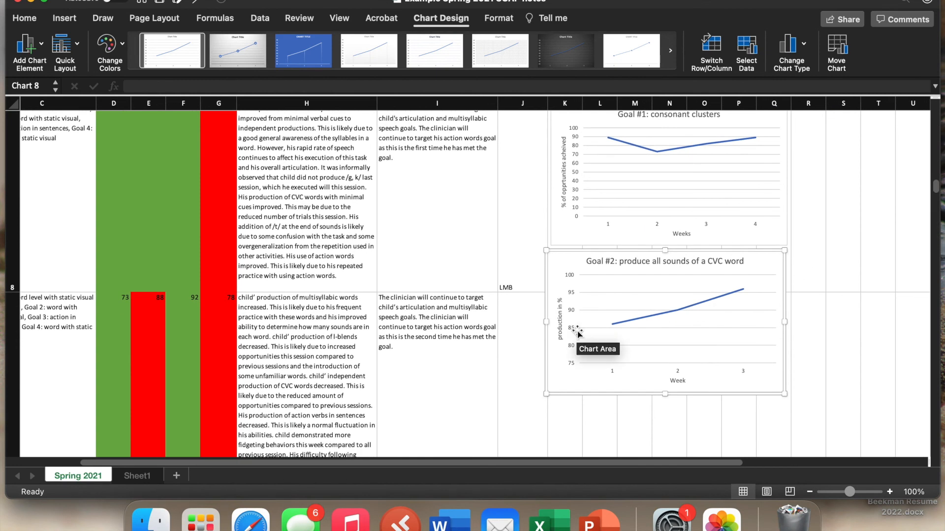
mouse_move(88, 491)
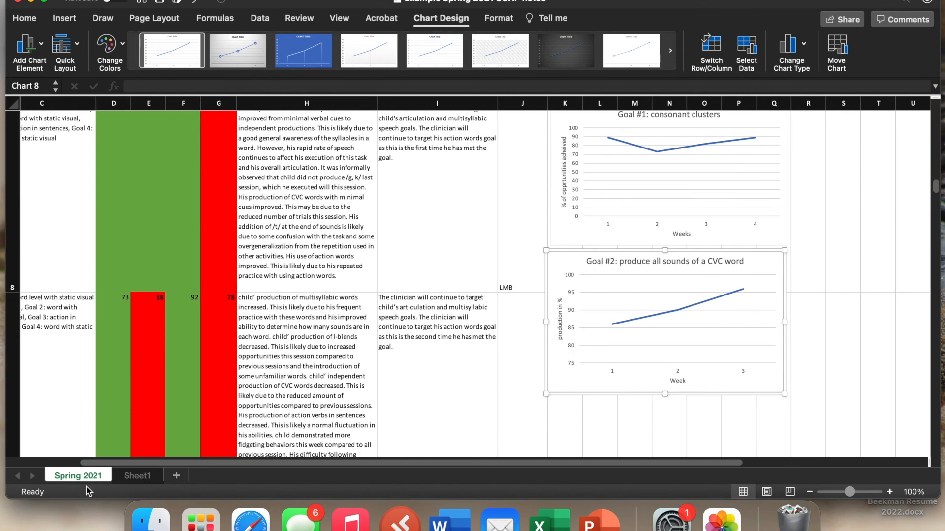
mouse_move(133, 480)
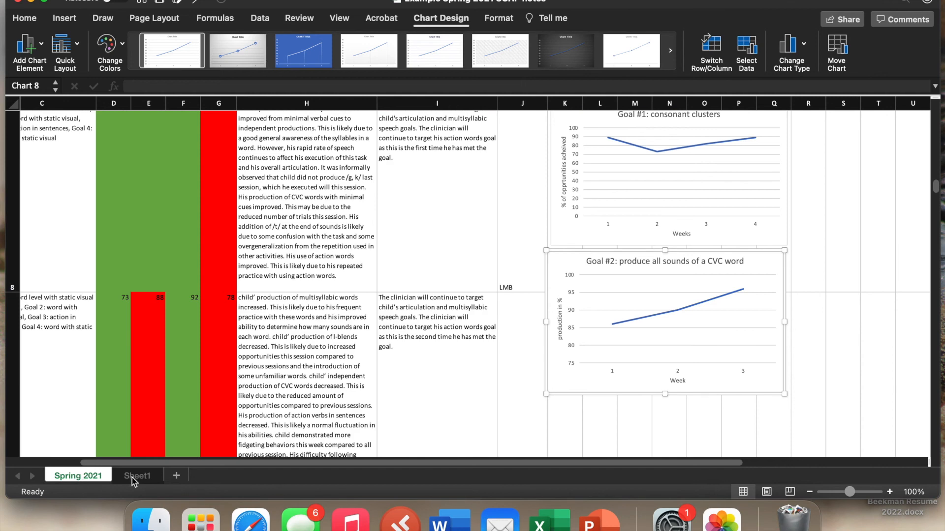
Copy the goal rows A2:I5 from Spring 2021 into Sheet1 and return to Spring 2021.
click(137, 475)
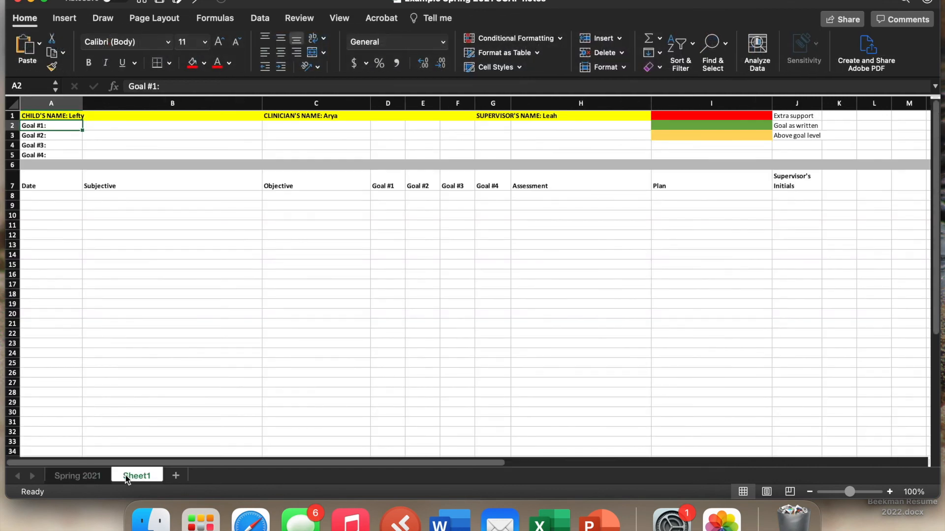
mouse_move(174, 472)
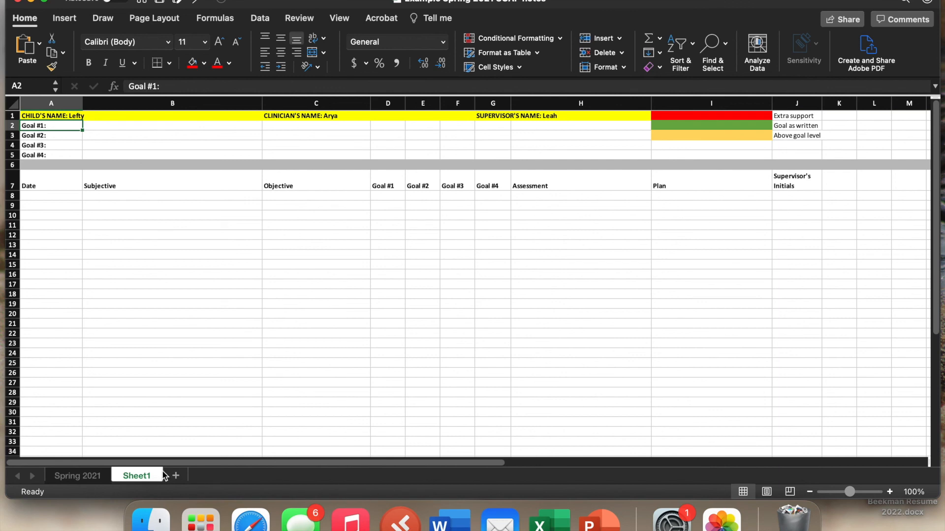
click(77, 476)
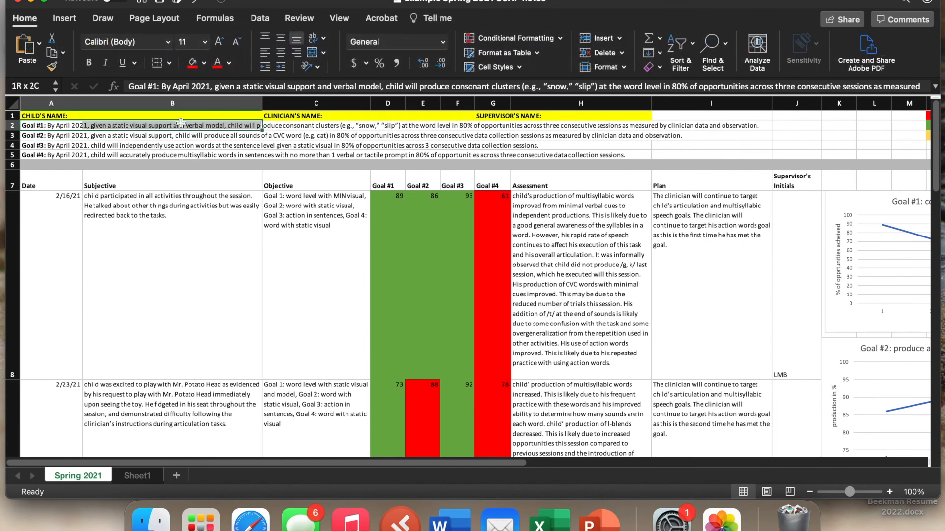
drag(178, 125, 570, 155)
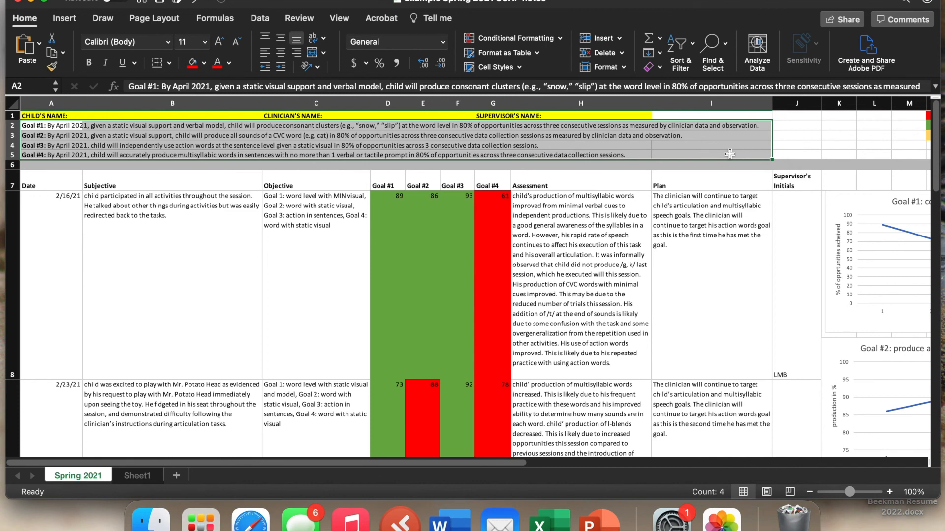
key(cmd+c)
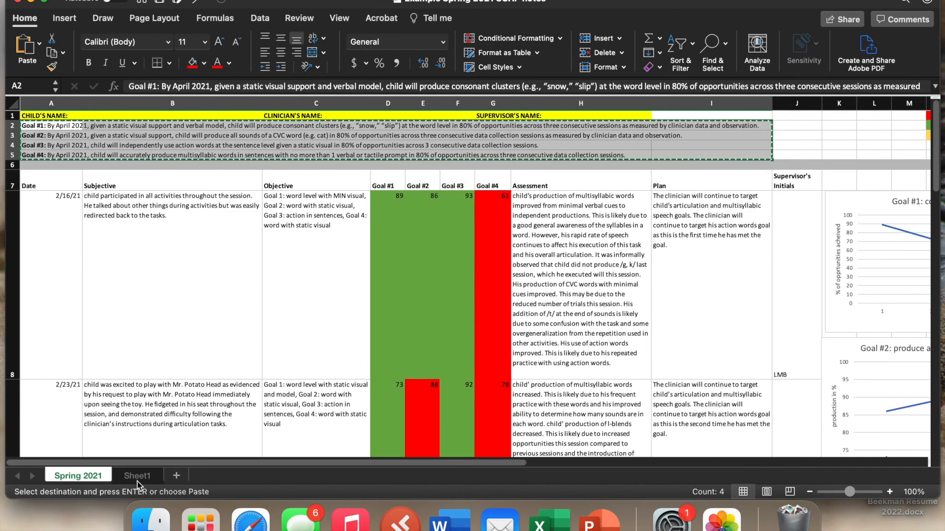
click(137, 475)
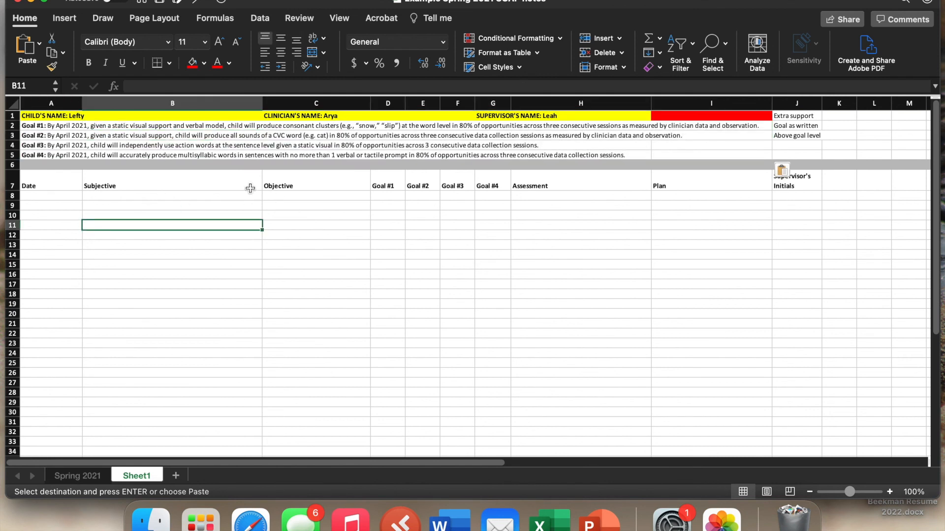
mouse_move(267, 233)
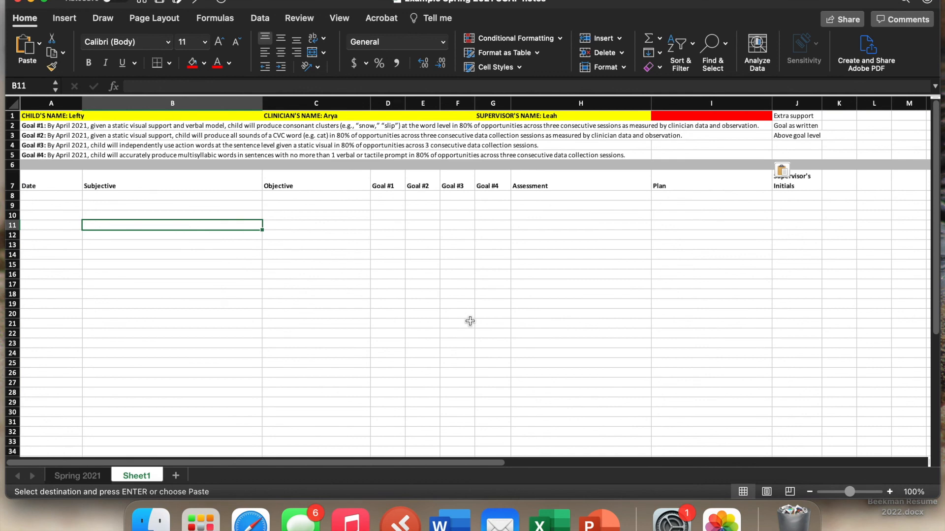
mouse_move(91, 477)
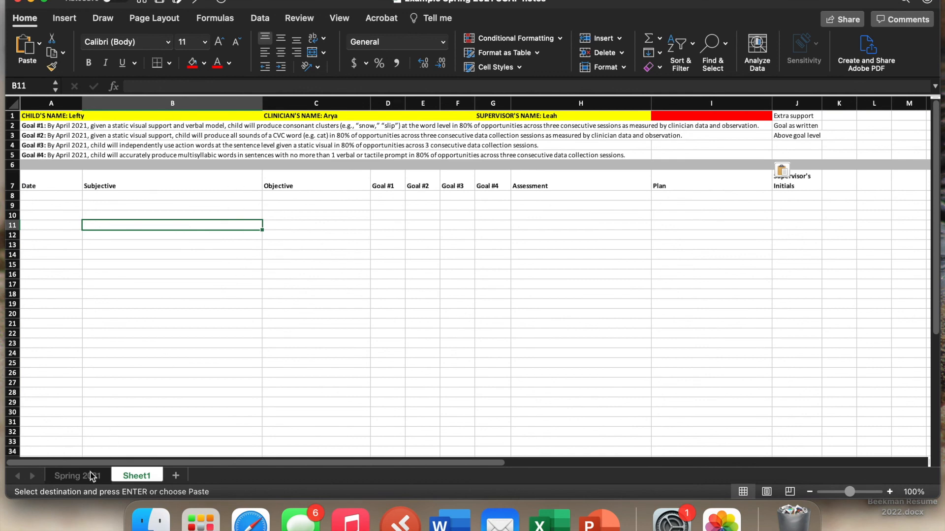
click(77, 475)
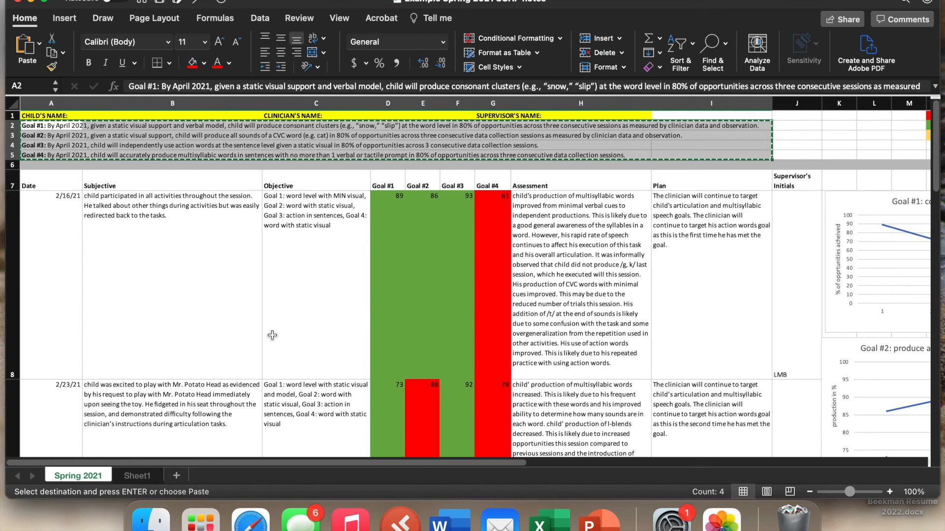
mouse_move(455, 336)
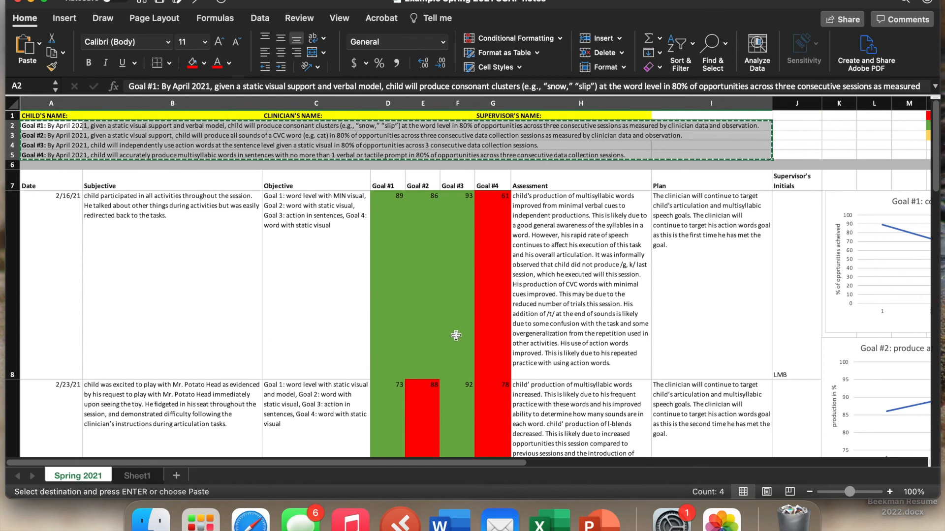
scroll(right, 3)
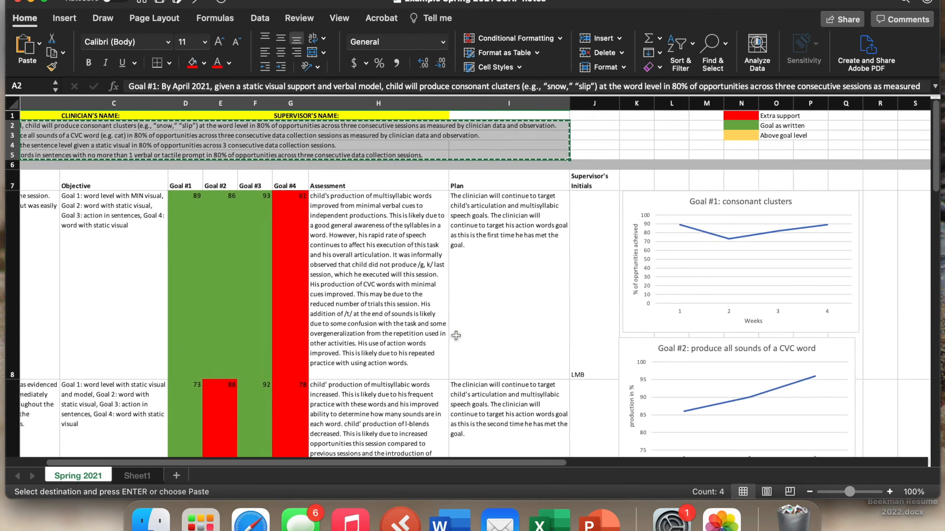